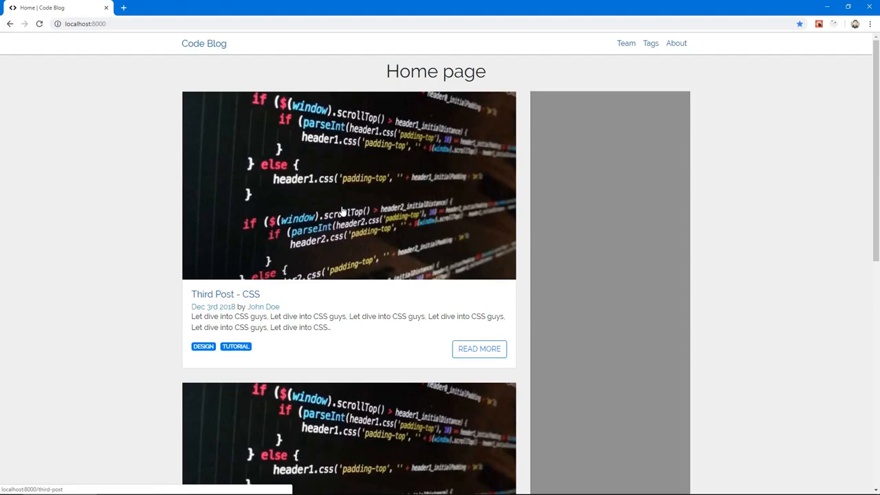
mouse_move(79, 376)
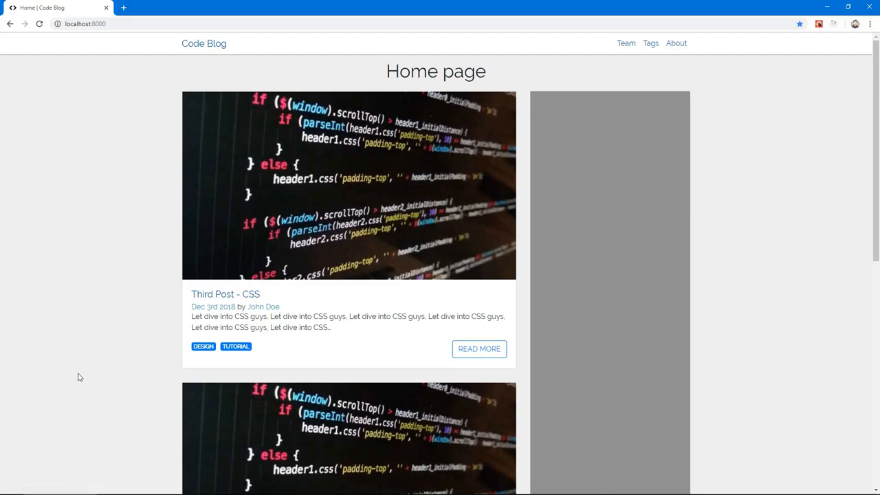
mouse_move(241, 337)
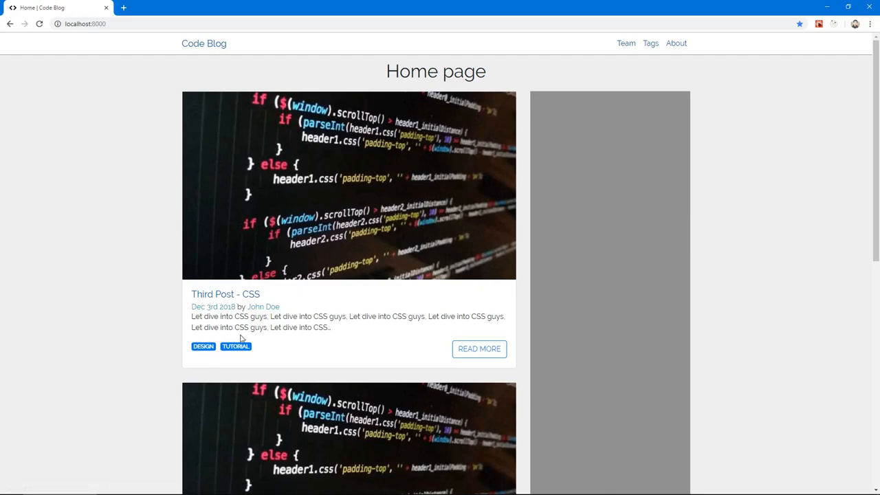
Run git add . && git commit -m "displaying posts' tags" in the terminal.
scroll("down", 3)
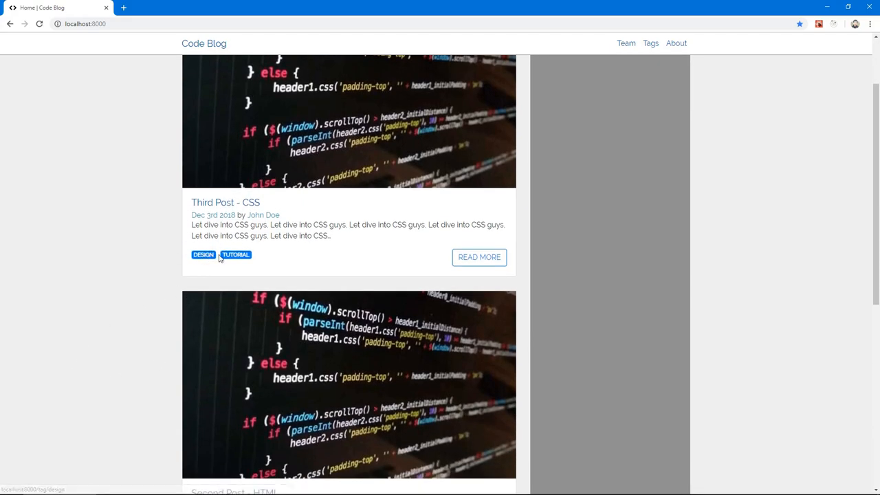
scroll("down", 3)
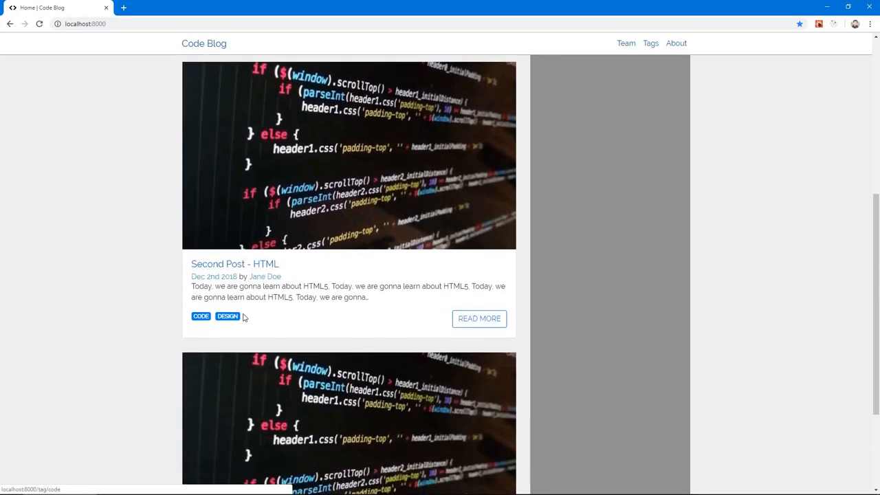
scroll("up", 3)
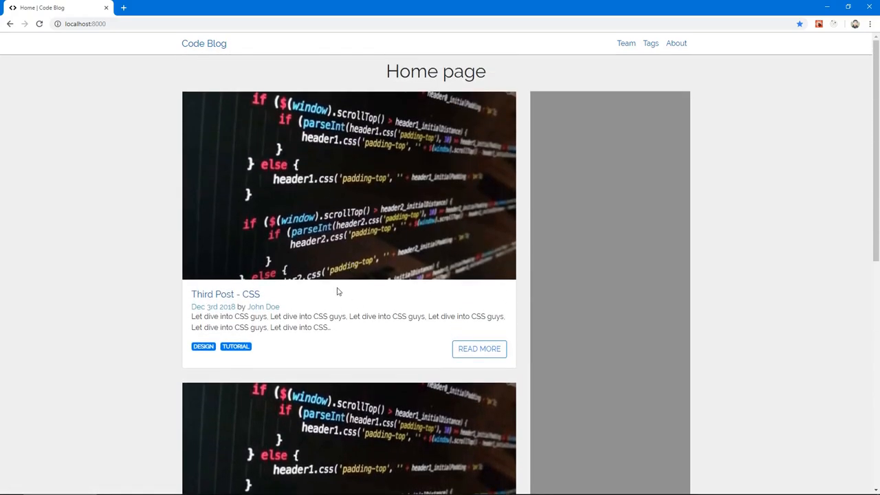
mouse_move(358, 261)
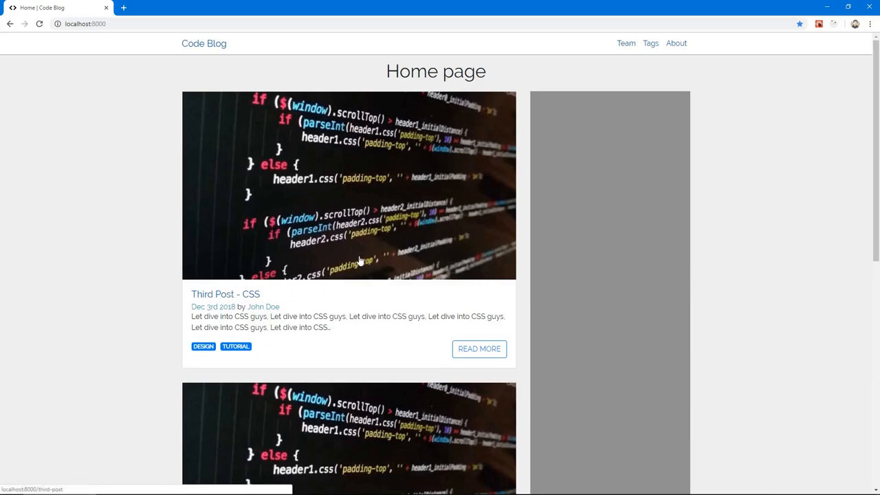
mouse_move(246, 248)
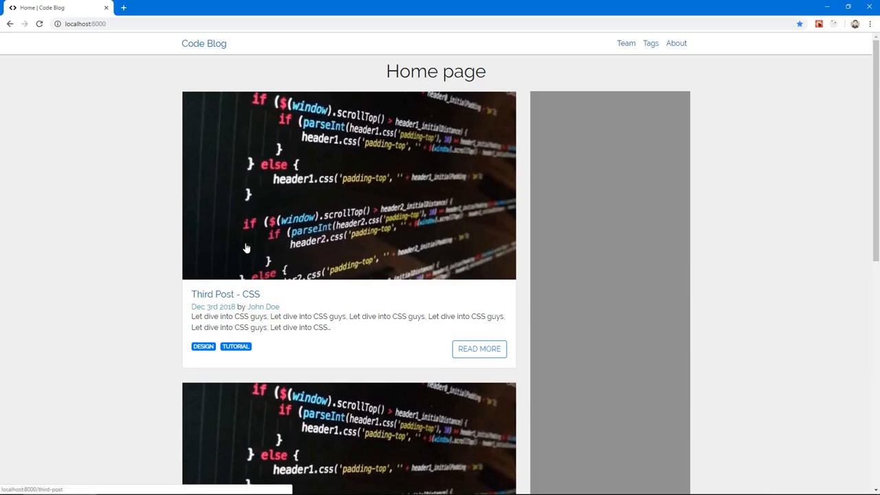
mouse_move(607, 165)
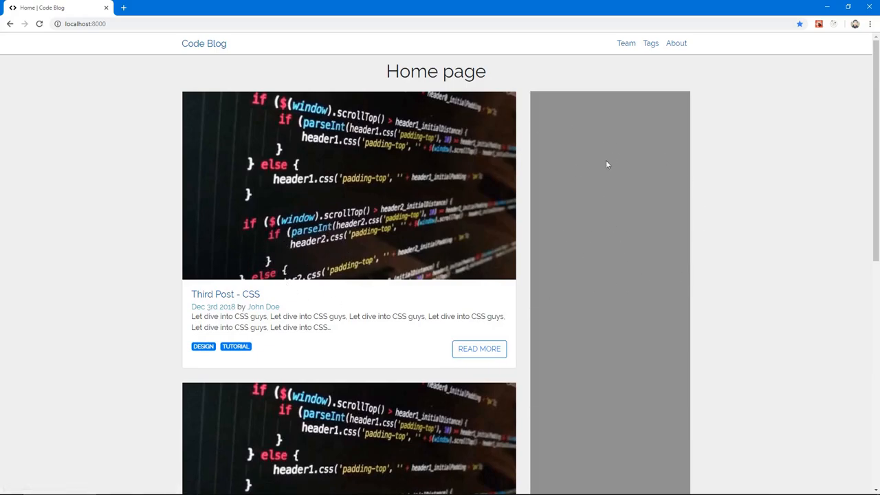
mouse_move(588, 149)
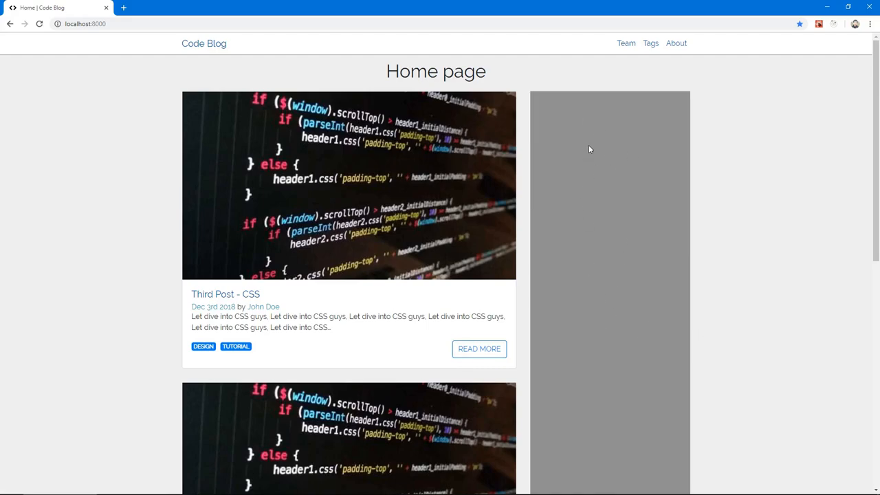
mouse_move(632, 201)
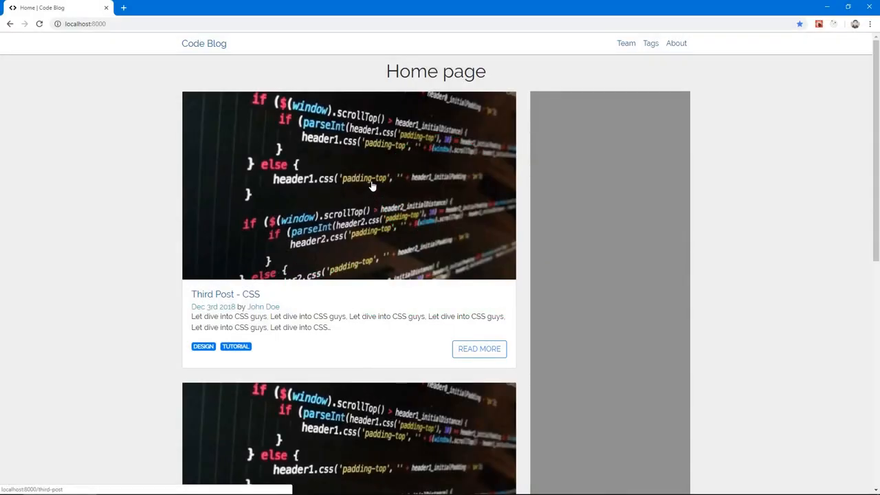
key("alt+tab")
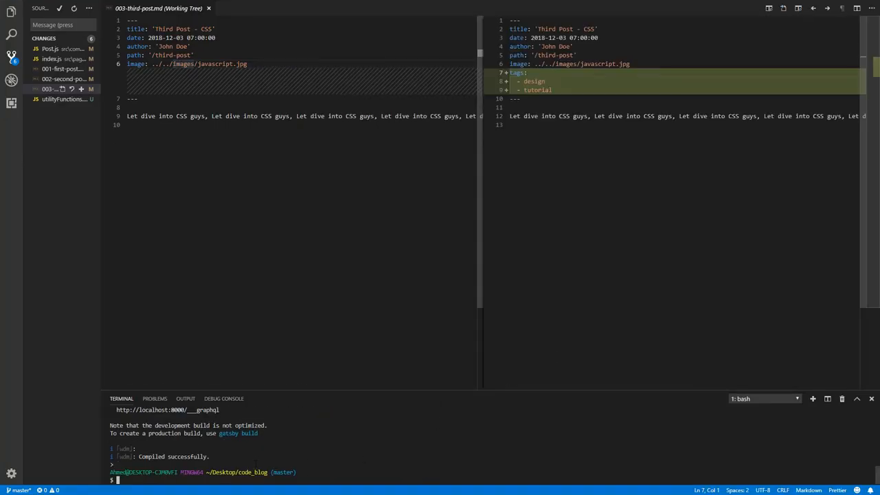
type("git")
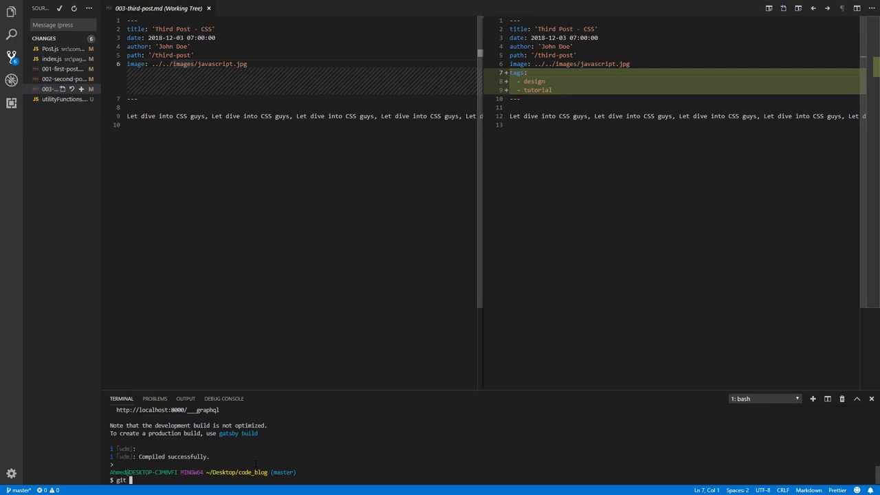
type("add")
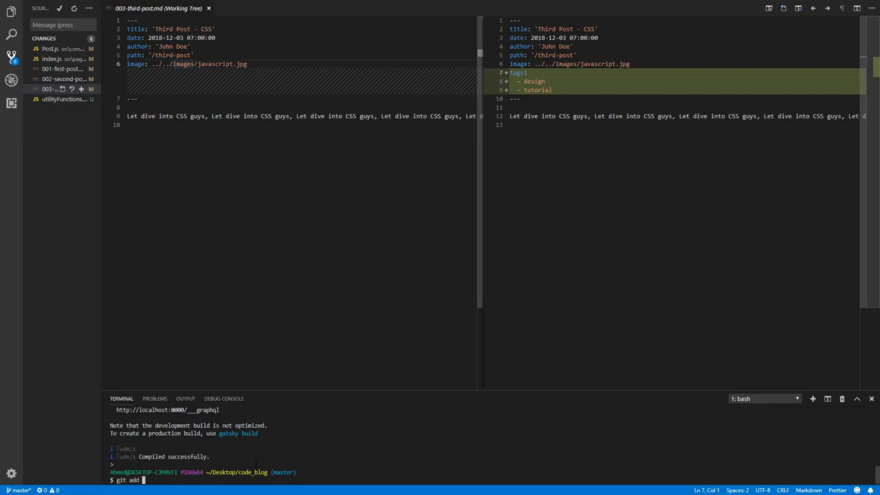
type(". &&")
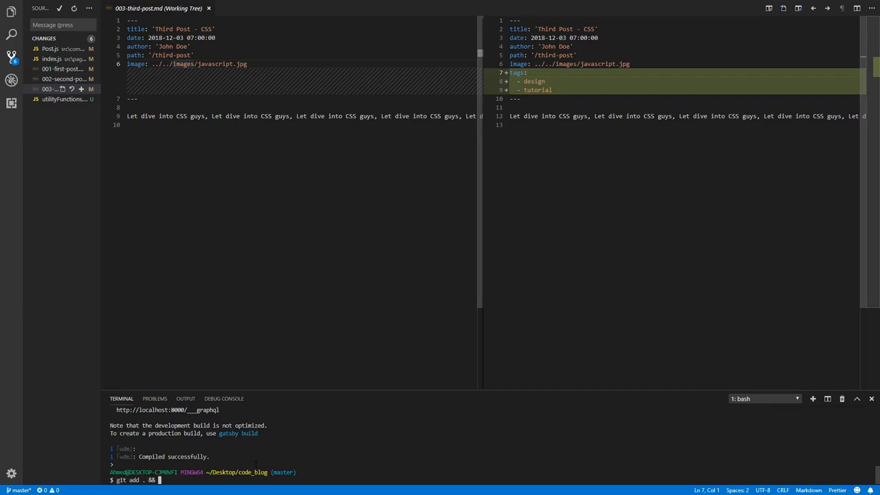
type("git commit -m \"")
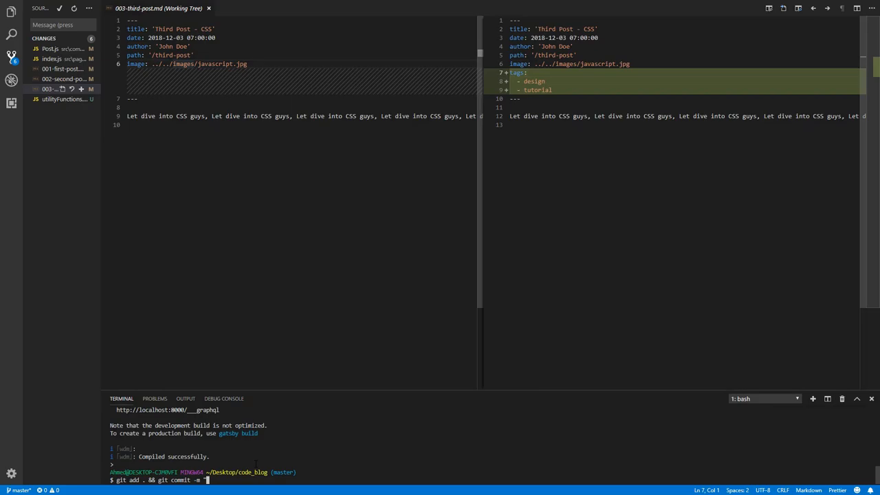
type("displaying")
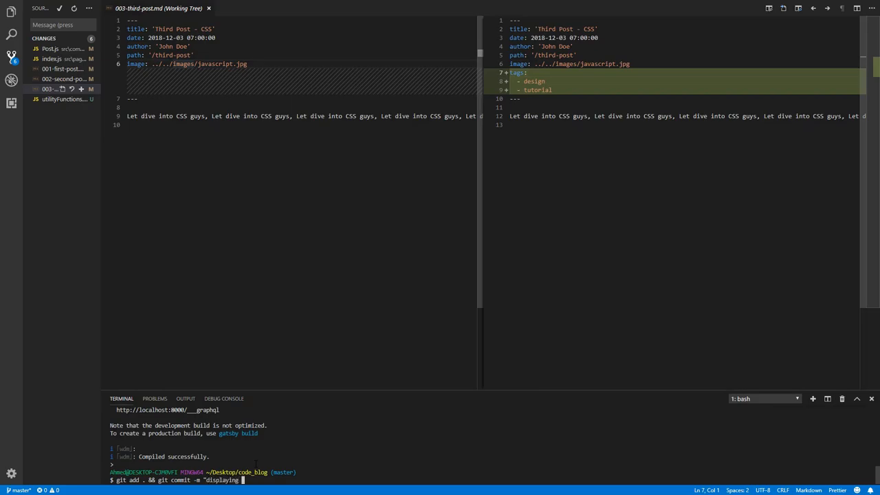
type("posts\"")
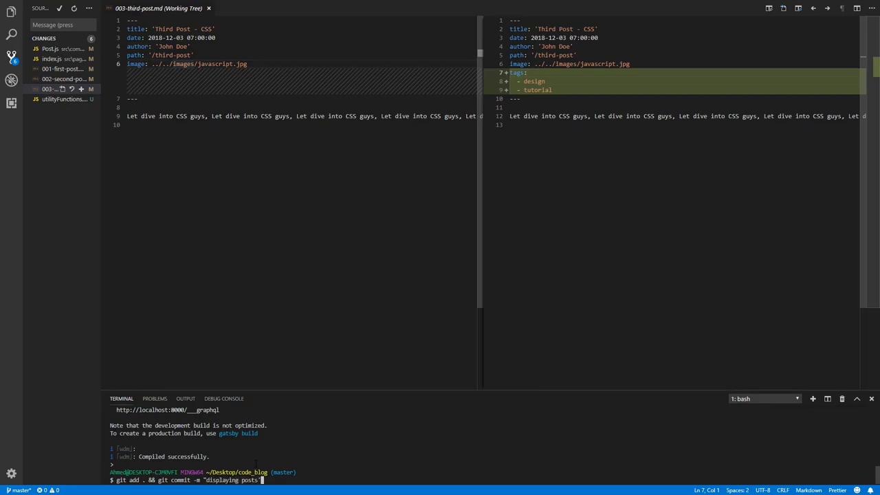
type(" tags\"")
key("Return")
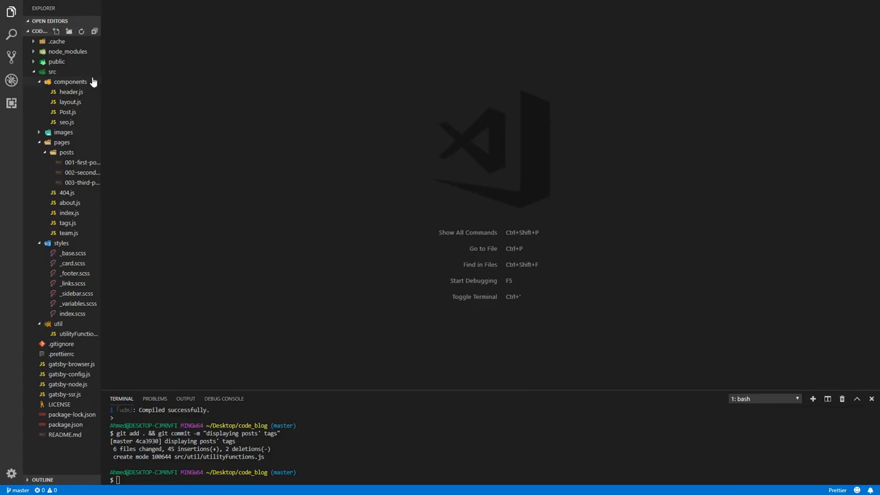
Create an empty Sidebar.js in src/components, then open pages/index.js.
right_click(71, 81)
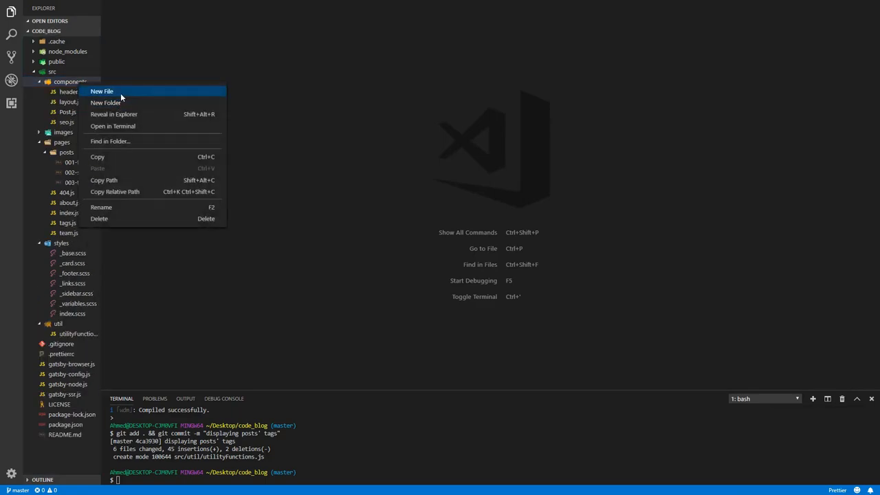
left_click(102, 91)
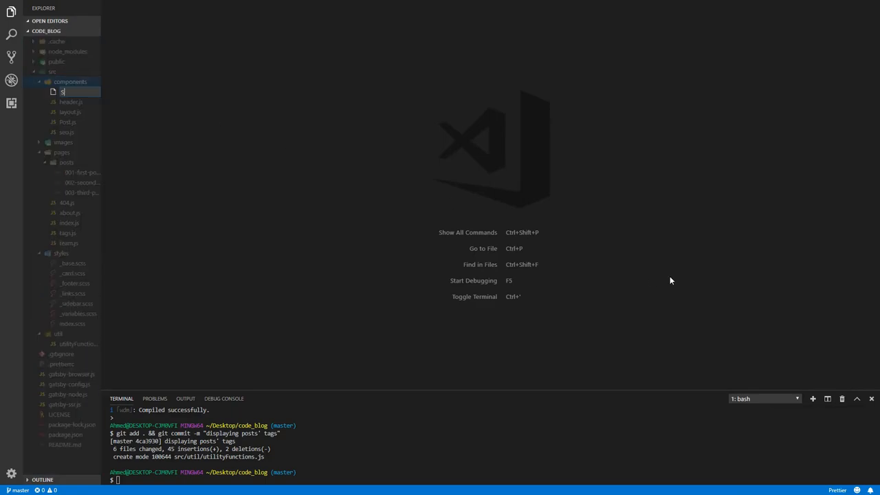
type("idebar.")
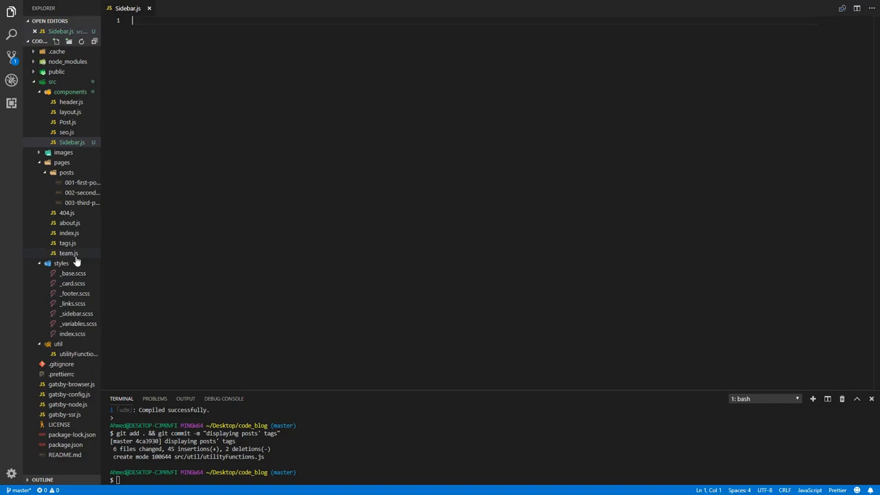
mouse_move(70, 222)
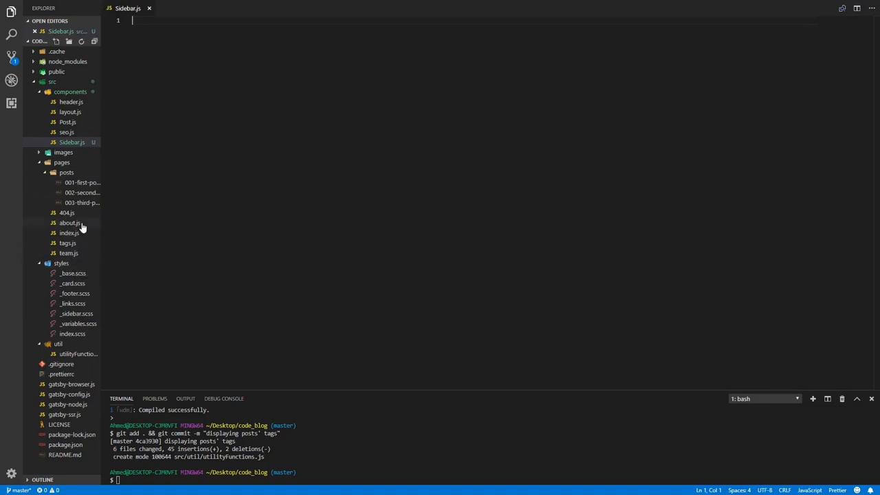
left_click(68, 232)
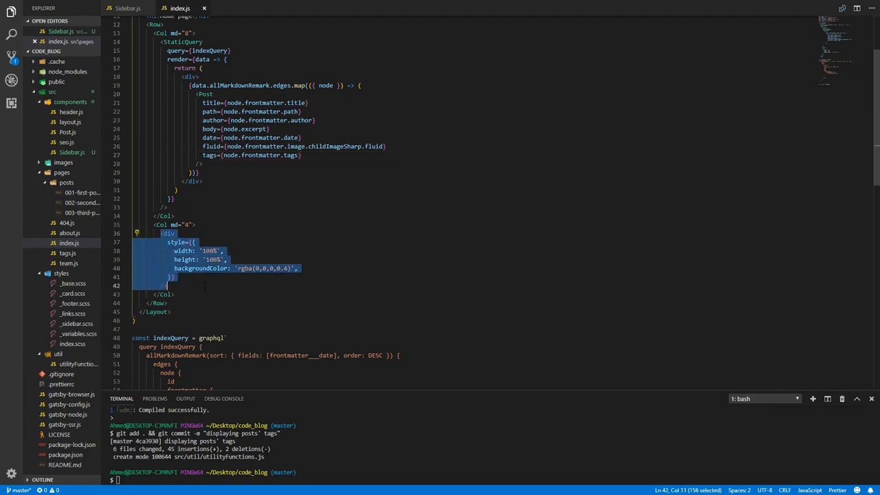
Swap the placeholder div for <Sidebar/> and begin importing Sidebar from '../components/Sidebar'.
key("Delete")
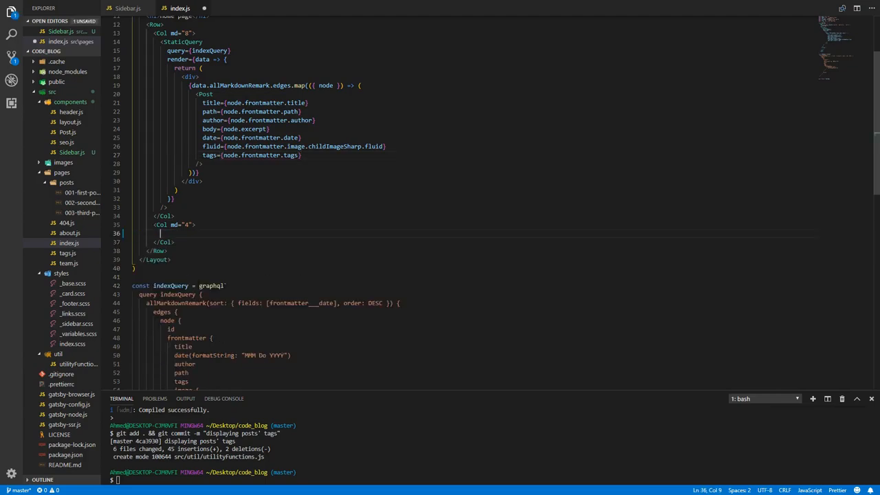
type("<Sidebar/>")
type("import")
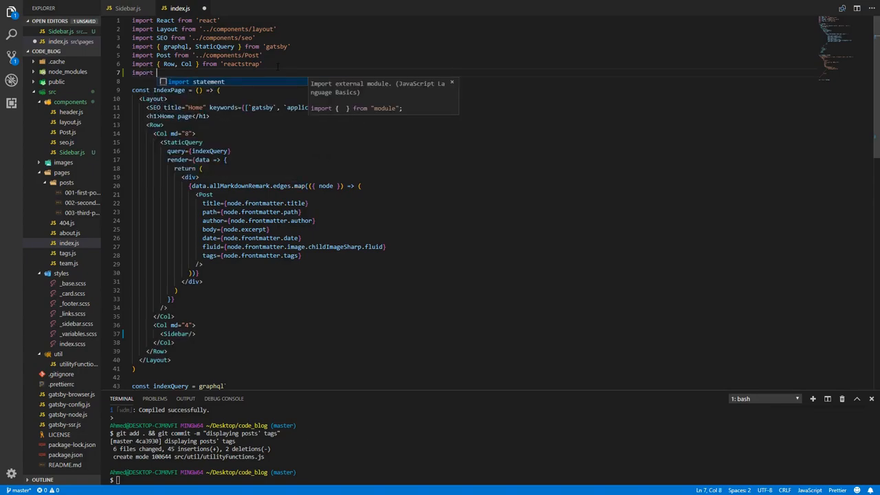
type("'Sid")
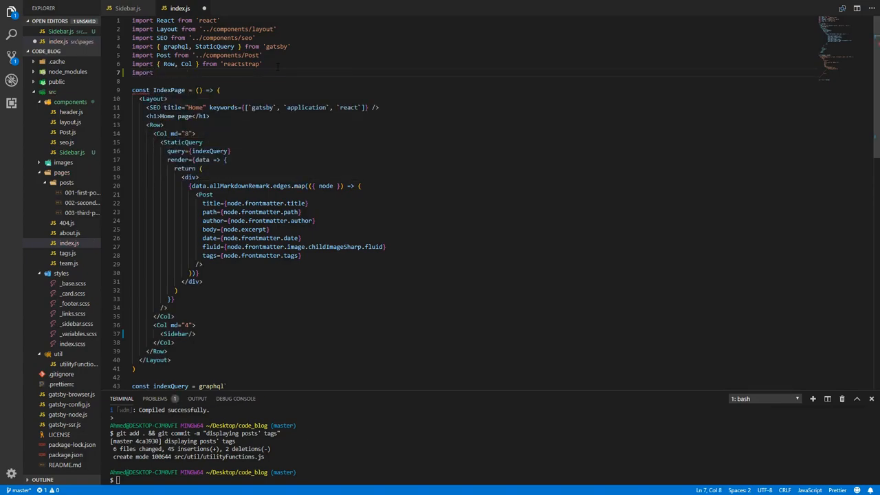
type("Side from")
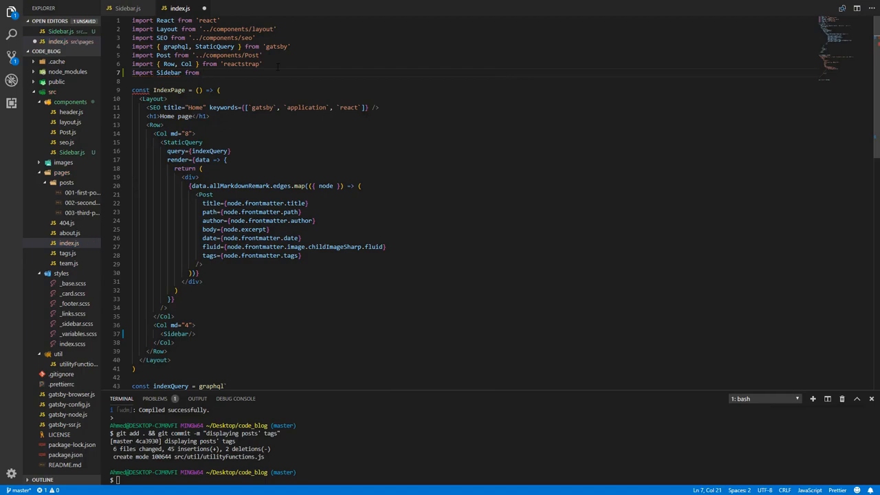
type("../components/Sidebar")
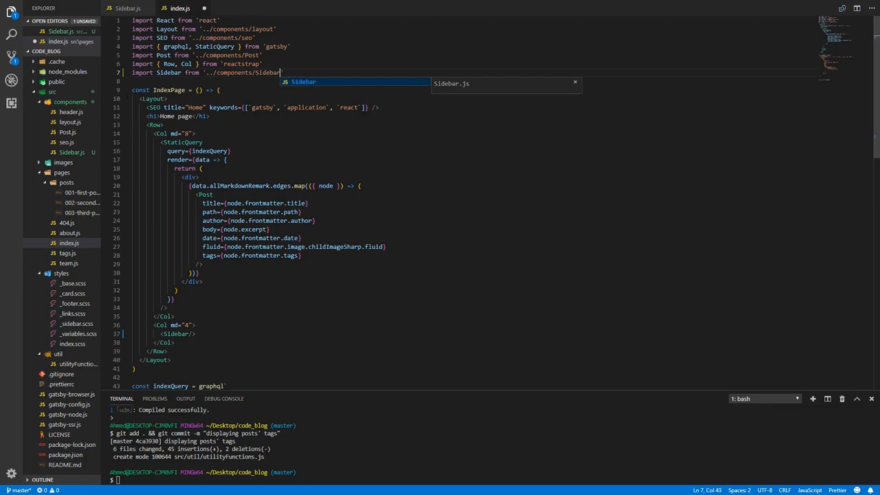
Write Sidebar.js with a React import, an empty Sidebar arrow component and export default Sidebar.
left_click(127, 7)
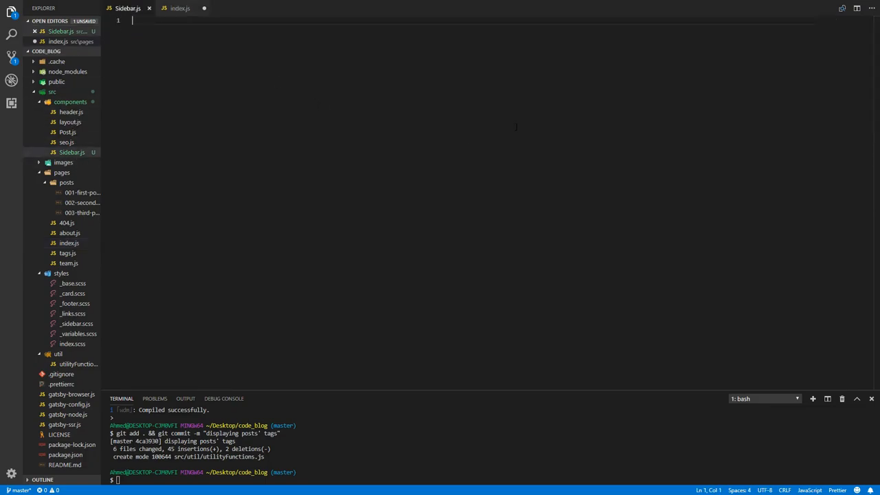
type("import")
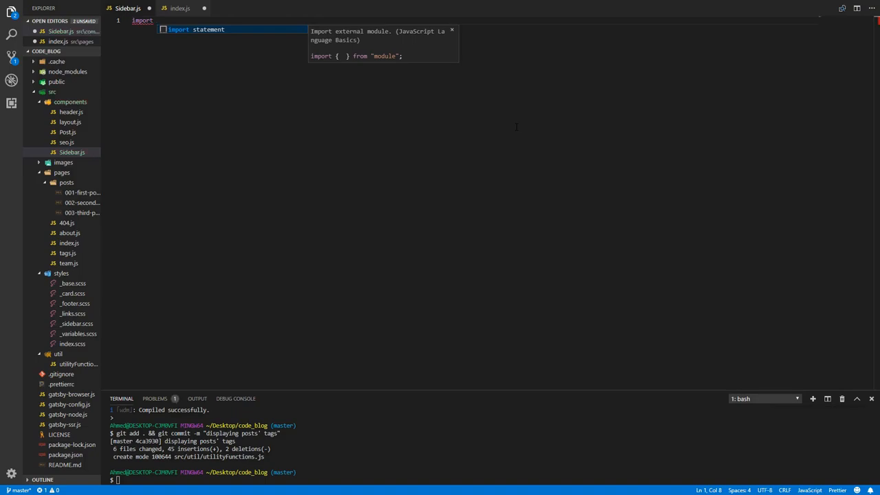
type("React from 'react")
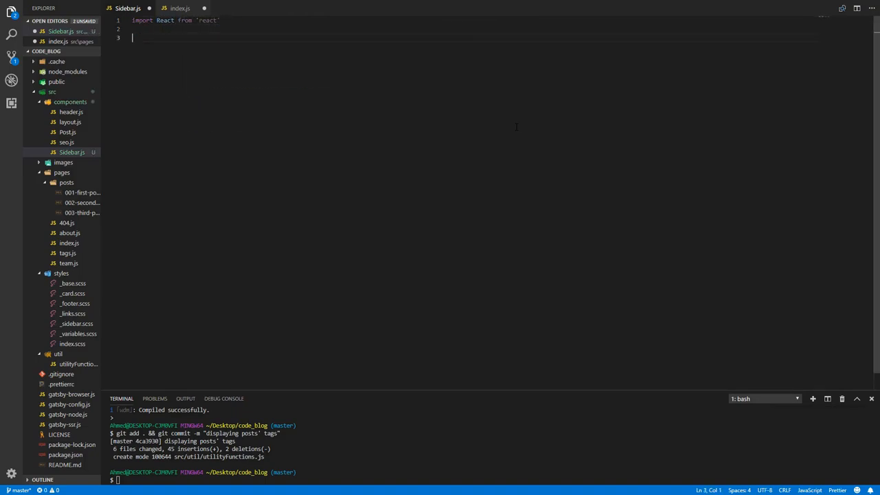
type("const d")
type("export de")
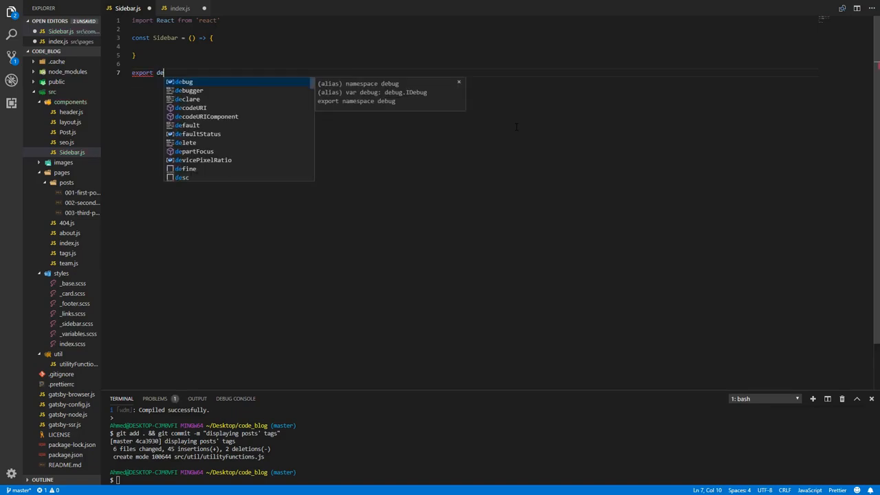
type("fault Sidebar")
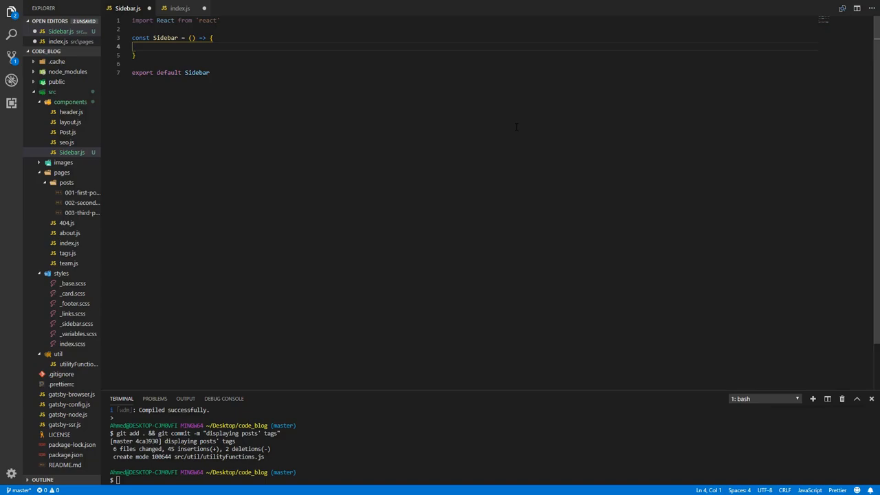
mouse_move(121, 71)
type("<div>")
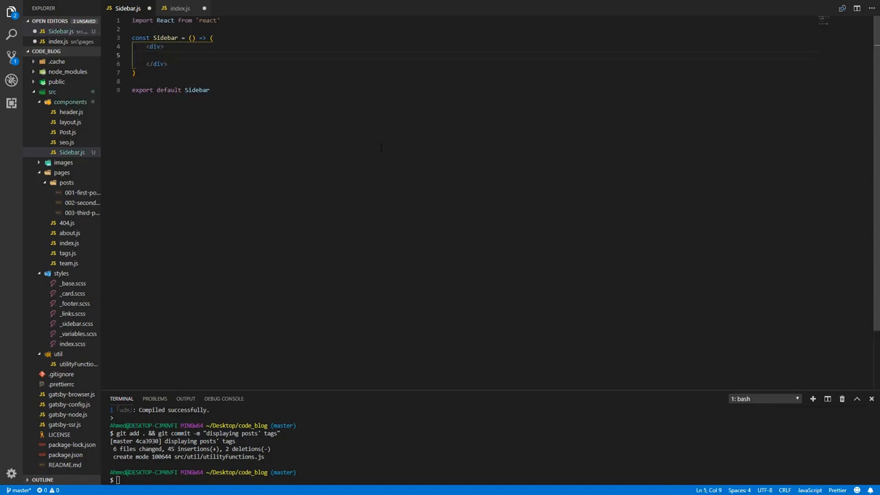
Add line 2 of Sidebar.js: import { Card, CardTitle, CardBody } from 'reactstrap'.
left_click(220, 20)
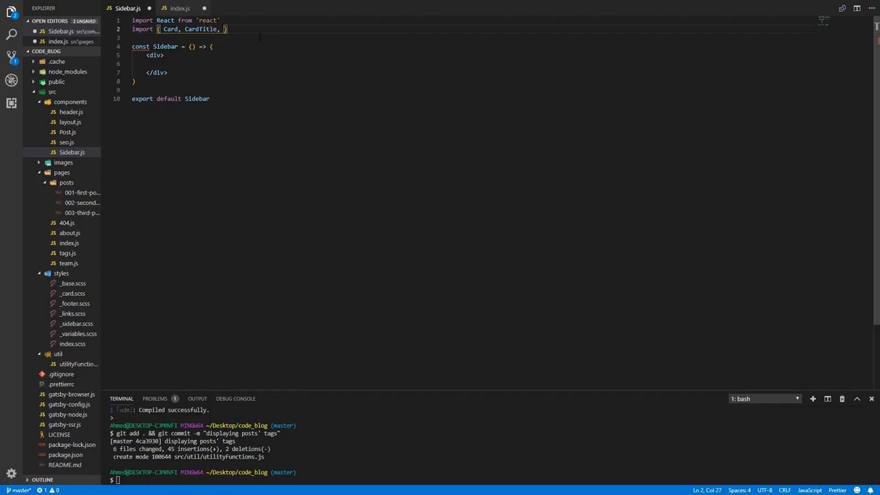
type("CardBody,")
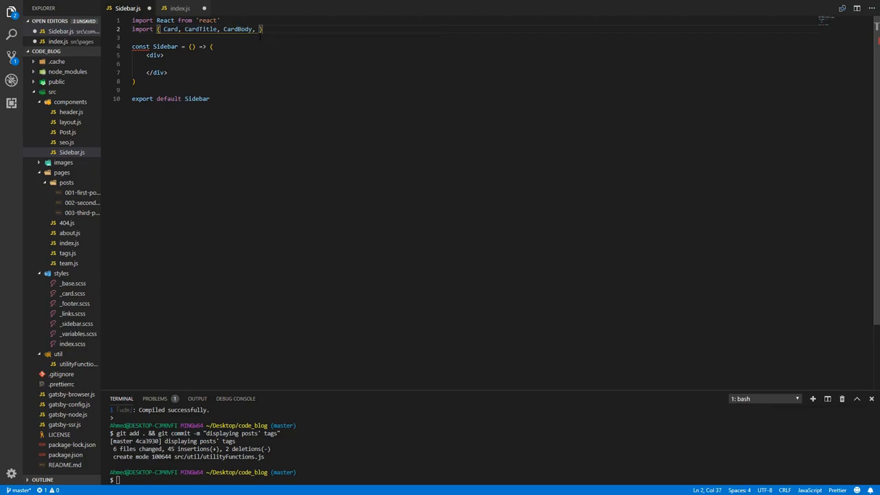
key("Backspace")
type(" from '")
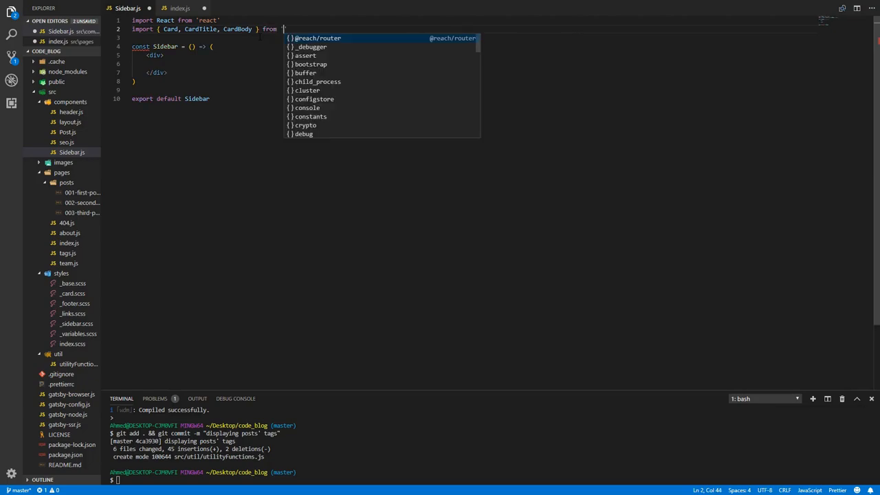
type("reactstrap'")
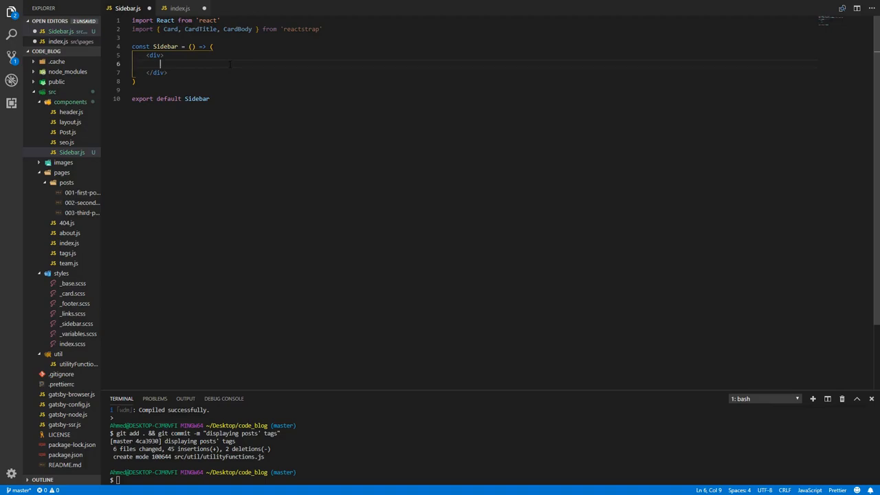
Type the Emmet abbreviation Card>CardBody>CardTitle.text-center.text-uppercase.mb-3 inside the div.
type("Card")
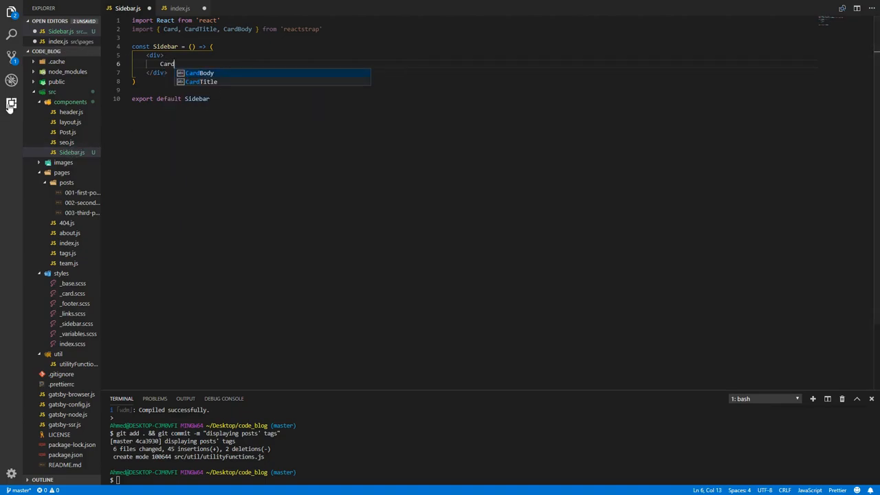
left_click(10, 104)
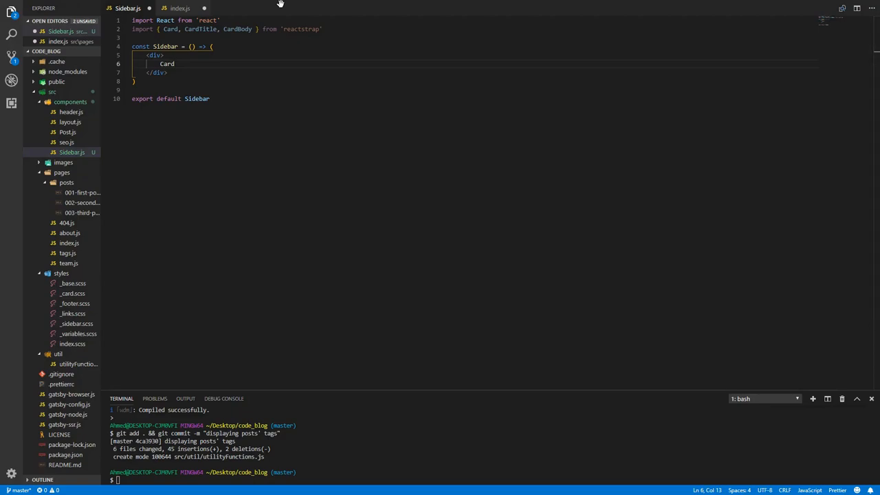
type(">")
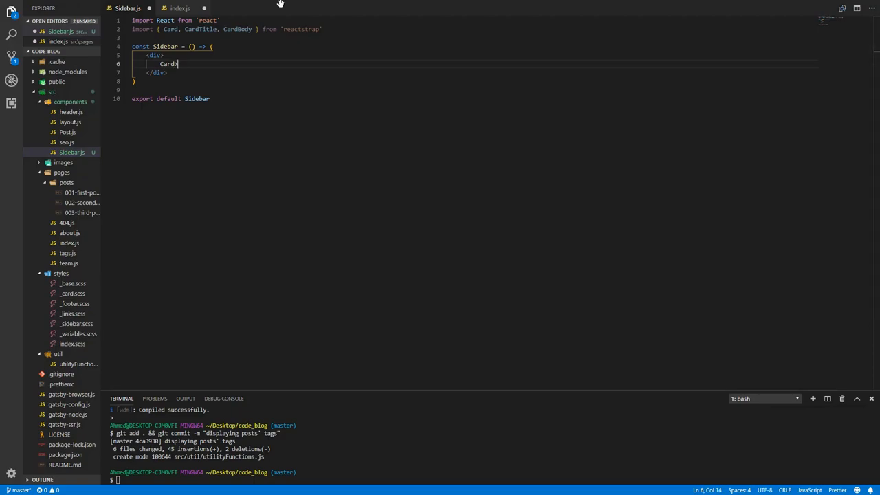
type(">CardBody")
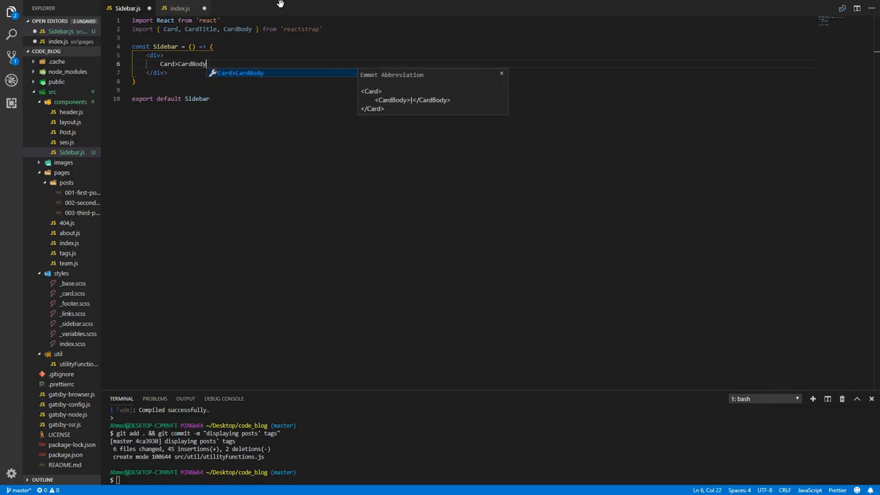
type(">CardTitle")
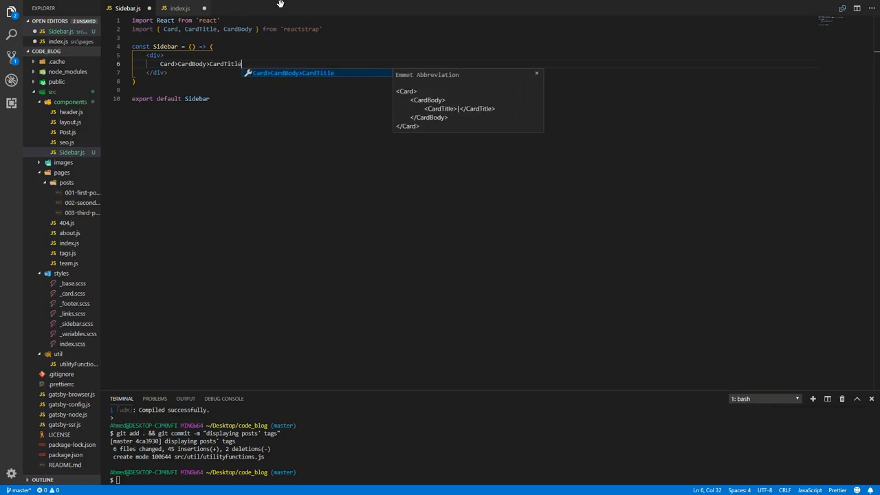
type(".")
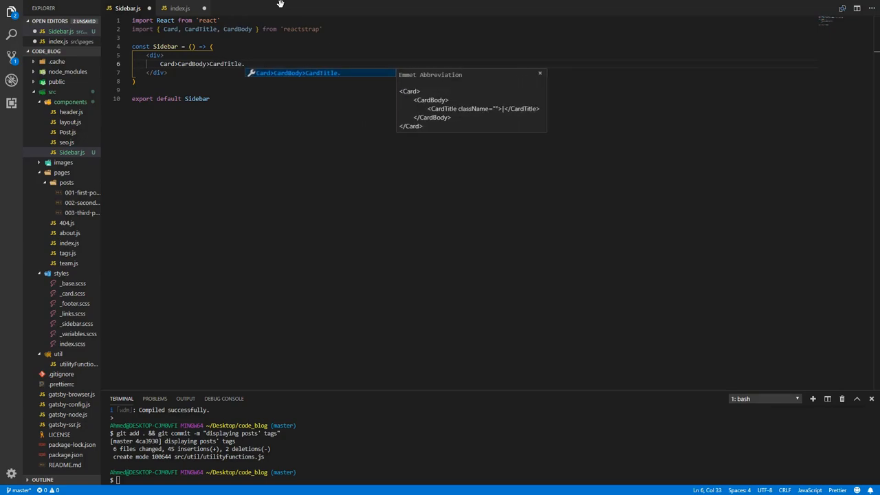
type("text-")
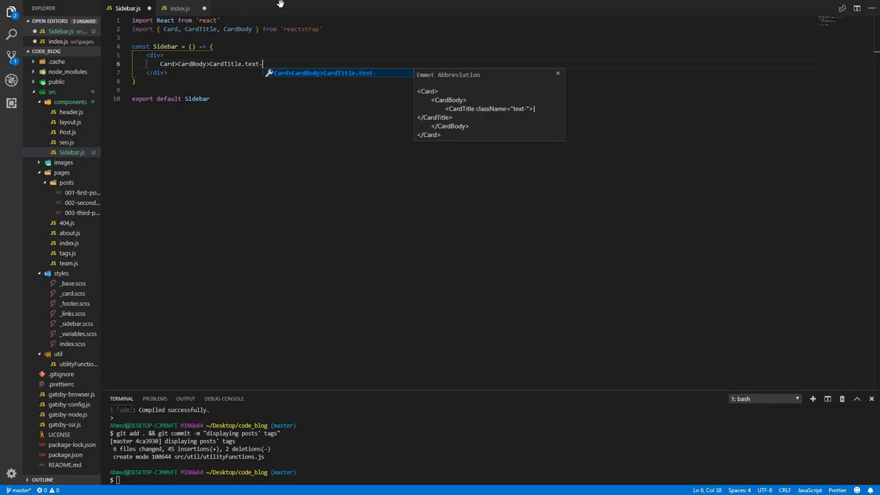
type("center")
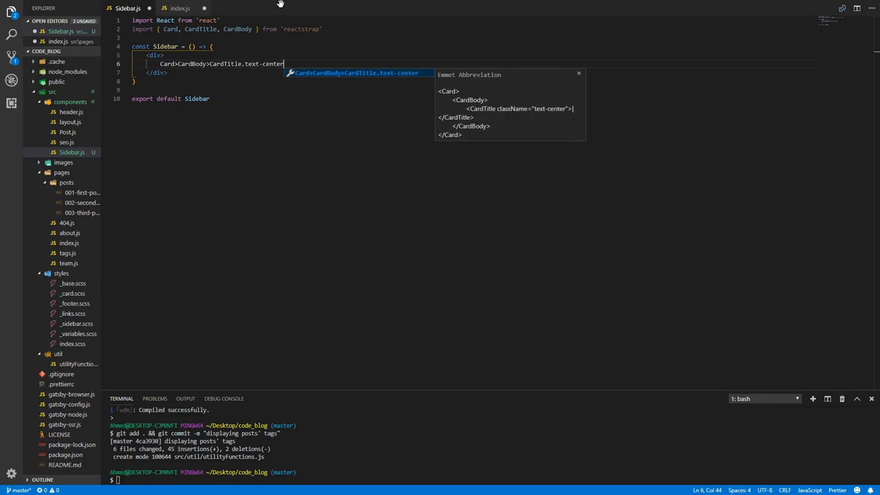
type(".")
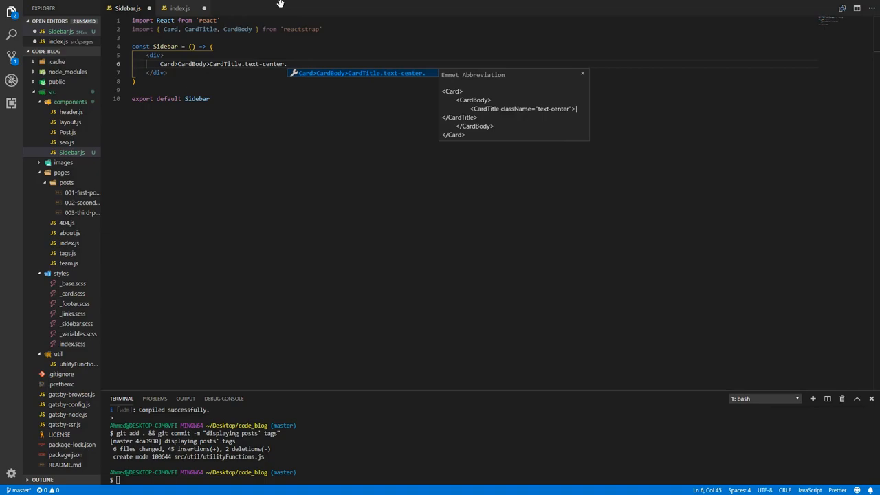
type(".text-u")
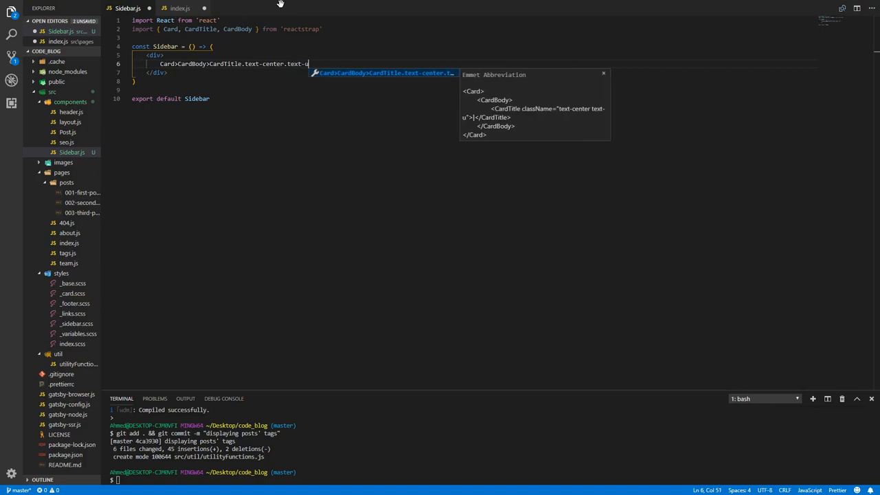
type("ppercase")
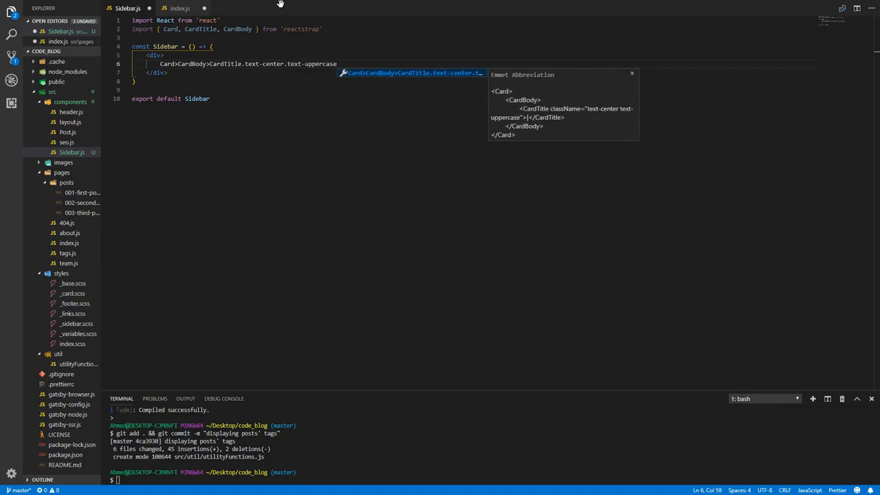
type(".mb-")
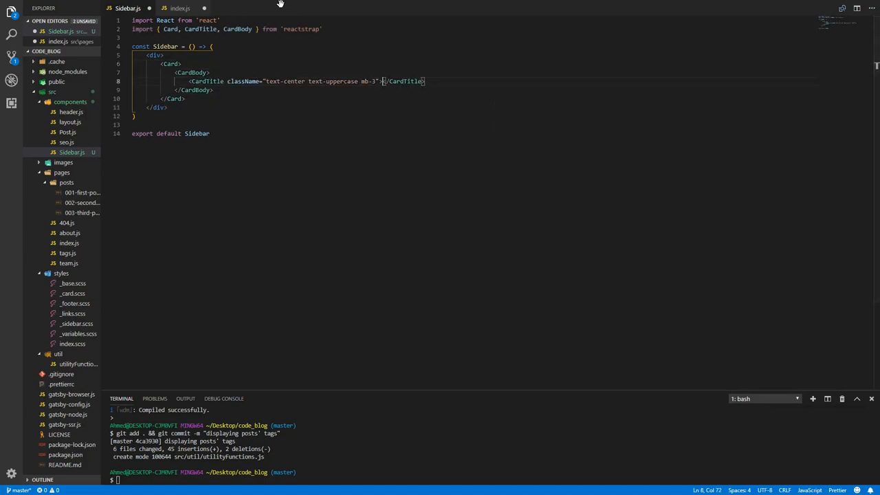
Expand the abbreviation and enter Newsletter as the card title.
key("Enter")
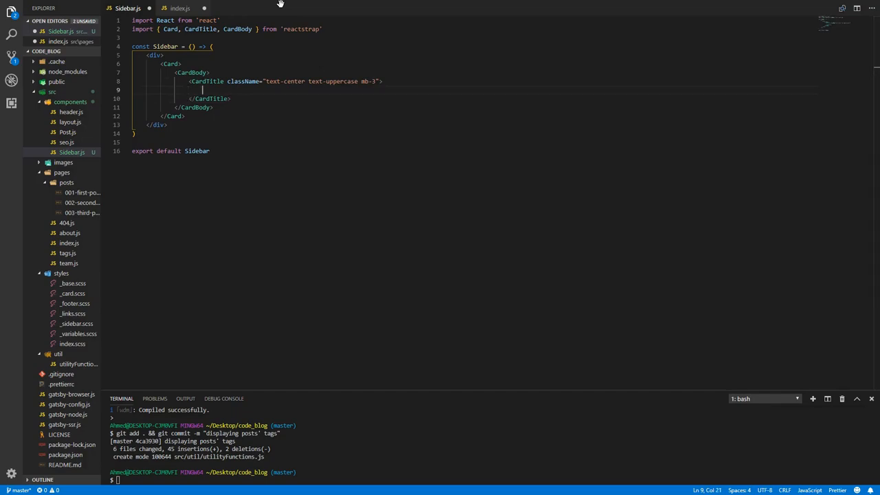
type("Newsletter")
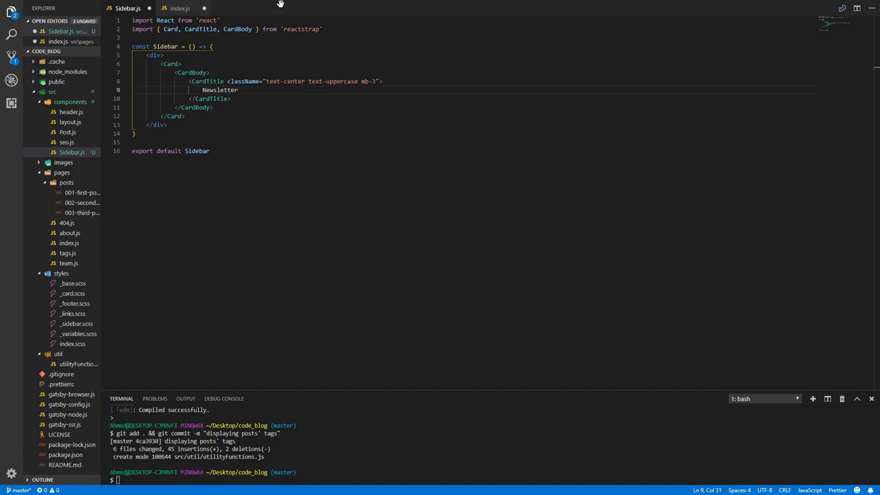
key("Enter")
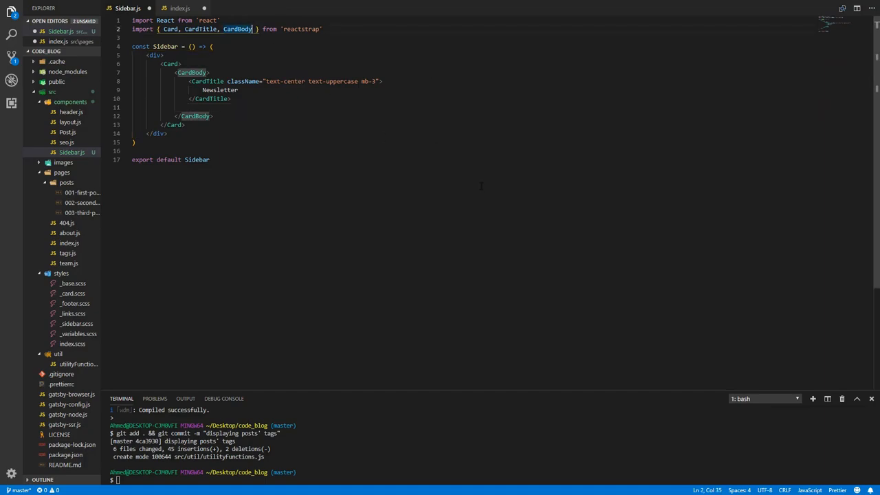
Append Form, FormGroup and Input to the reactstrap import.
type(", Form,")
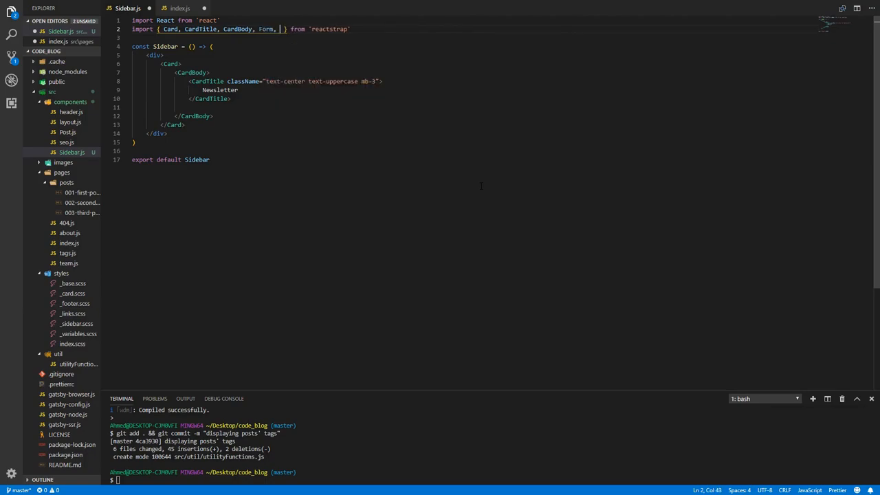
type("FormGroup, Input")
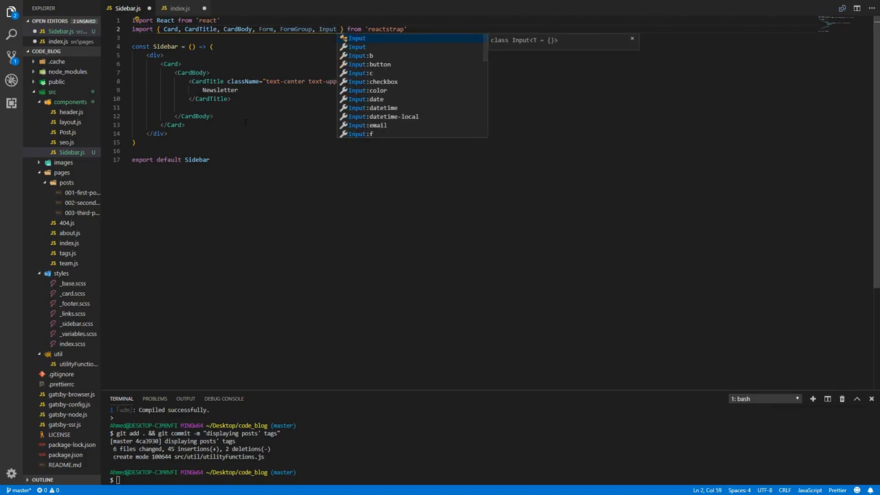
key("Escape")
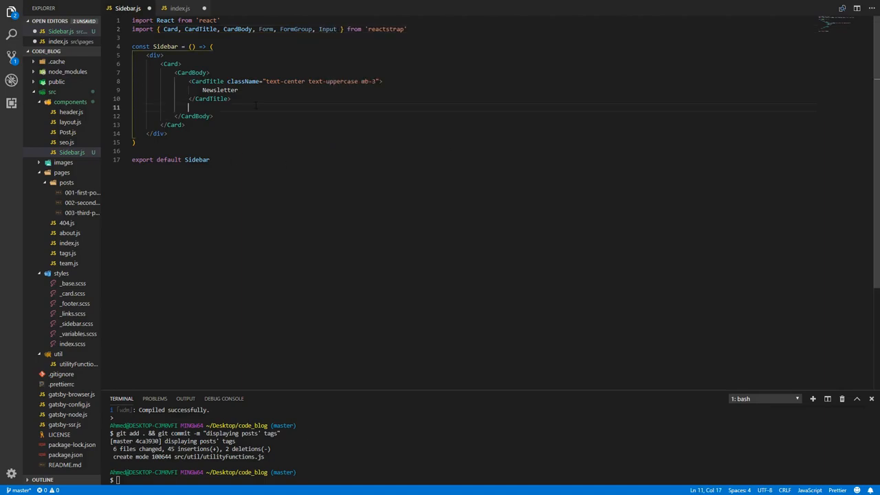
Add a Form with className "text-center" holding a FormGroup with an Input.
type("<Form")
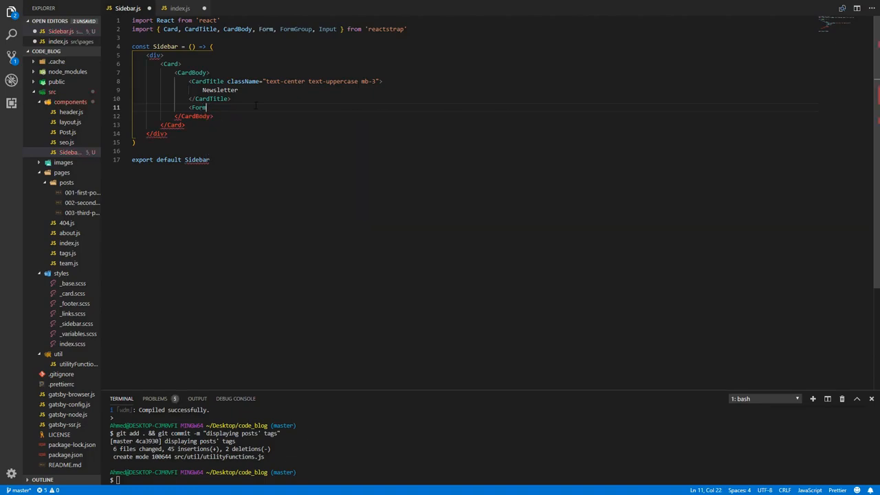
type("className=")
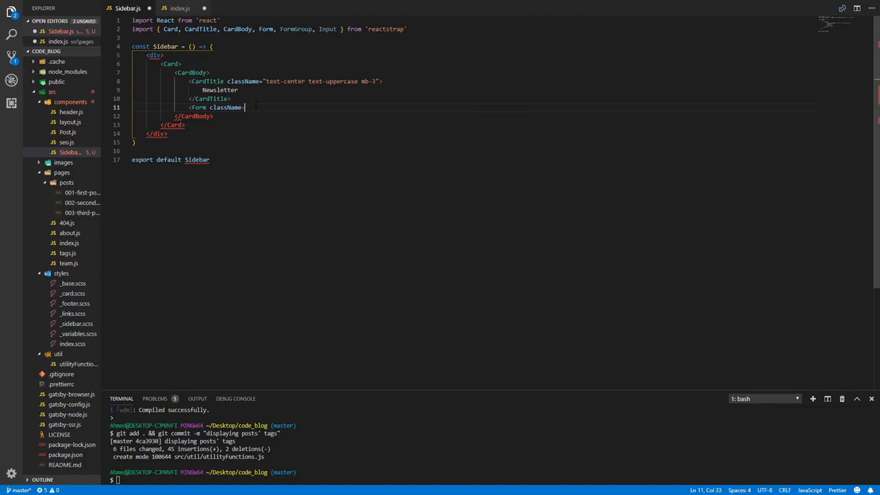
type("\"text-center\">")
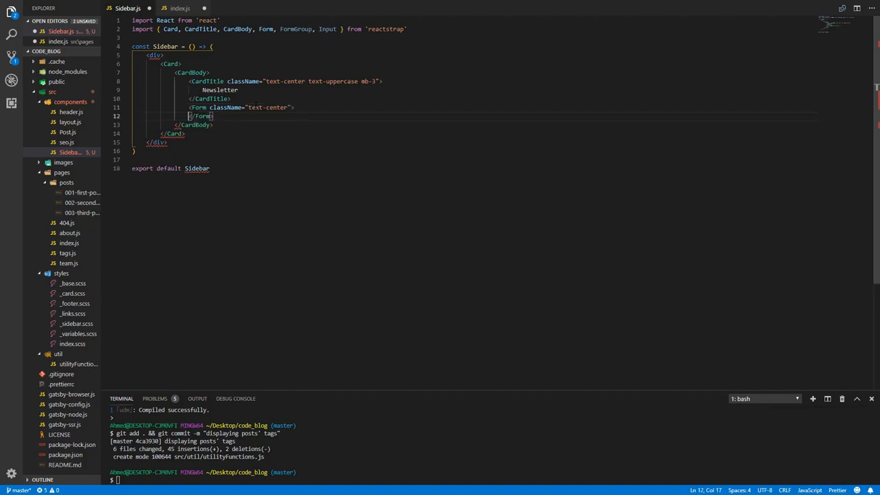
key("Enter")
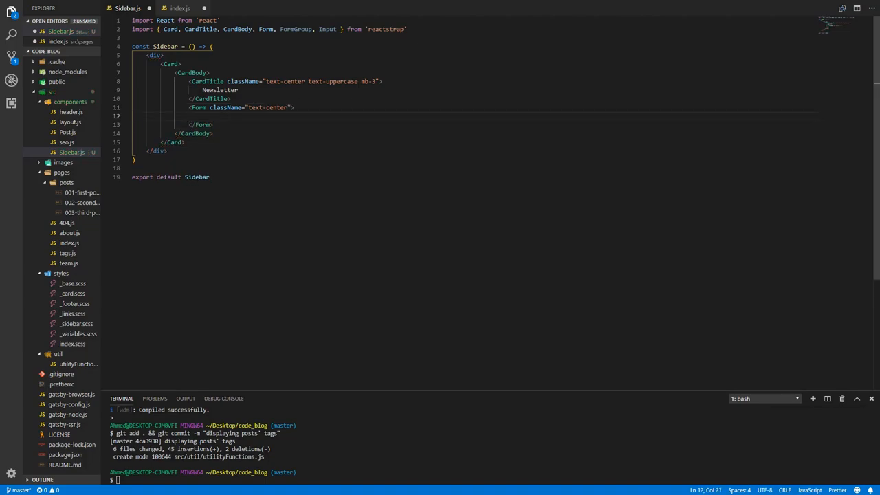
type("FormGro")
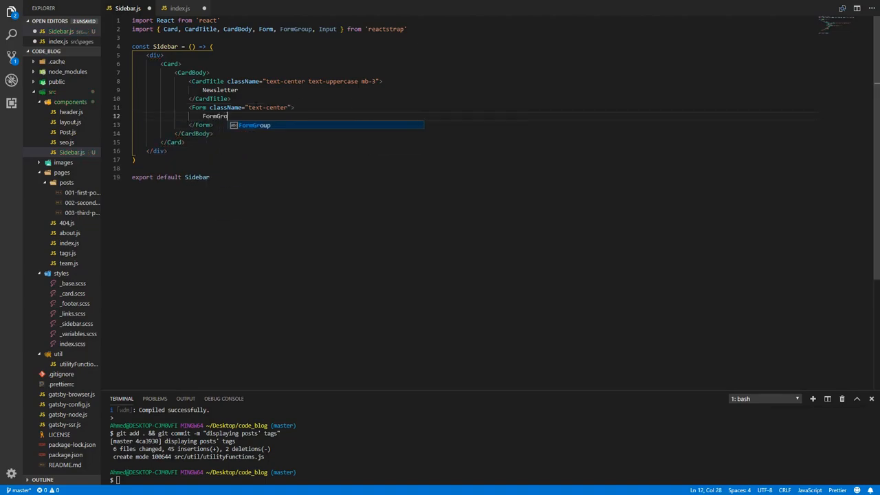
type(">Inp")
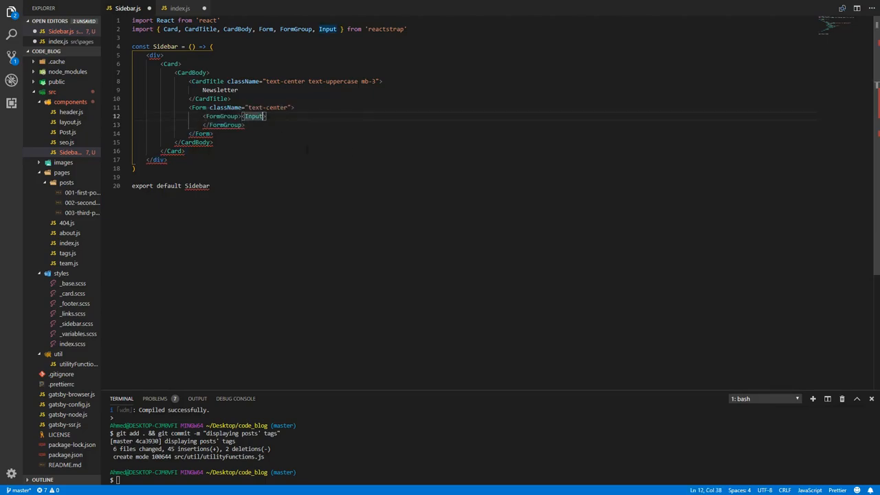
Give the self-closing Input type="email", name="email" and placeholder "Your email address..".
type("/>")
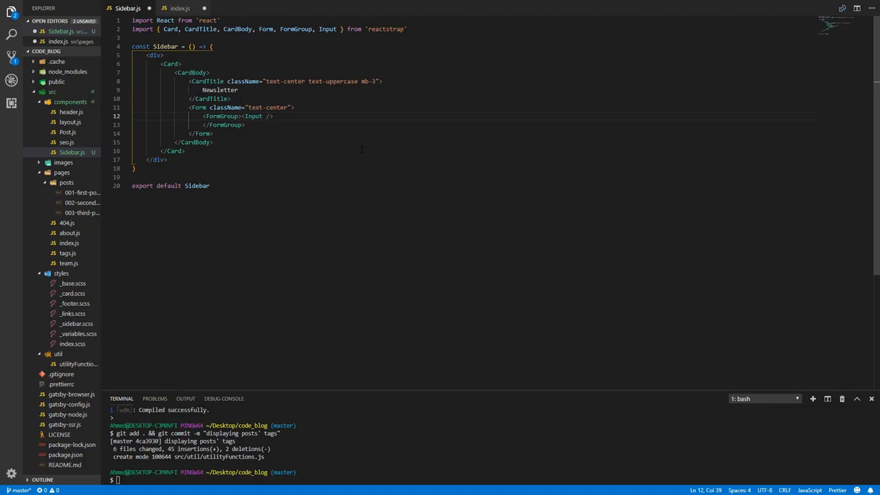
type("type=\"")
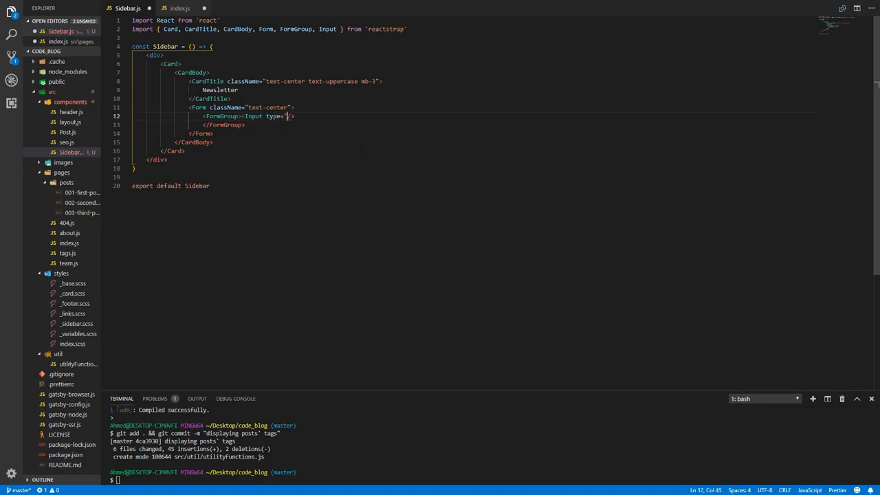
type("email")
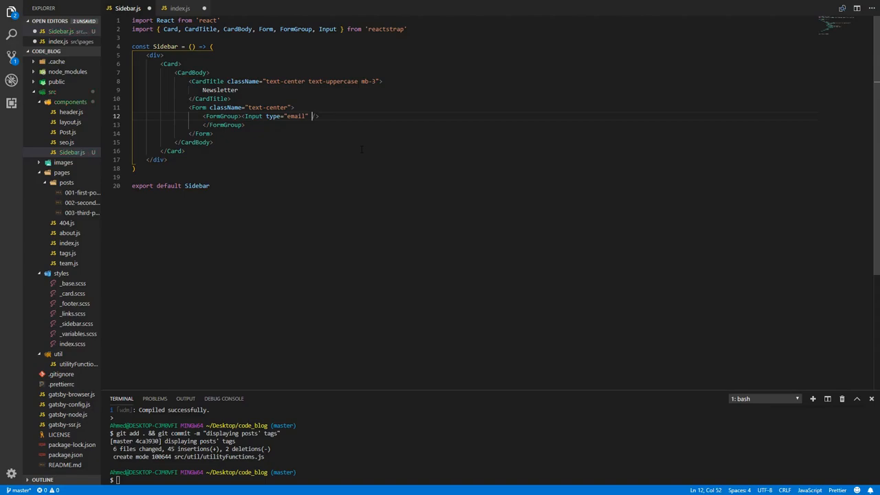
type("name=")
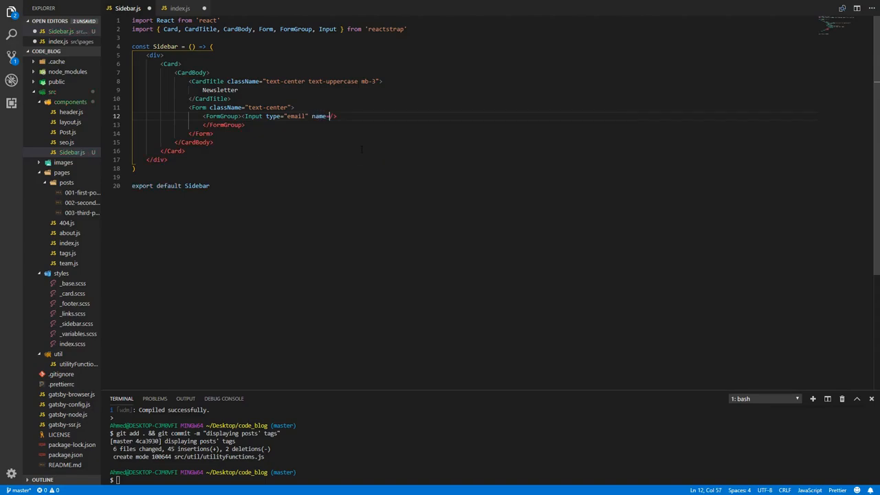
type("e")
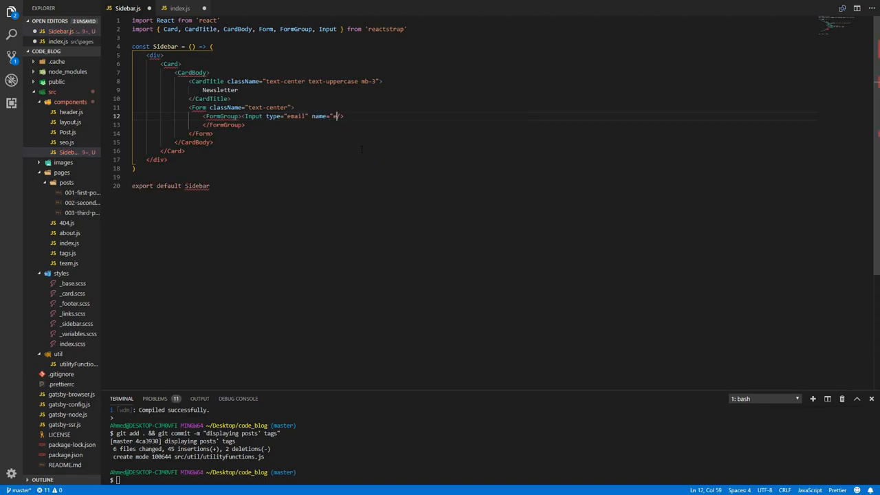
type("mail")
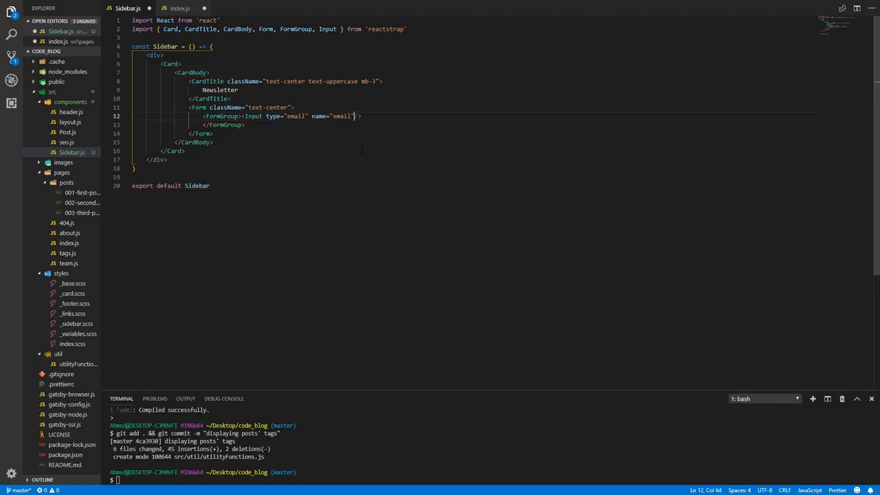
type("p")
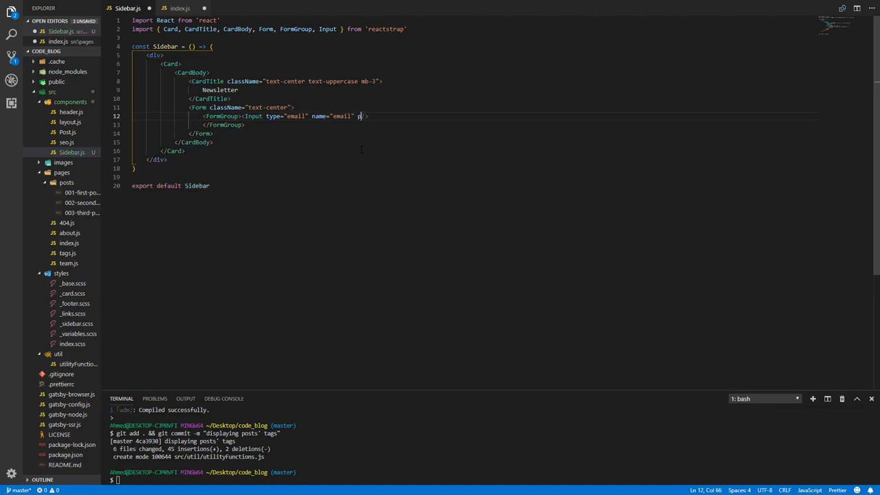
type("placeholder=\"y\"")
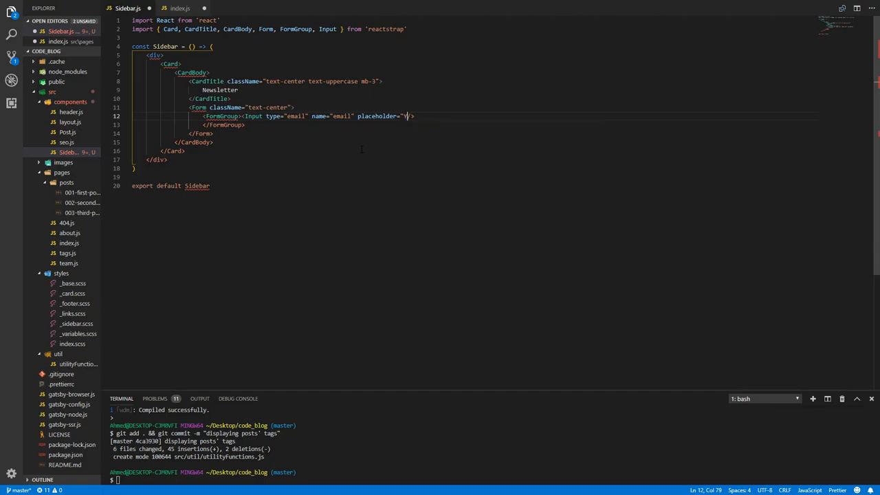
type("our email")
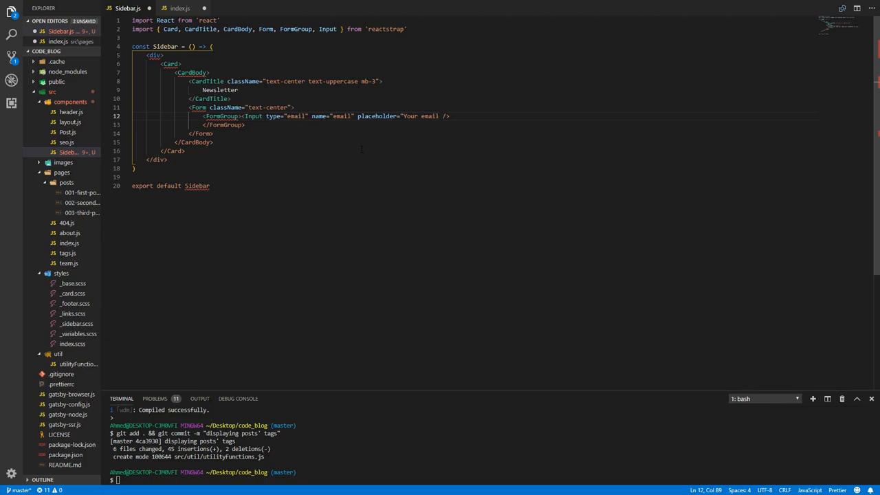
type("address.")
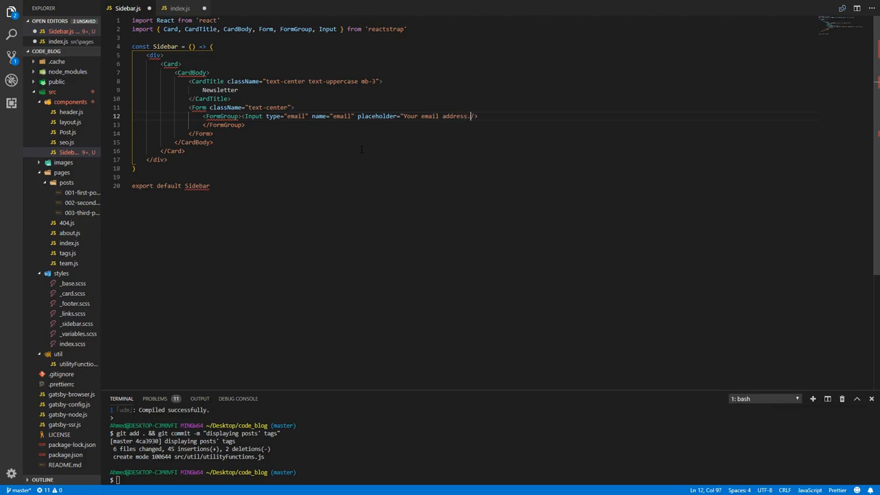
type("...")
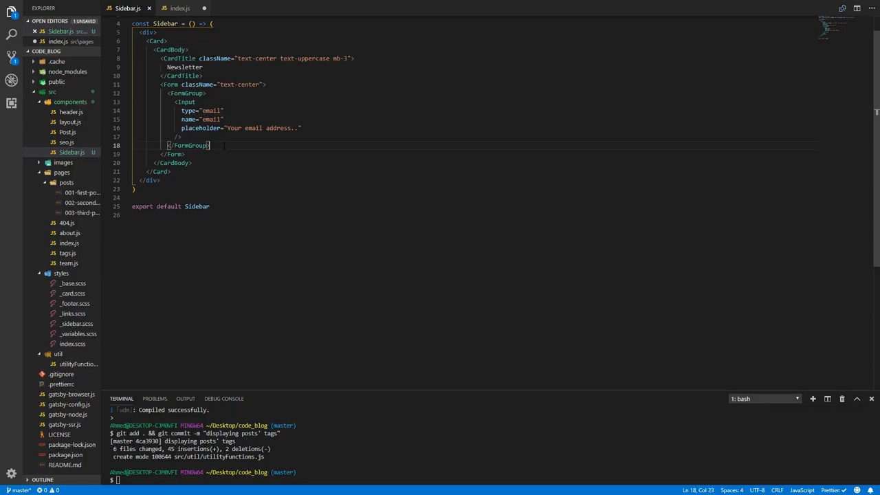
Add a Button with className "btn btn-outline-success text-uppercase" below the FormGroup.
type("Butt")
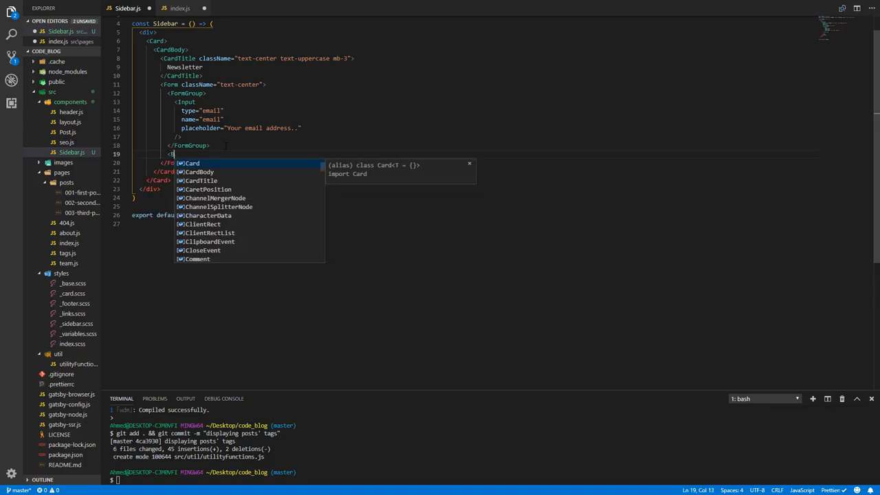
type("Button className")
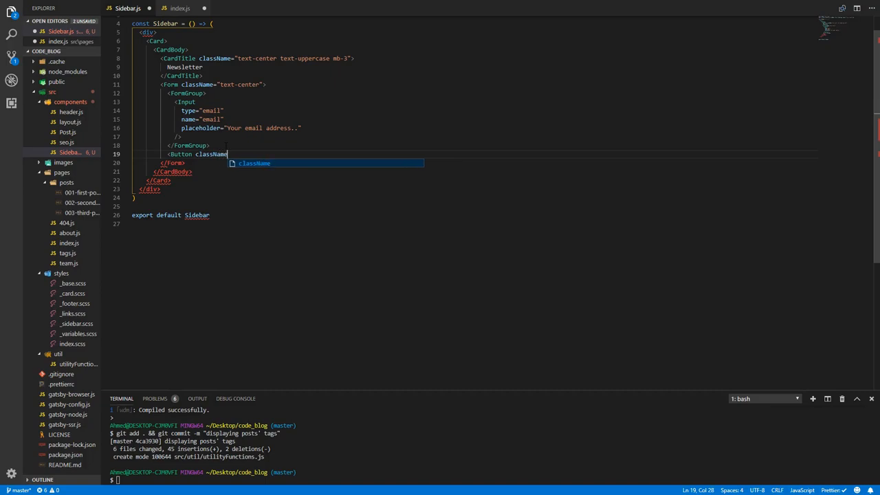
type("=\"btn \"")
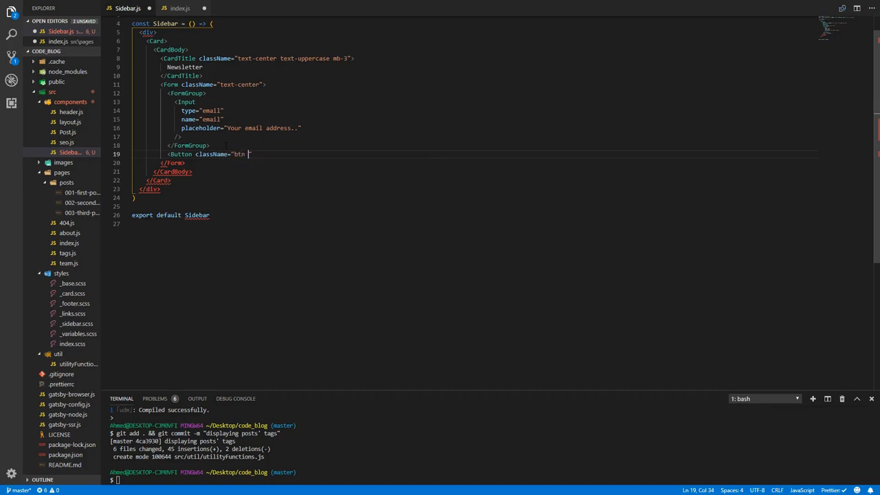
type("btn-c")
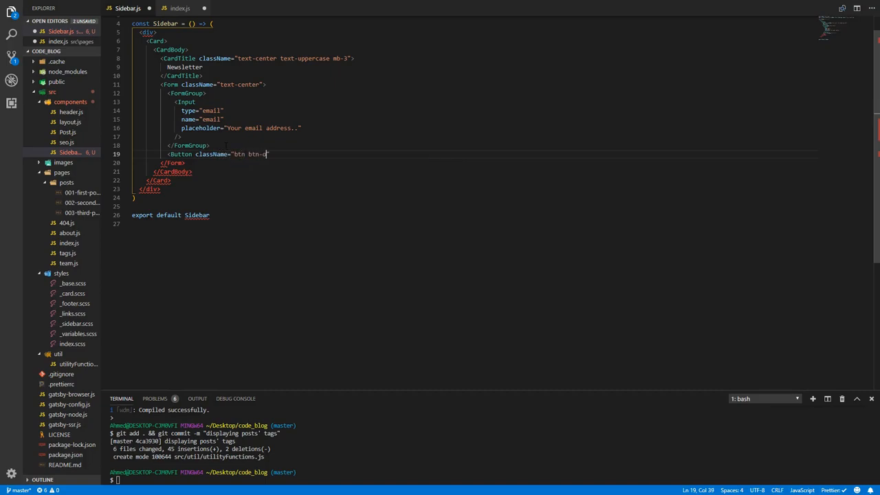
type("outline")
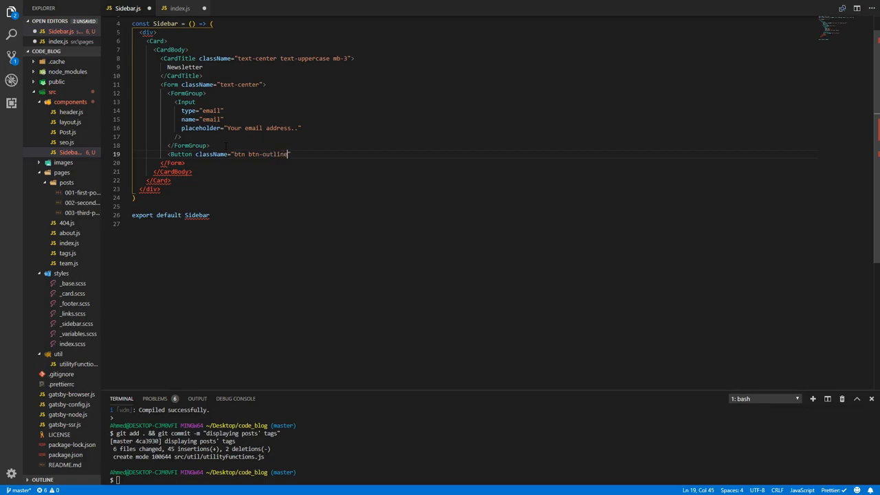
type("-primary")
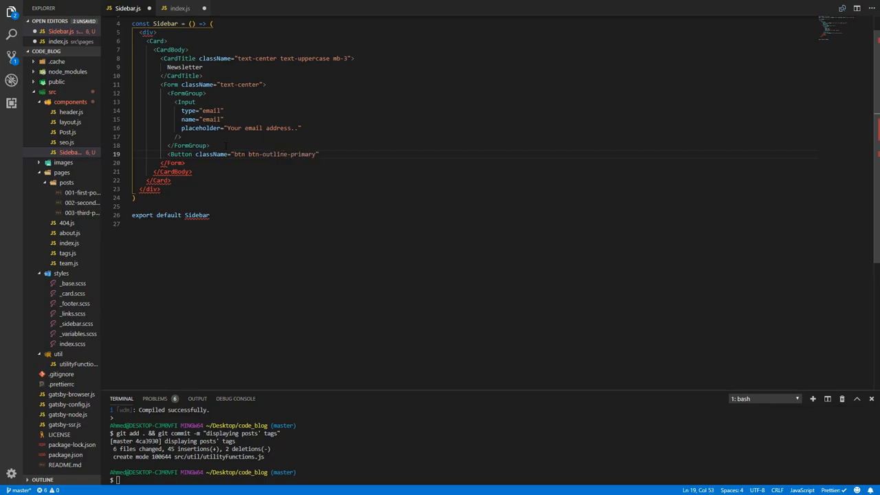
type("success")
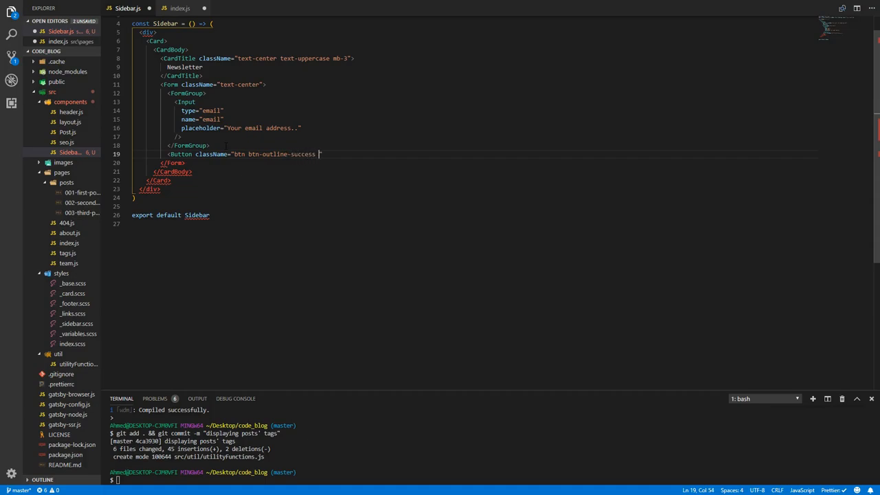
type("text-uppercase")
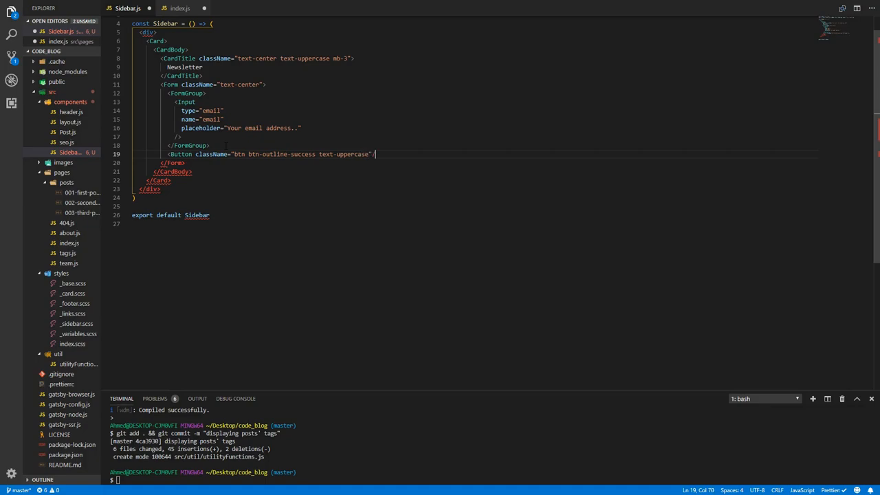
type("/>")
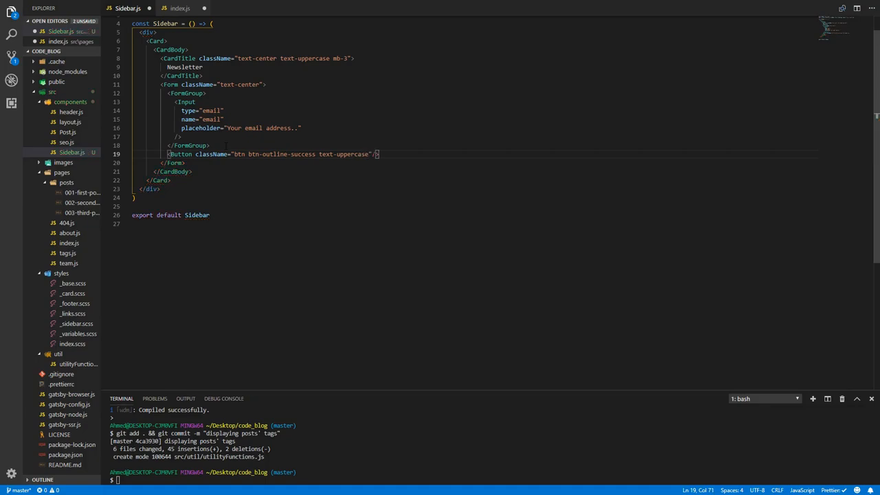
Give the Button a closing tag and the label Subscribe.
type("<")
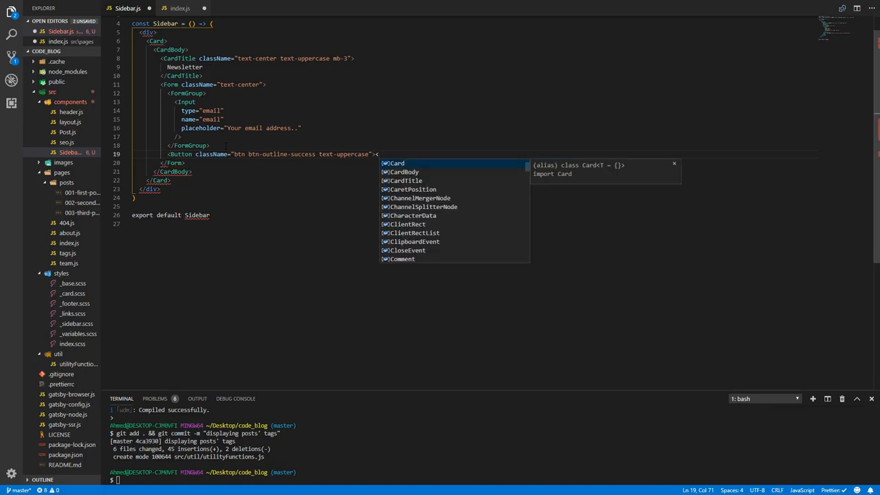
type("Button>")
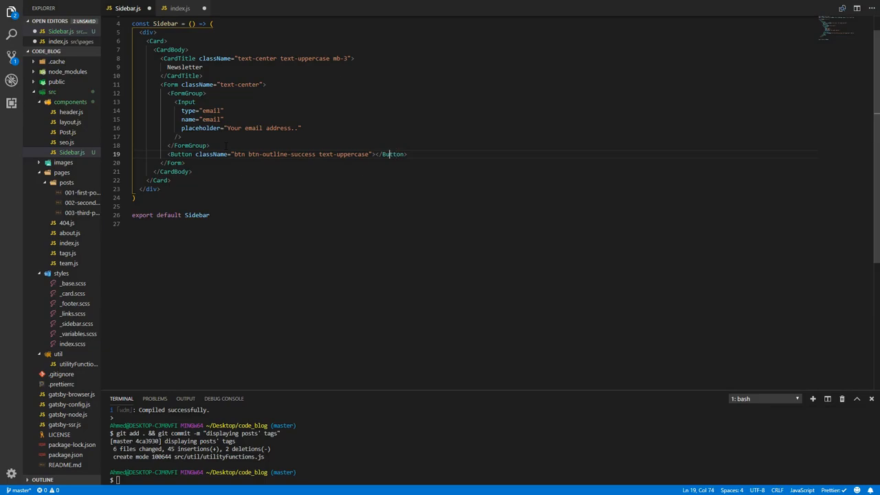
key("Enter")
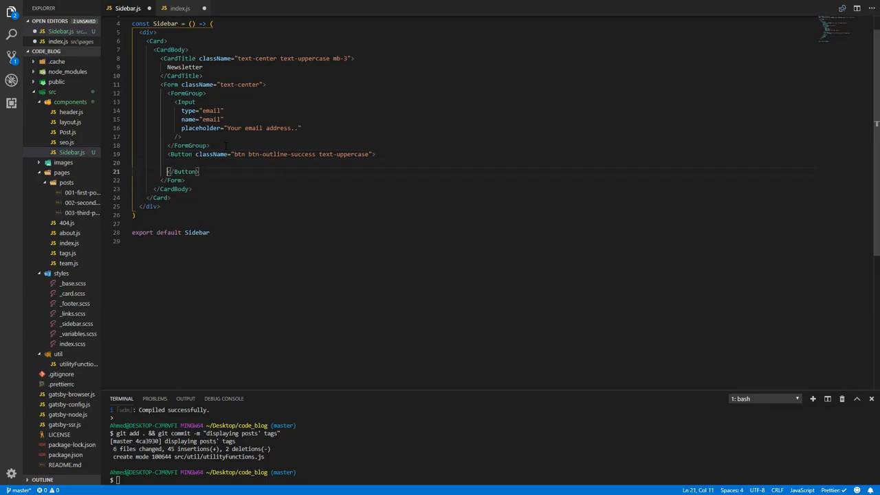
type("Subscribe")
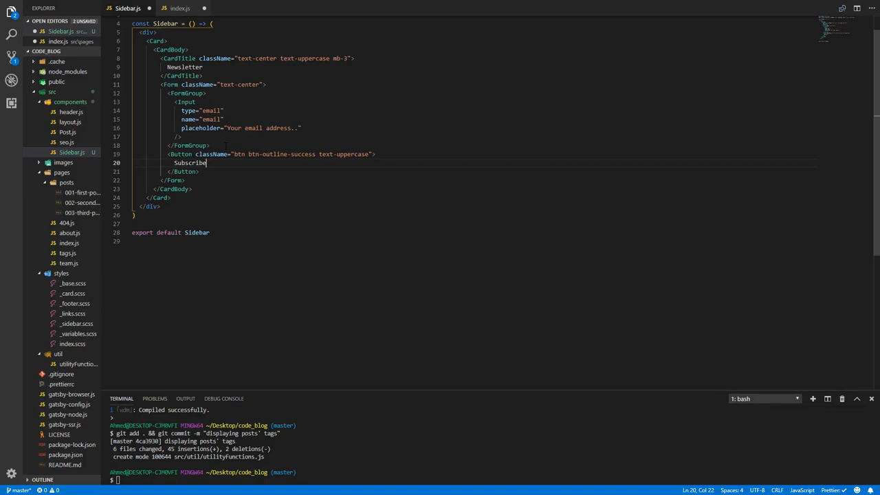
key("enter")
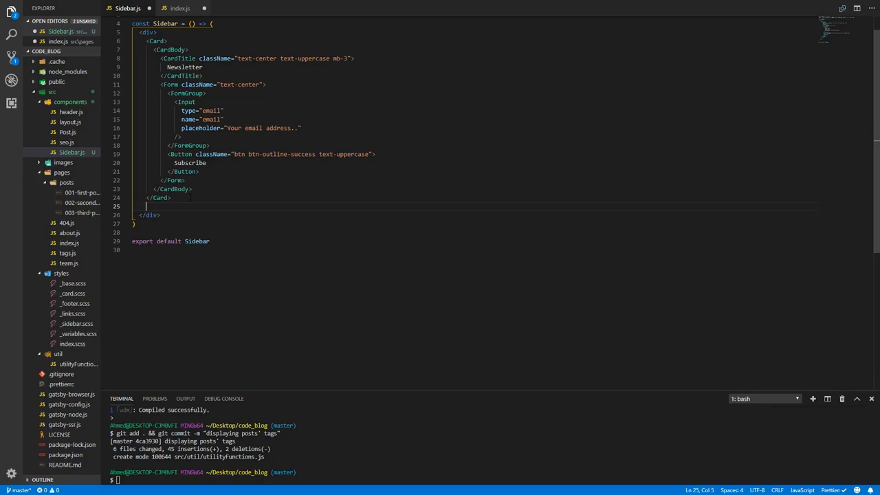
Expand Card>CardBody>CardTitle, title it Advertisement, and add classes text-center text-uppercase.
type("Card>CardBo")
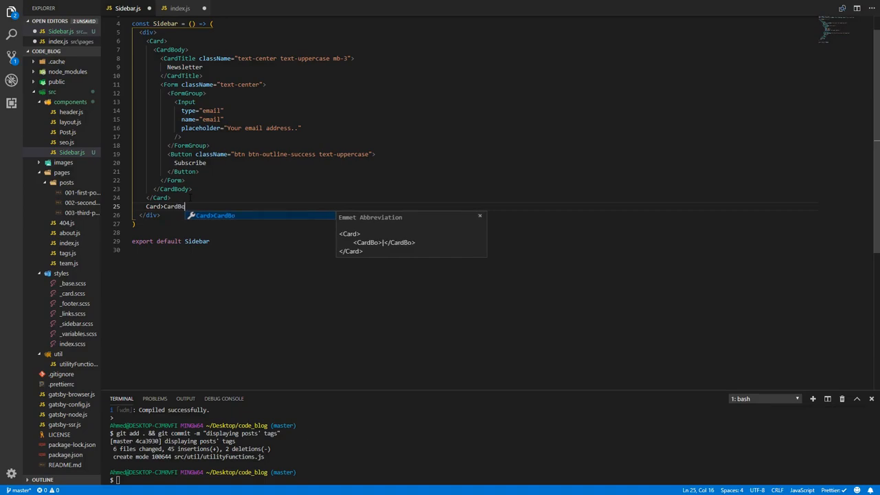
type(">C")
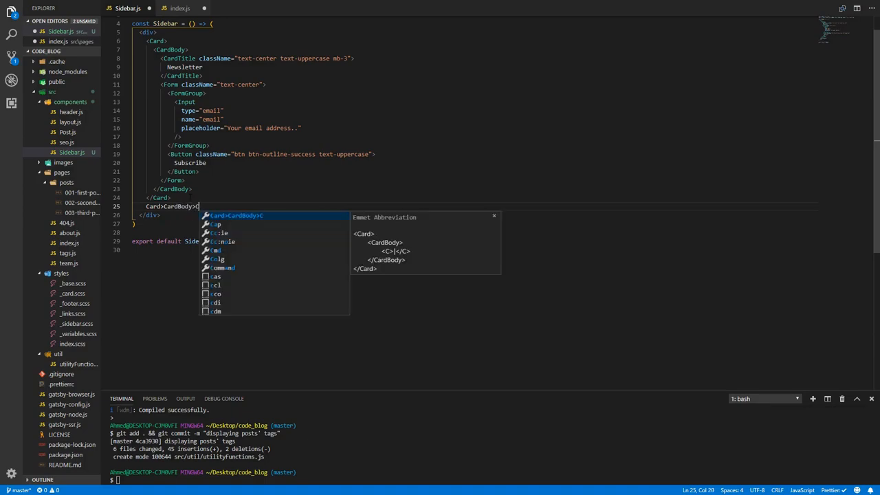
type("ardTitle>")
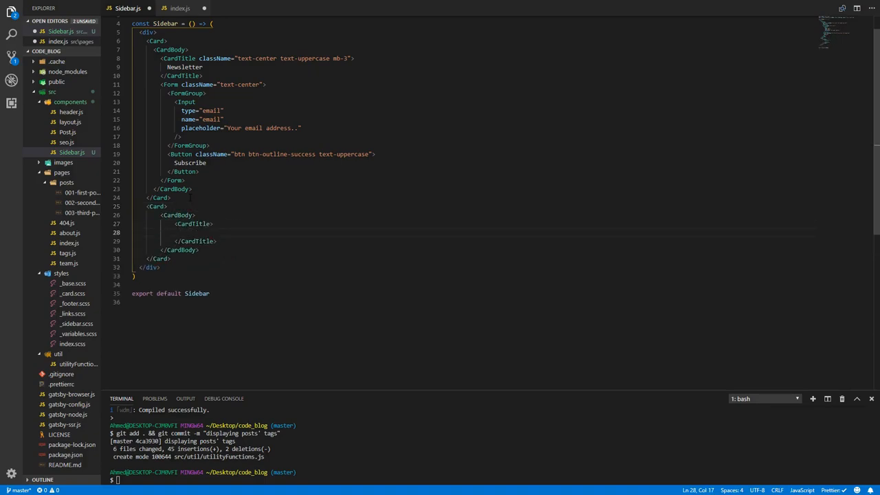
type("Advertisemen")
left_click(474, 223)
type(" className=\"")
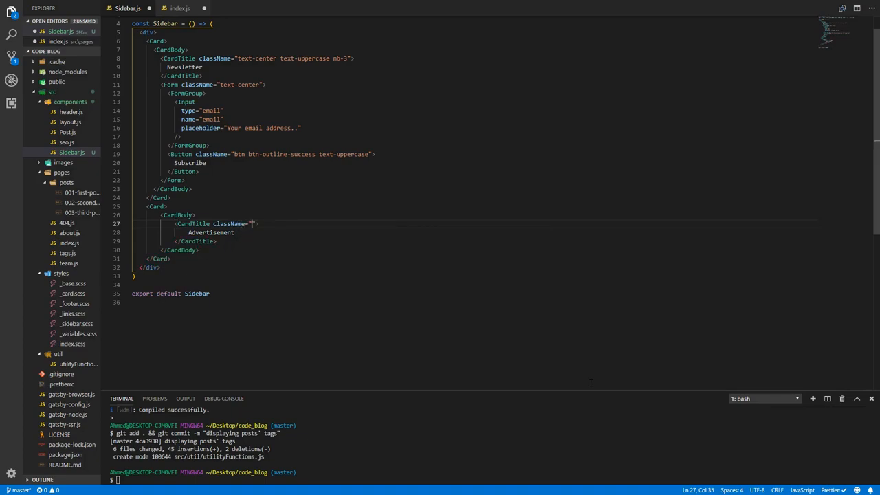
type("te")
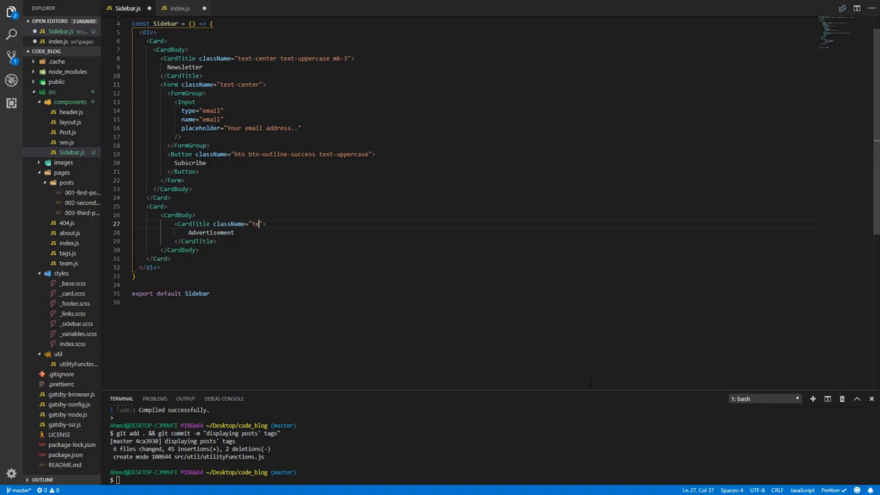
type("ext-center")
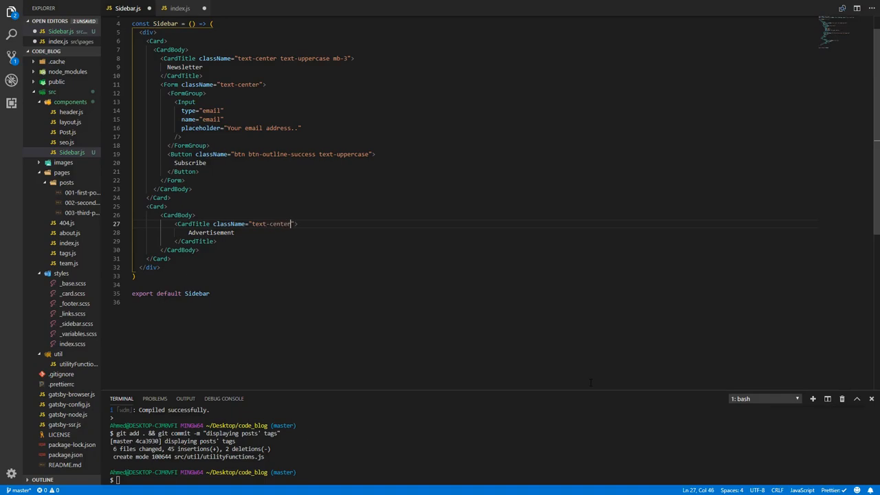
type("text-uppercase")
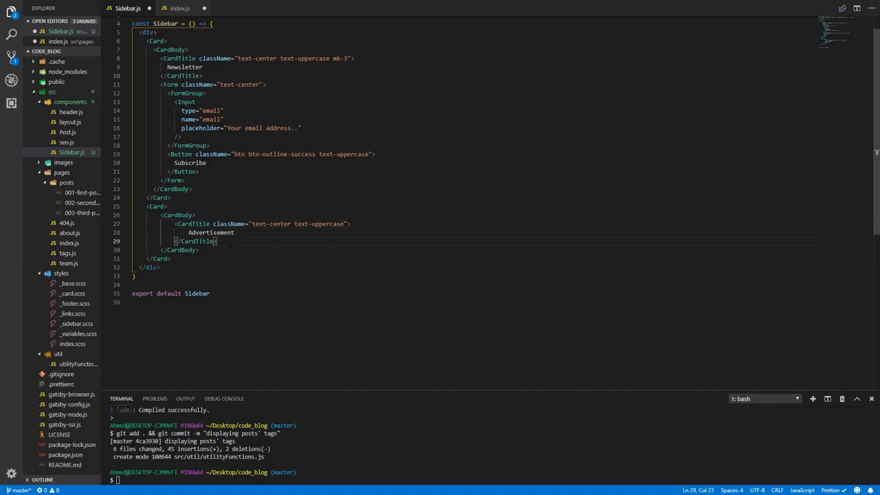
Start an img tag below the Advertisement title with the via.placeholder.com 320x200 source.
key("Enter")
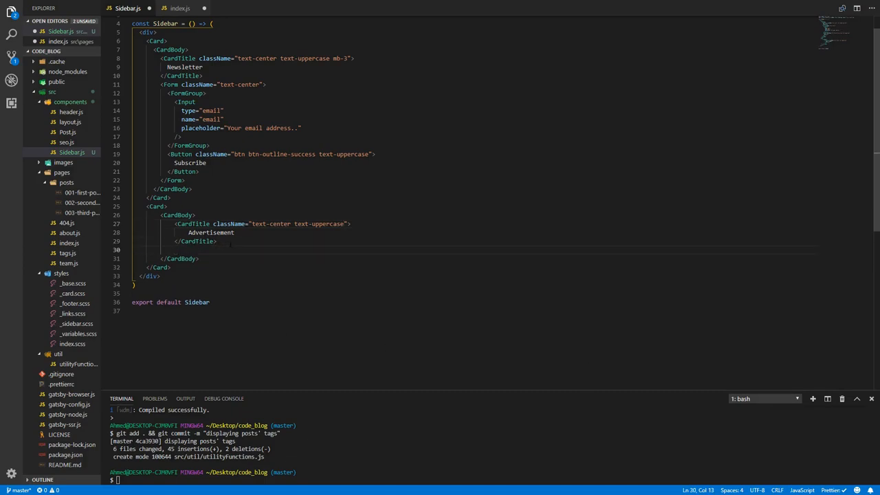
type("<img src=\"")
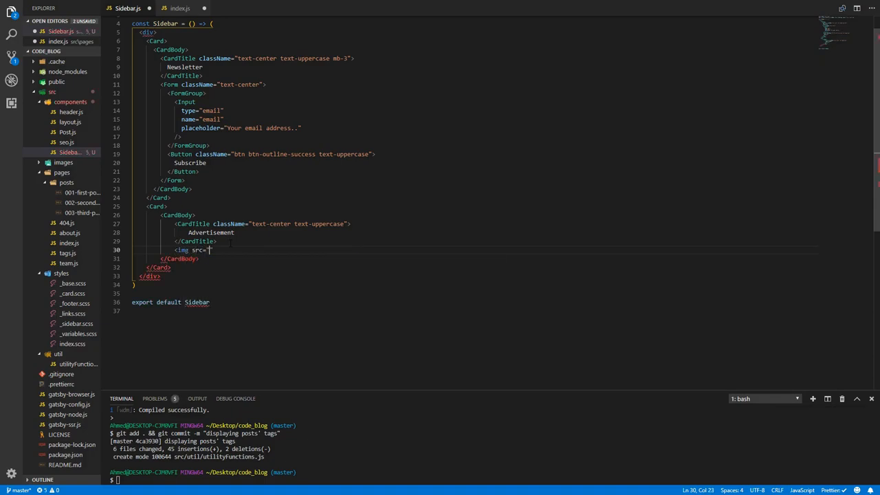
type("https:")
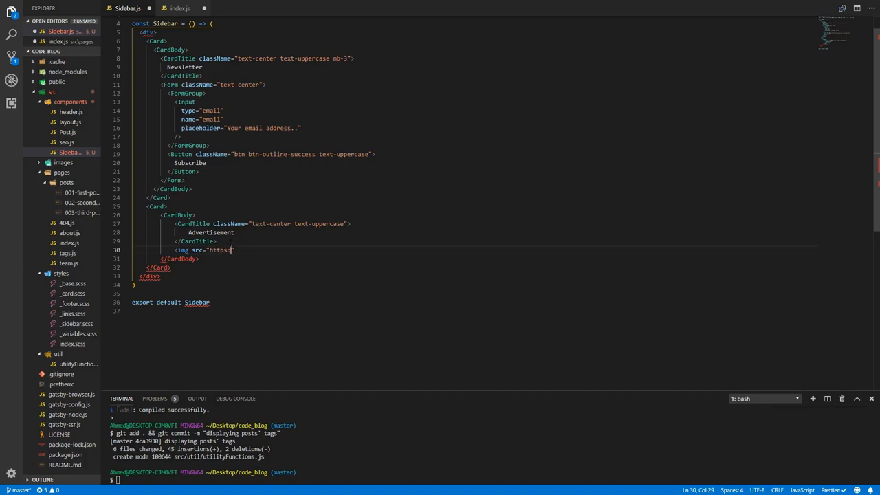
type("//")
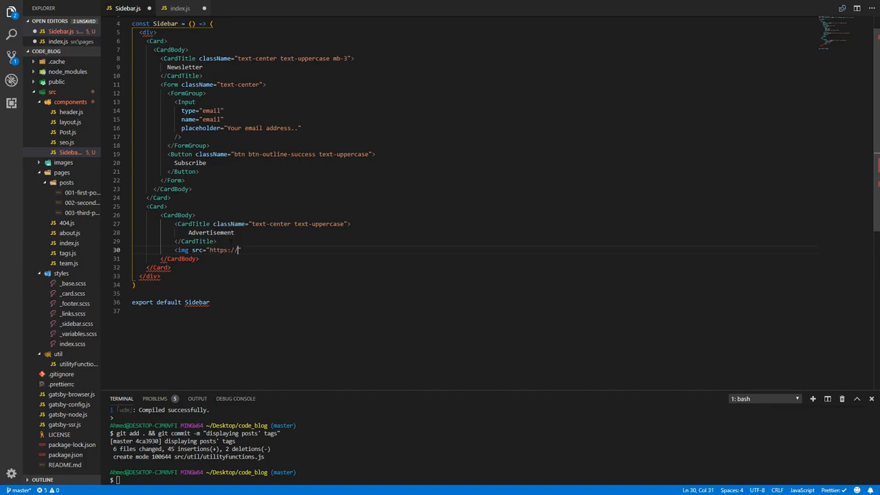
type("via.placeholder.")
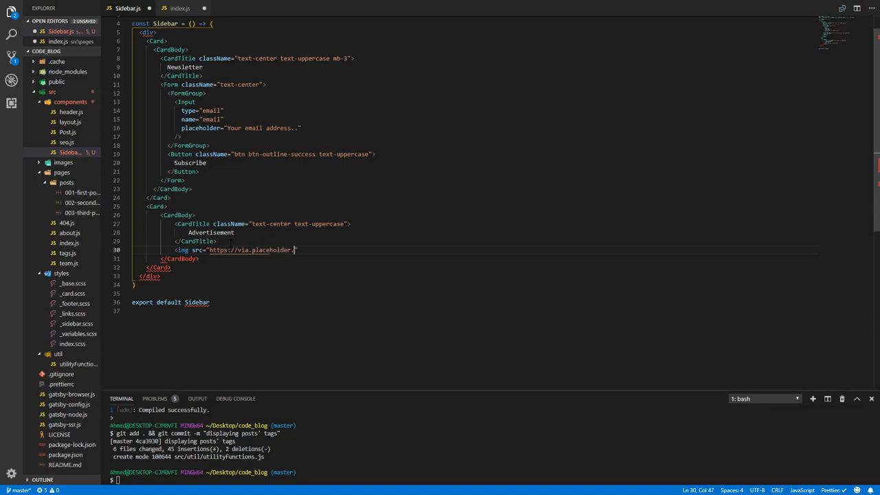
type("com/")
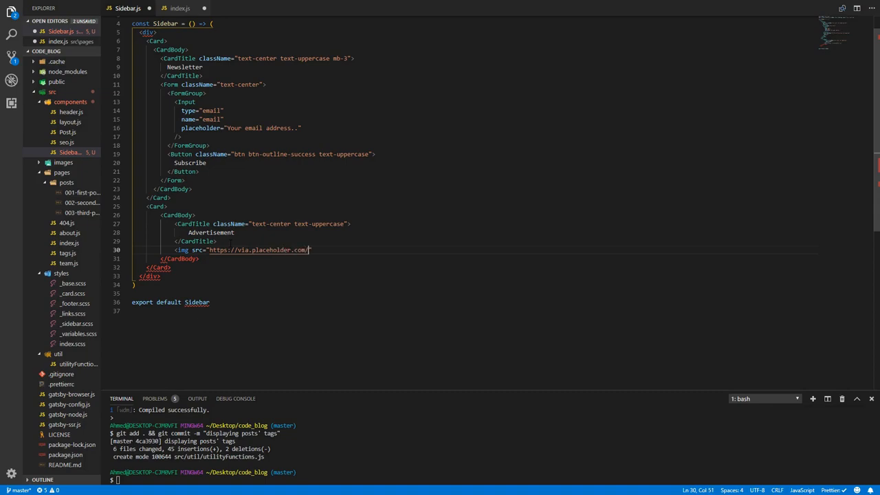
type("32")
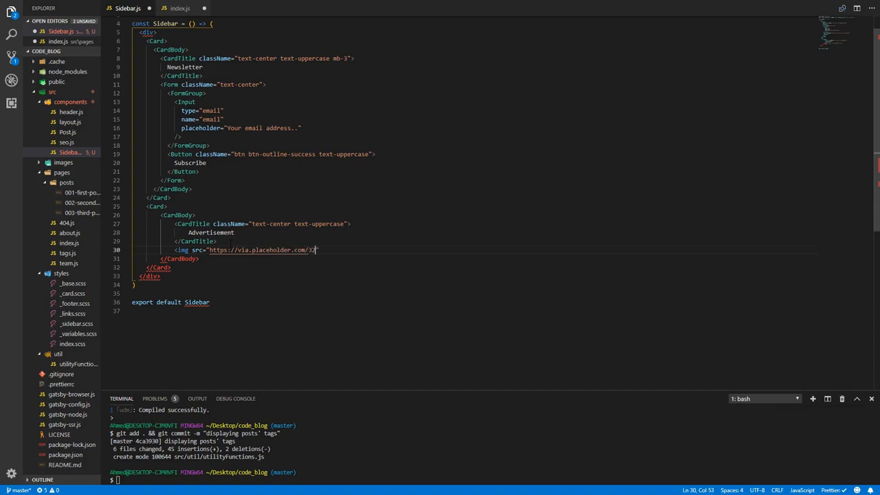
type("0")
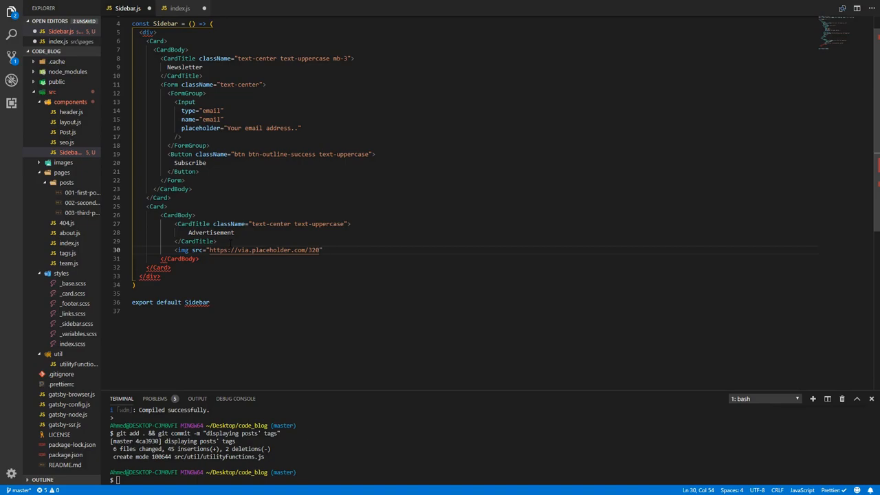
type("x300")
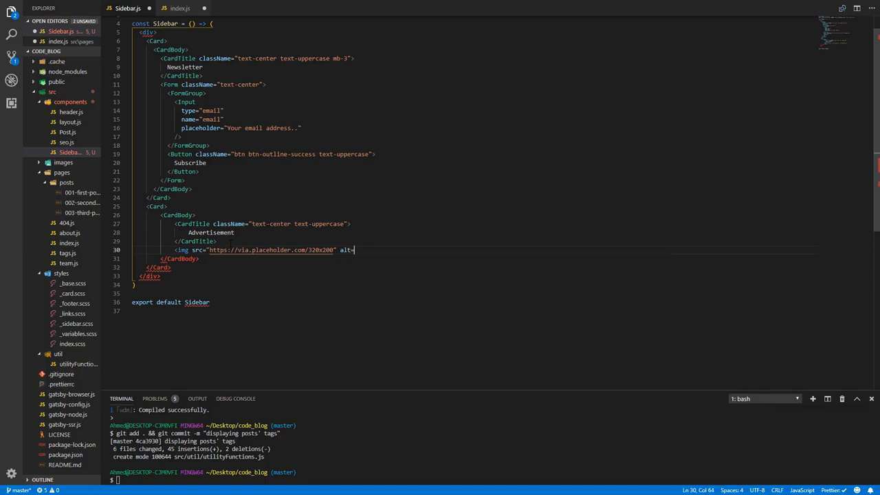
Give the image alt text 'Advert' and a 100% width style, then close the tag.
type("\"")
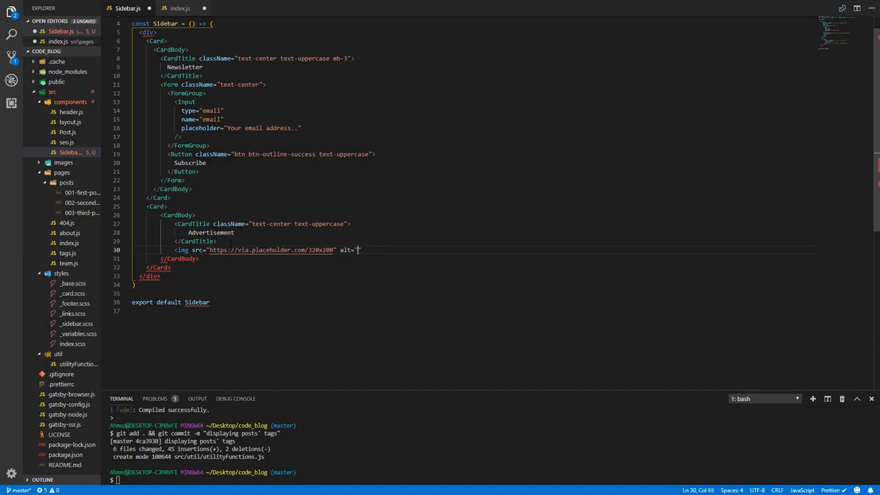
type("Adv")
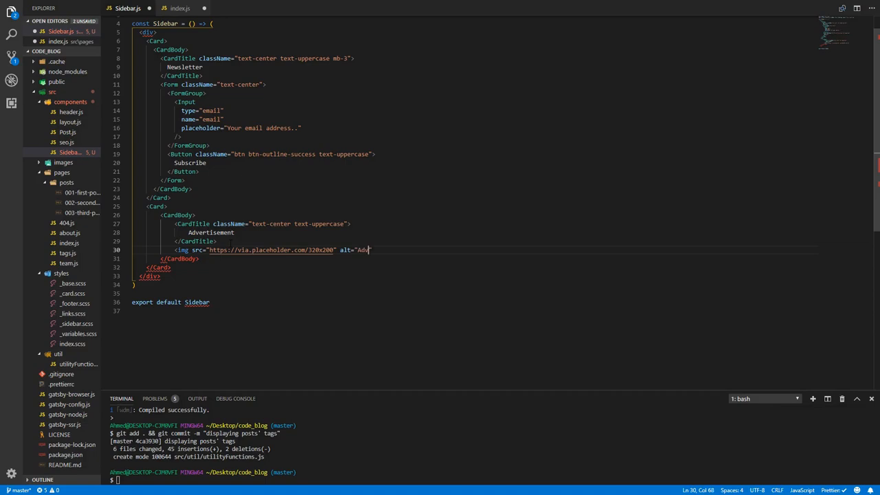
type("ert\"")
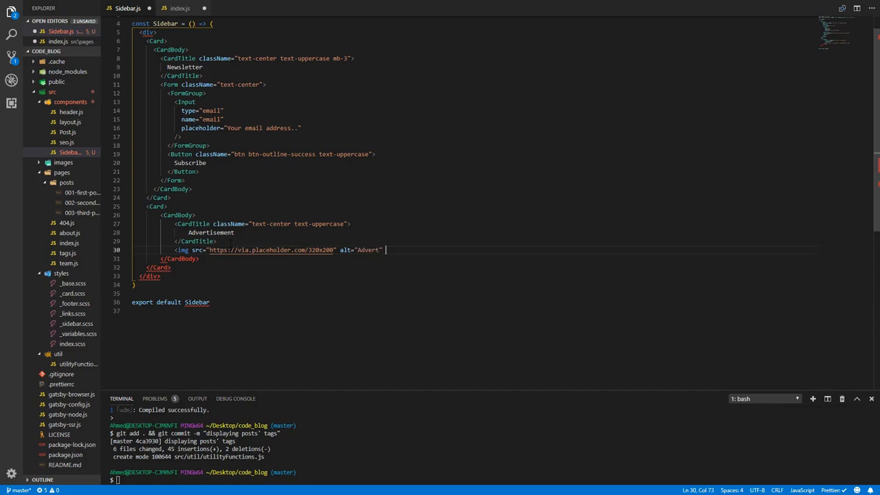
type("style={{")
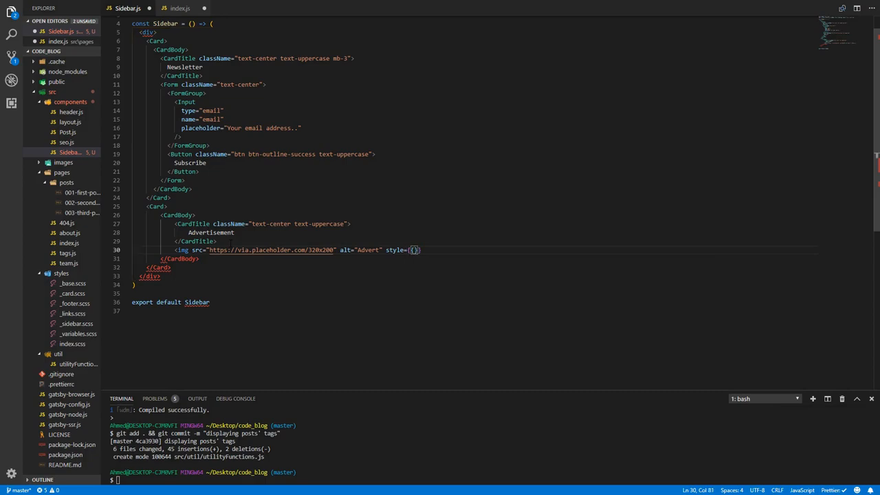
type("width: \"100")
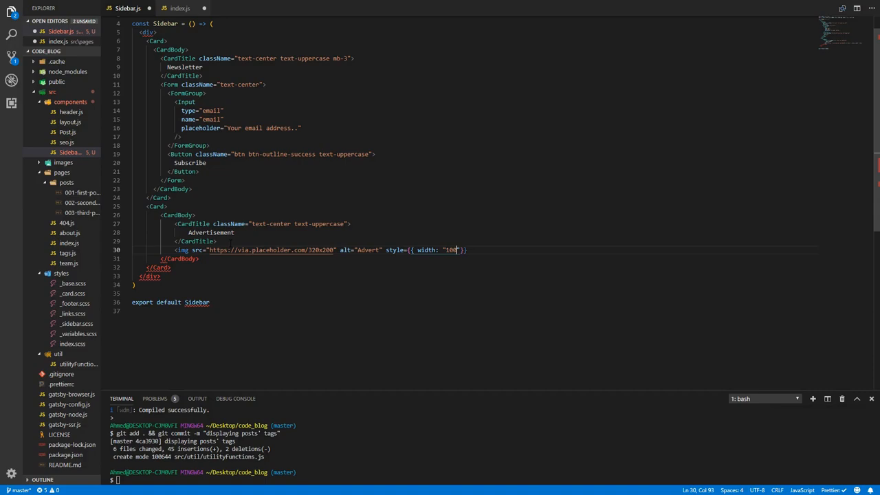
type("%")
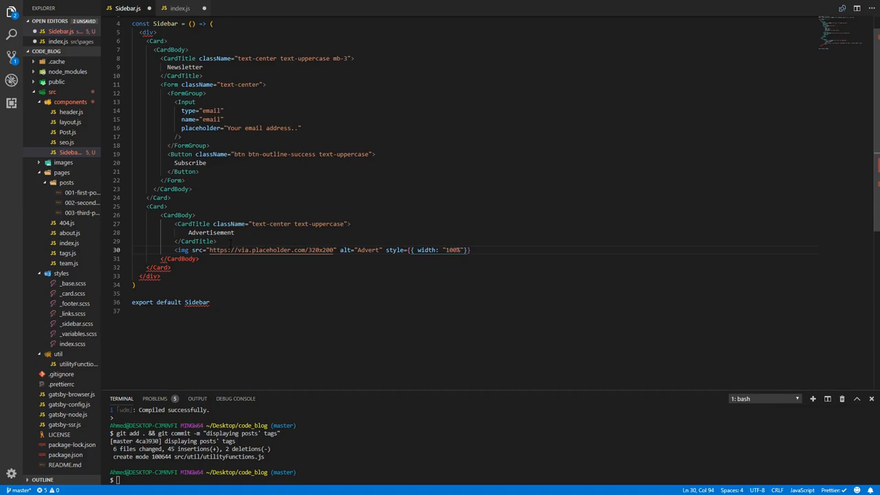
left_click(200, 259)
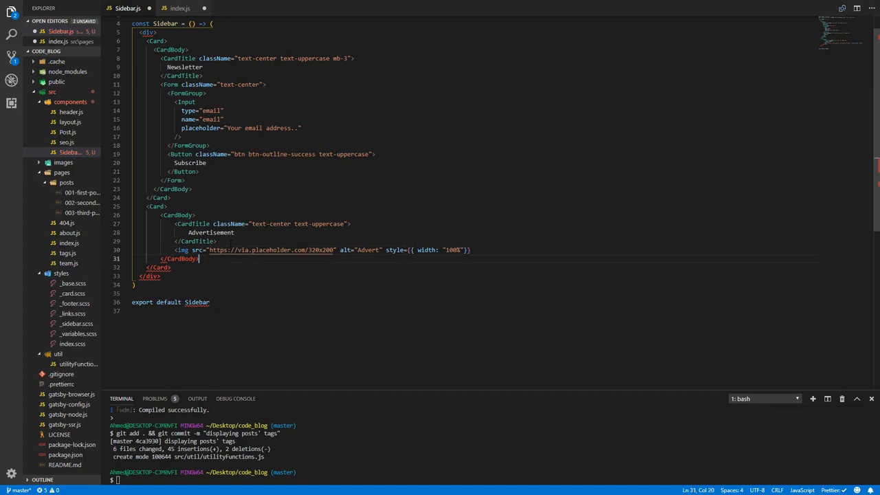
left_click(469, 250)
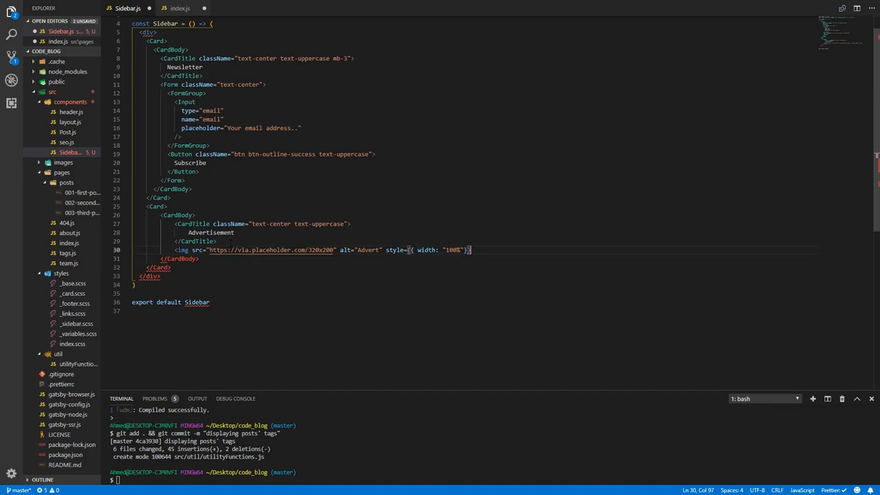
type("/>")
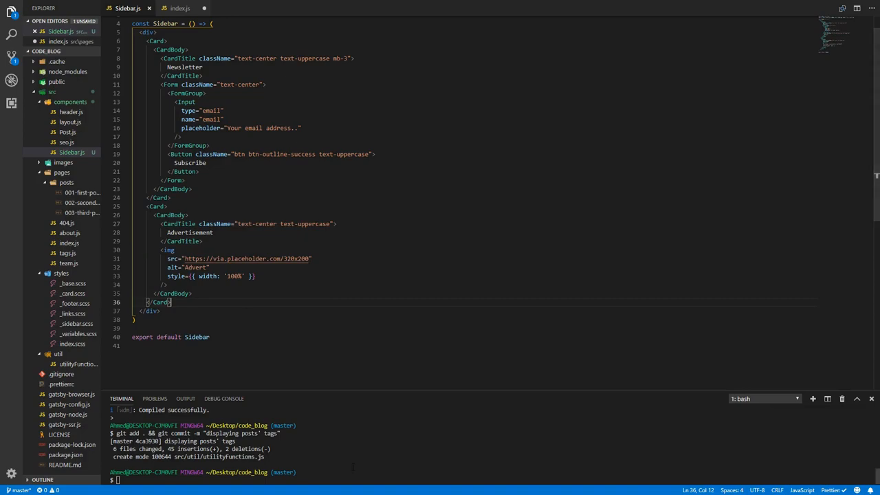
Run gatsby develop in the terminal and bring index.js back into view.
type("gatsby dev")
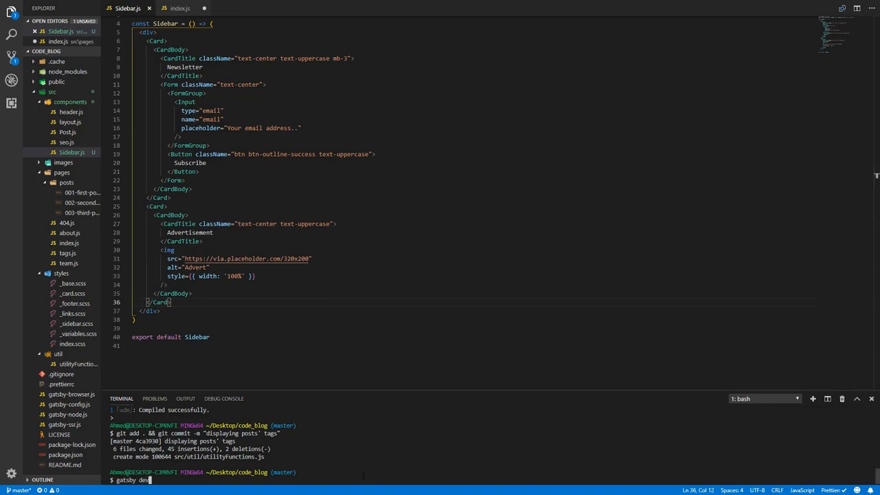
key("Return")
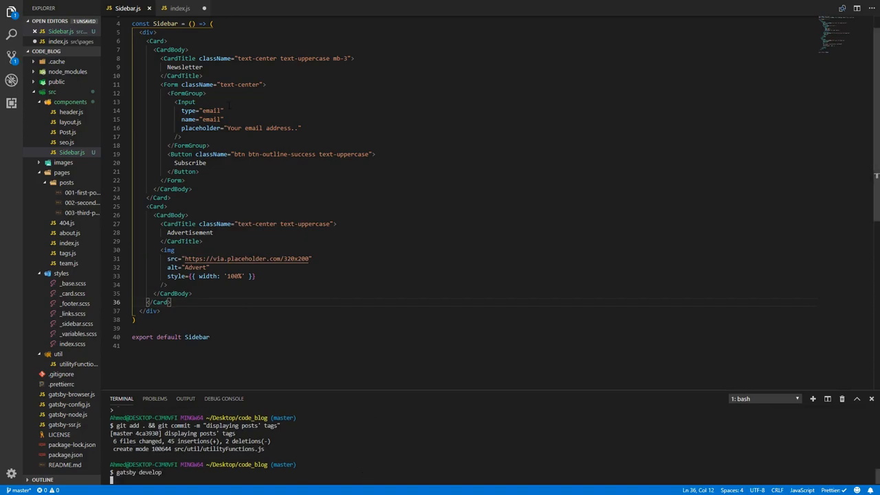
left_click(180, 7)
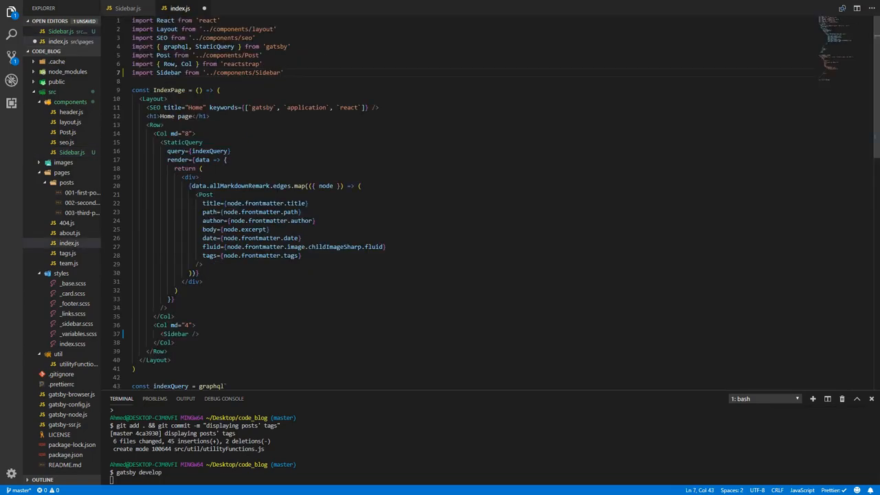
Switch to Chrome to view the home page with the Newsletter and Advertisement cards.
left_click(127, 7)
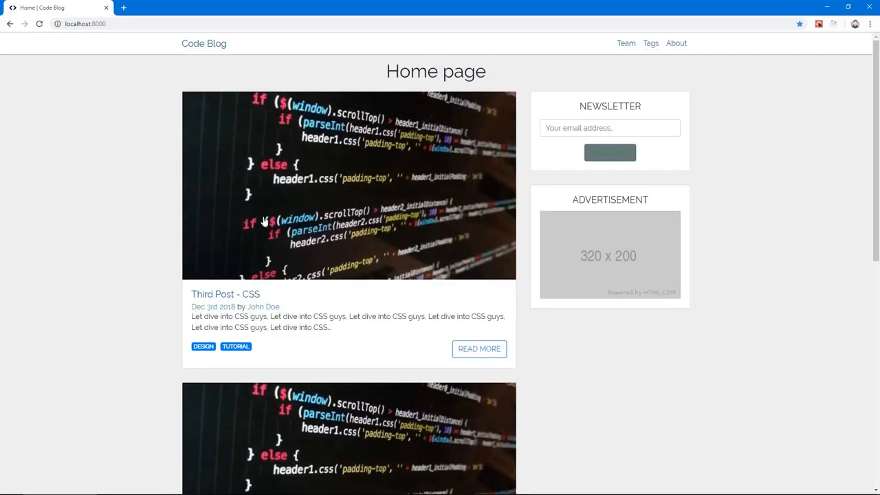
mouse_move(609, 153)
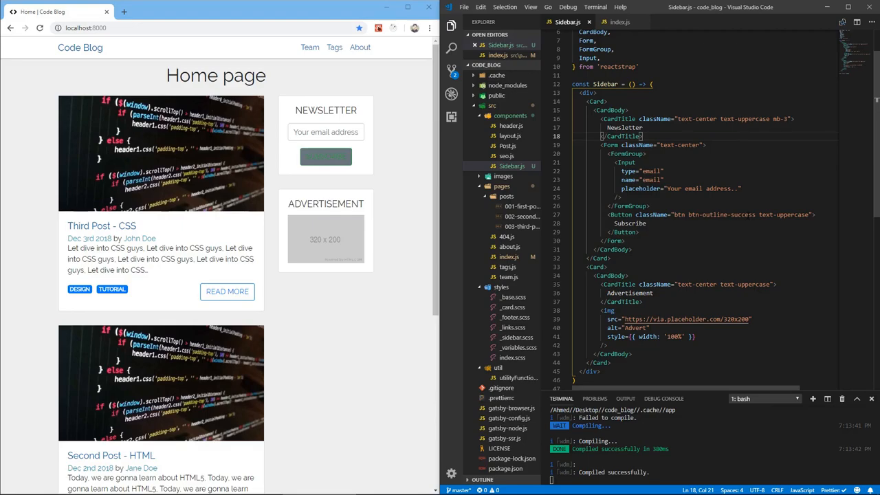
left_click(325, 156)
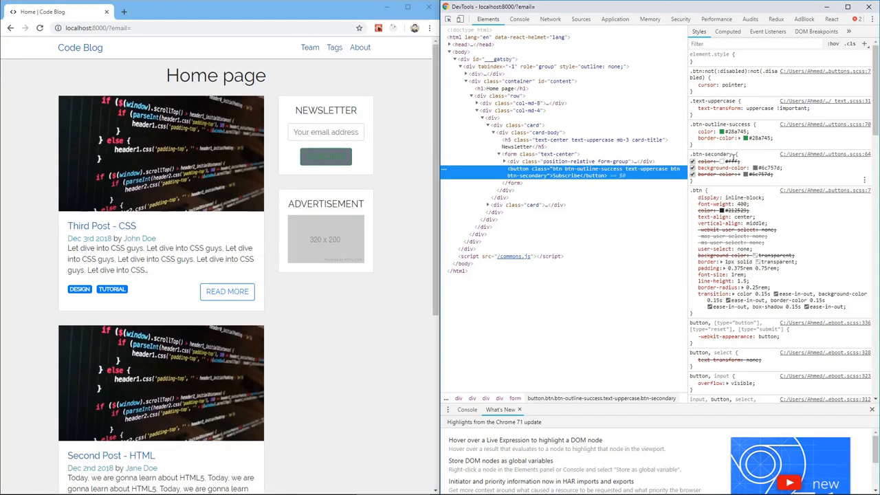
mouse_move(632, 174)
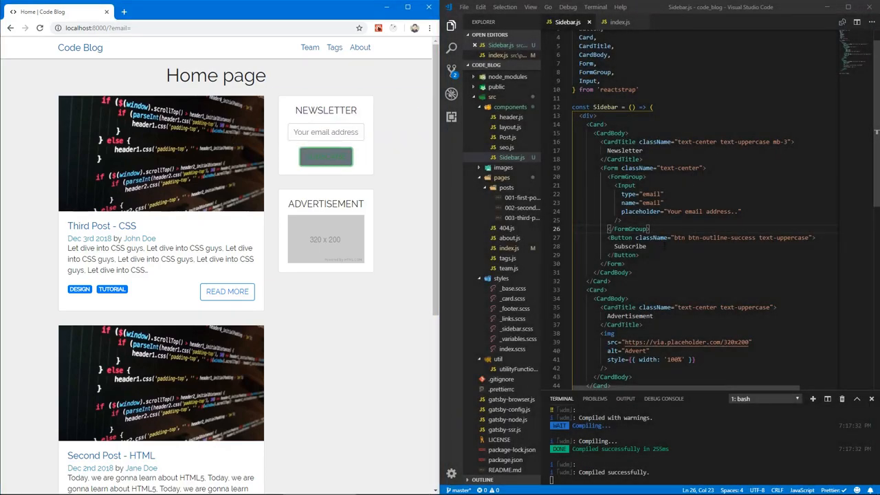
Select the reactstrap Button name to swap it for a plain button element.
double_click(620, 237)
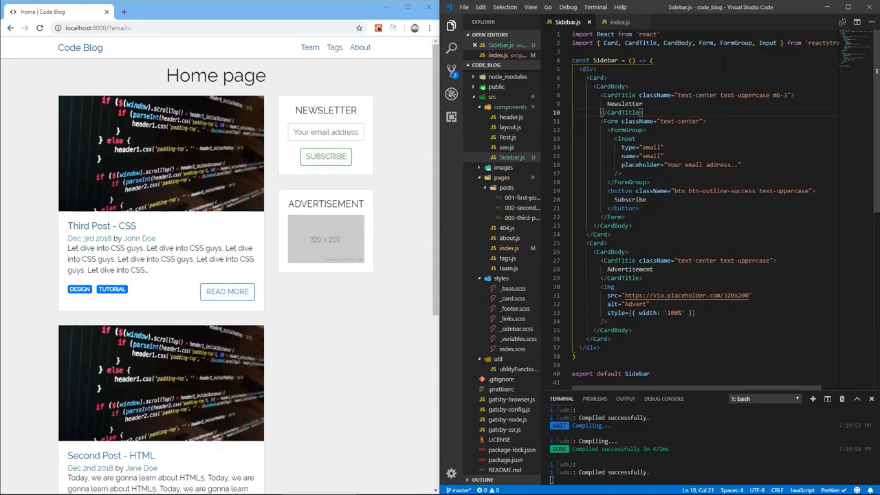
scroll("down", 3)
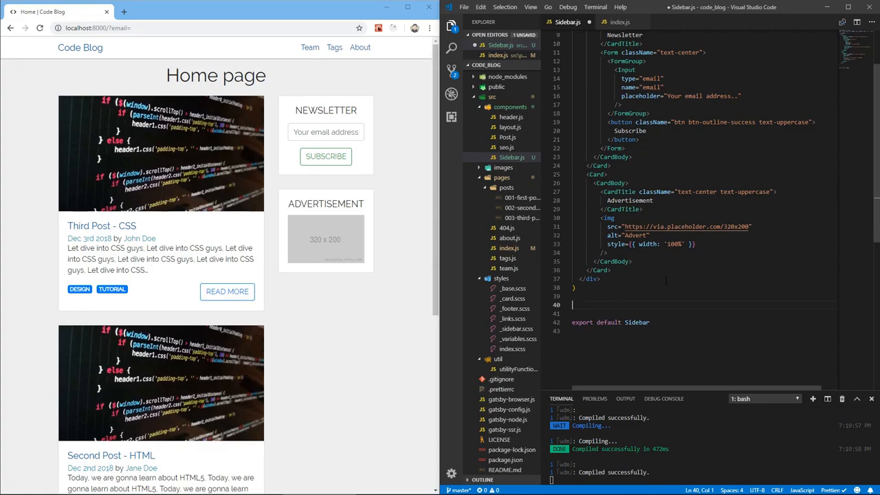
Declare an empty sidebarQuery graphql template below the component.
type("const")
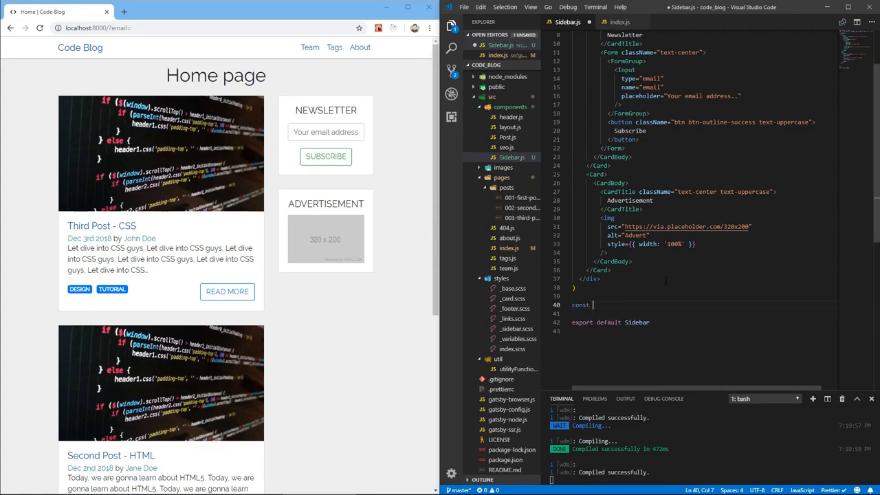
type("sidebarQue")
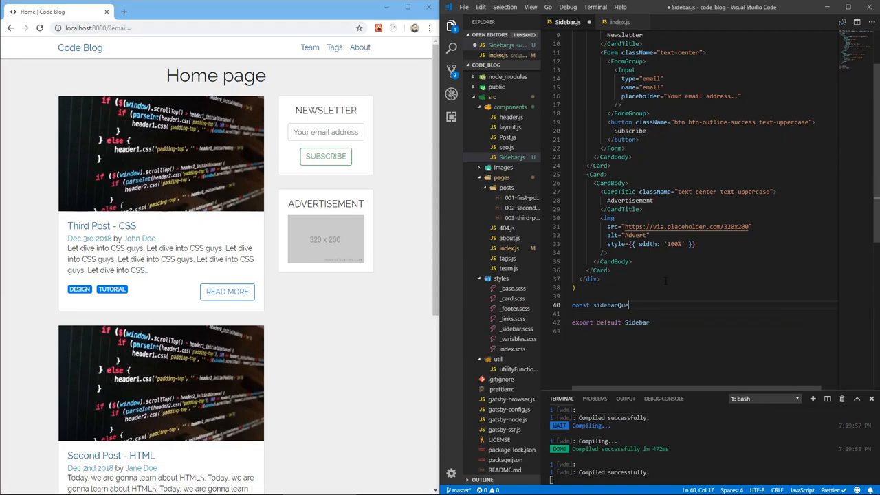
type("ry = g")
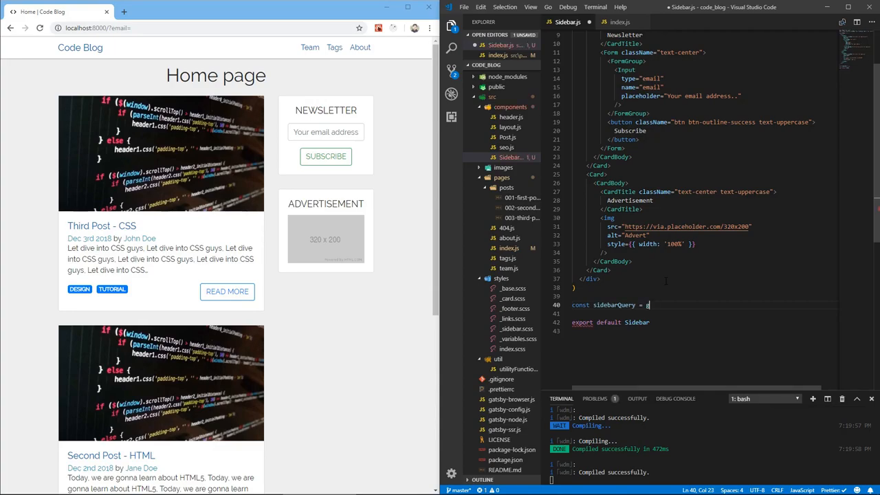
type("graphql`")
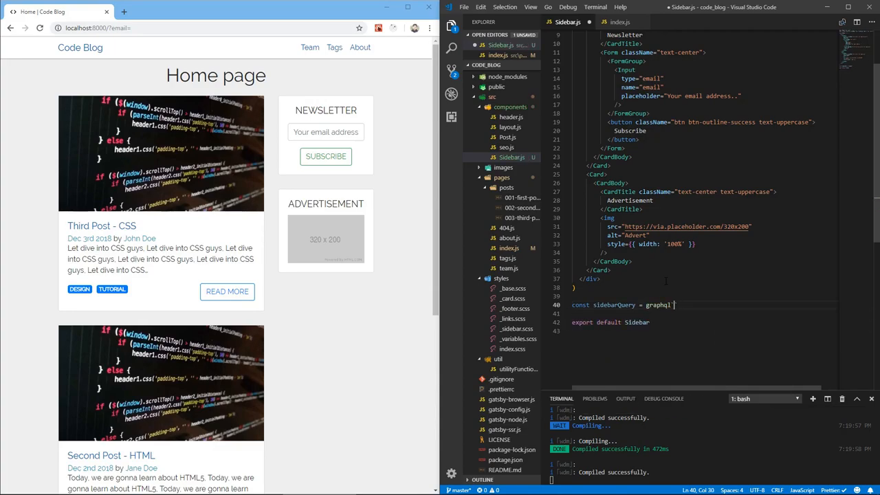
key("enter")
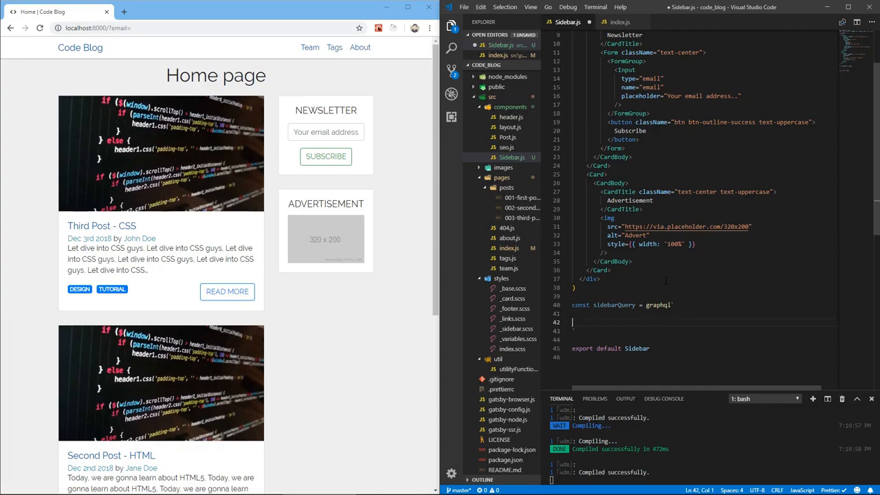
Add import { graphql } from 'gatsby' near the top of Sidebar.js.
scroll("up", 3)
type("improt")
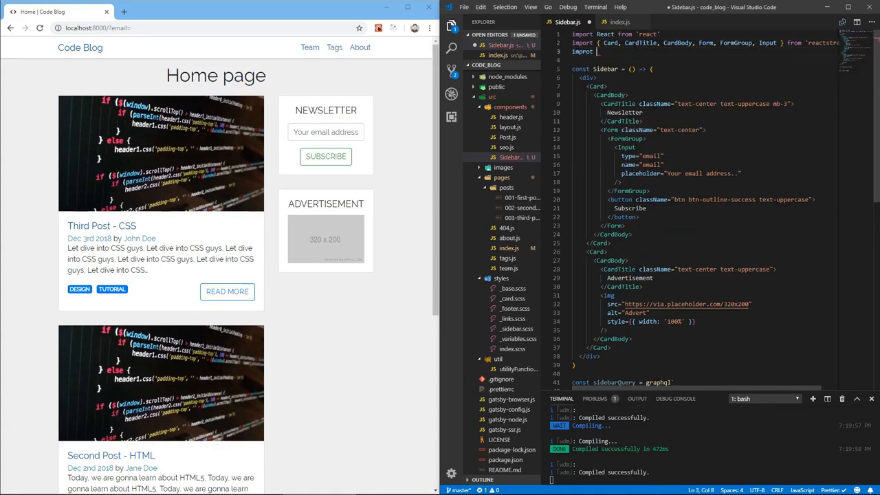
type("{ graphql }")
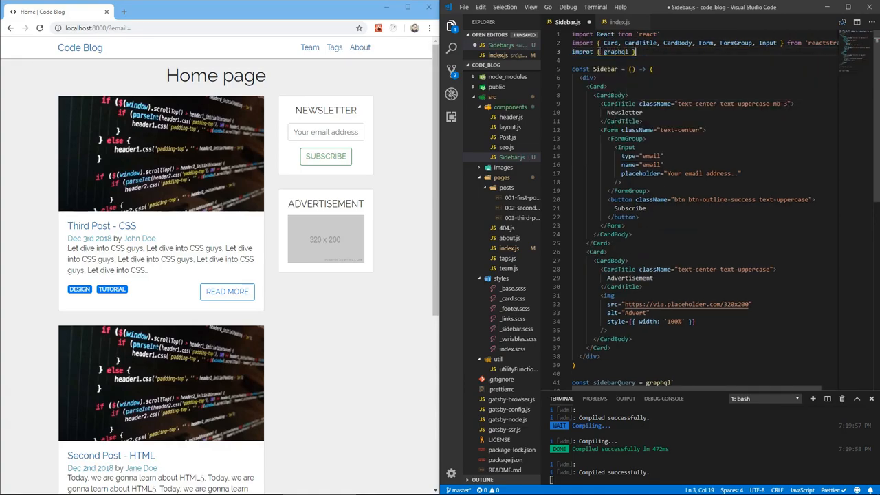
type("from 'gats")
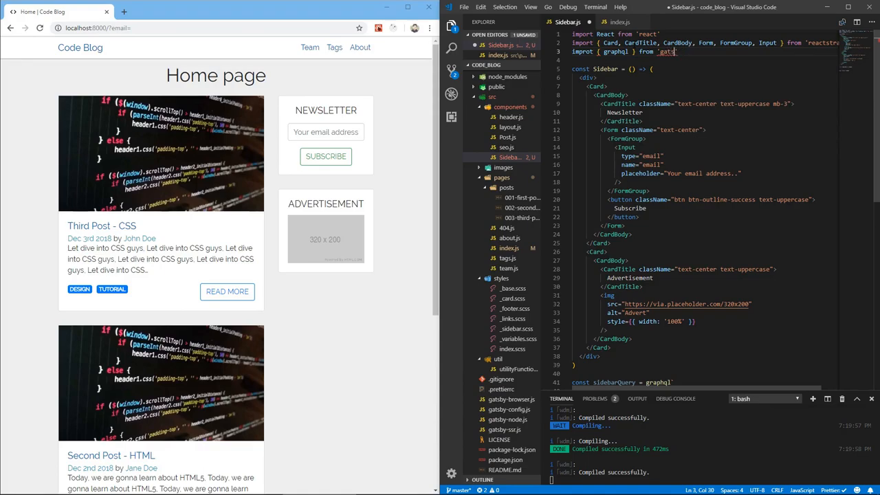
type("by")
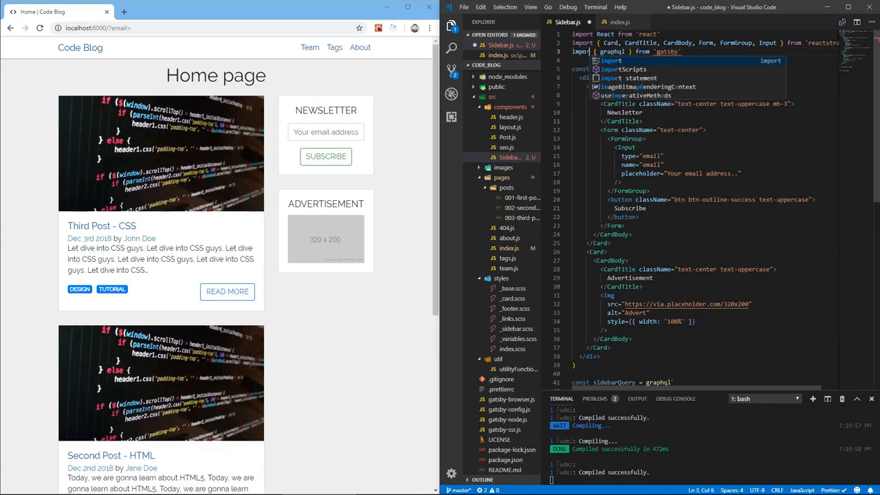
scroll("down", 3)
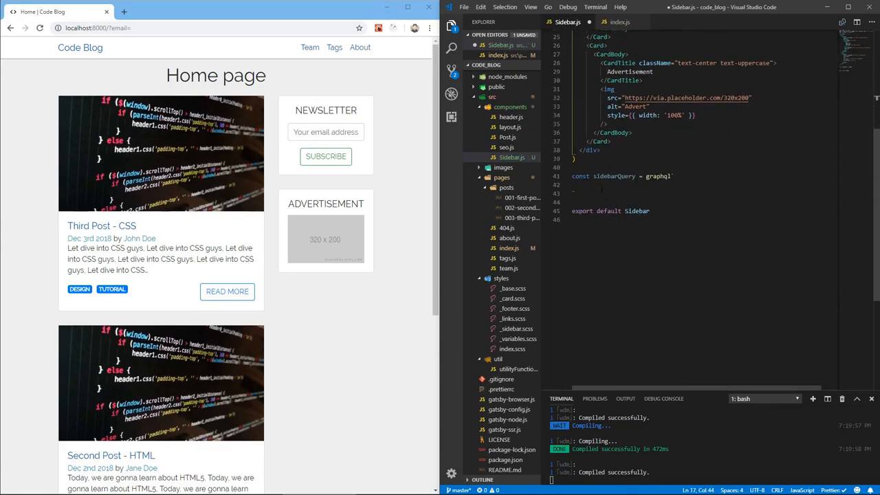
Write sidebarQuery on allMarkdownRemark sorted by frontmatter___date DESC with limit 3.
type("query sidebar")
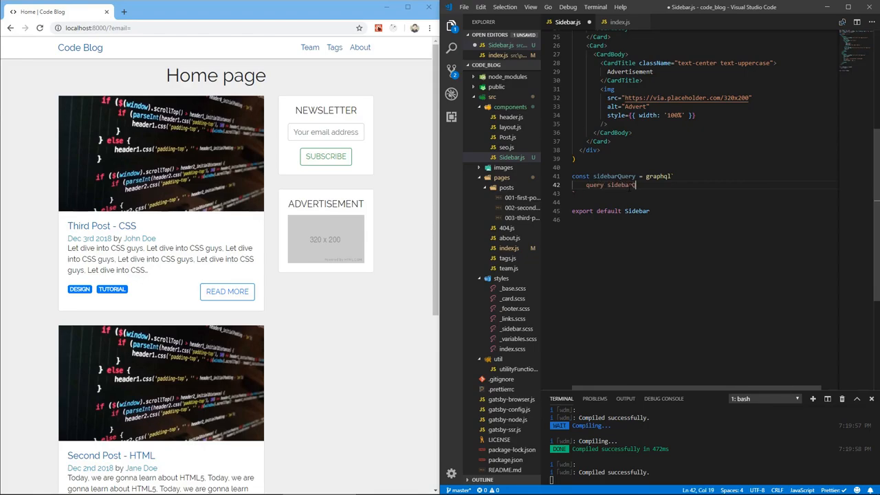
type("Query {")
left_click(704, 193)
type("allMarkdownRemark(")
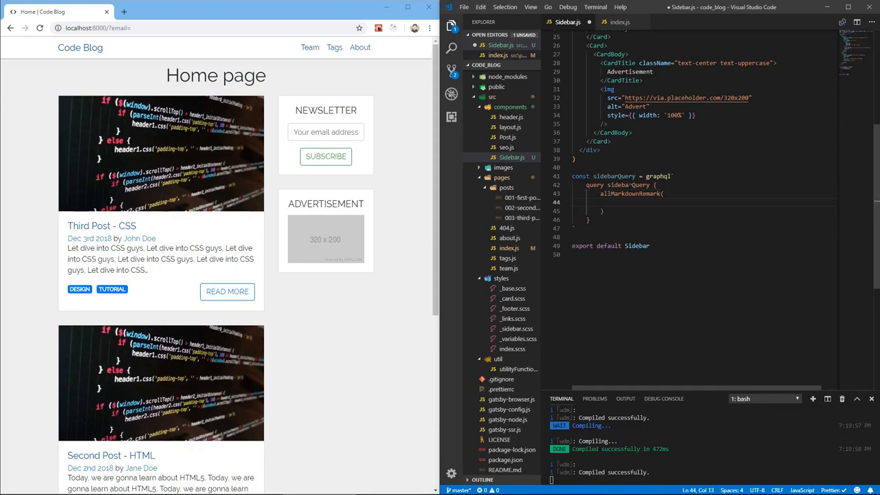
type("solt")
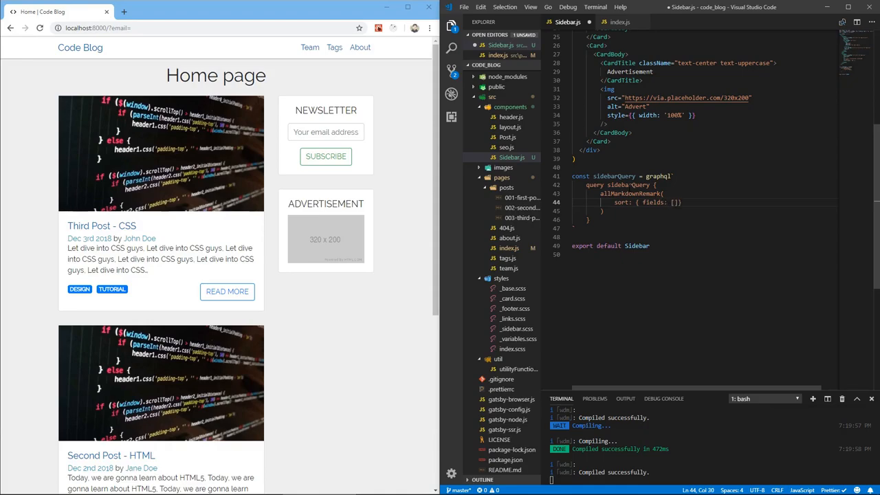
type("frontmatter___")
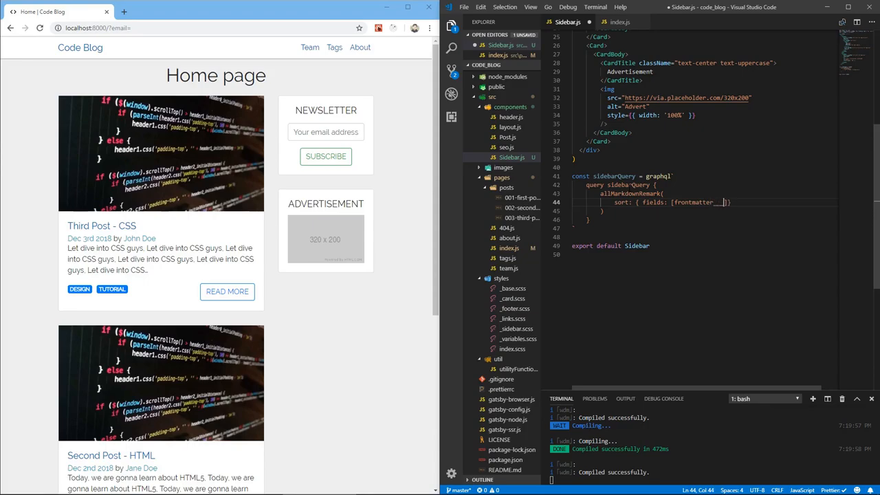
type("date")
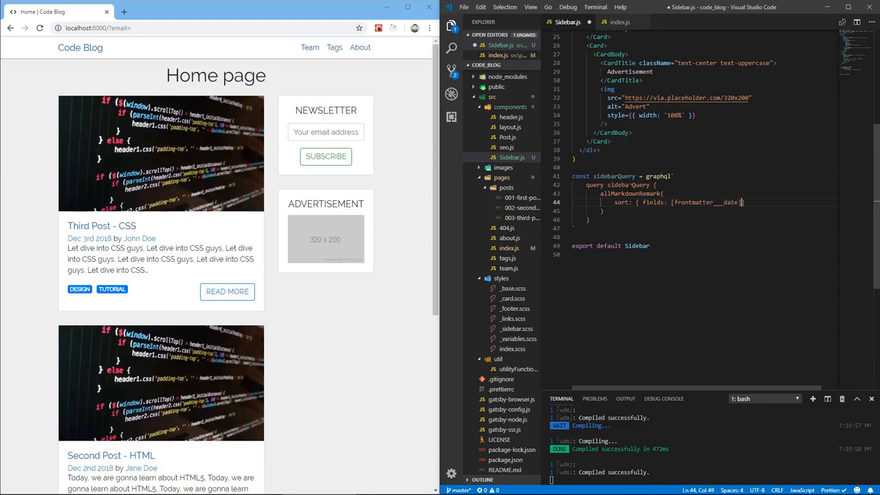
type("], order: DES")
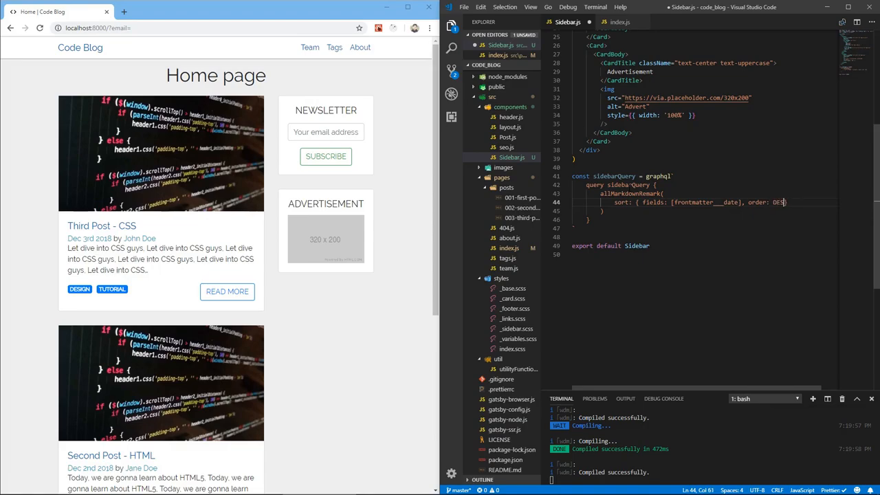
type("C")
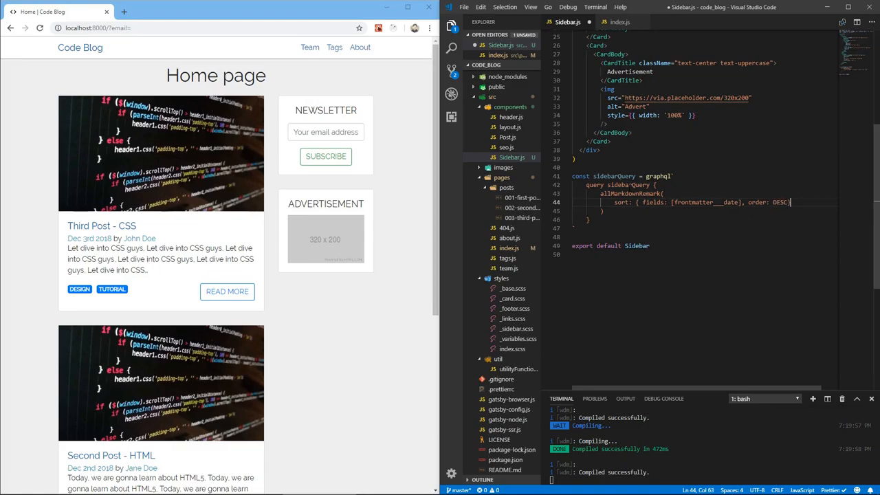
type("lis")
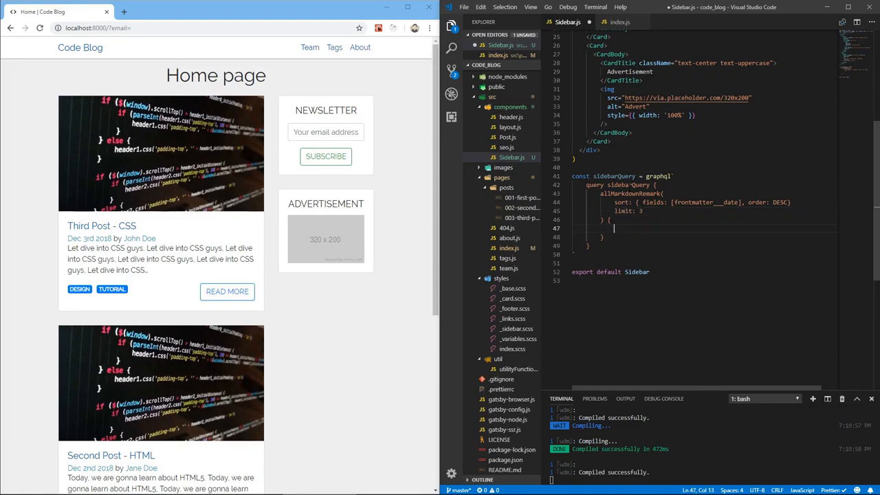
Request edges/node id, frontmatter title, path and image fluid(maxWidth: 300) ...GatsbyImageSharpFluid.
type("edges{")
type("node")
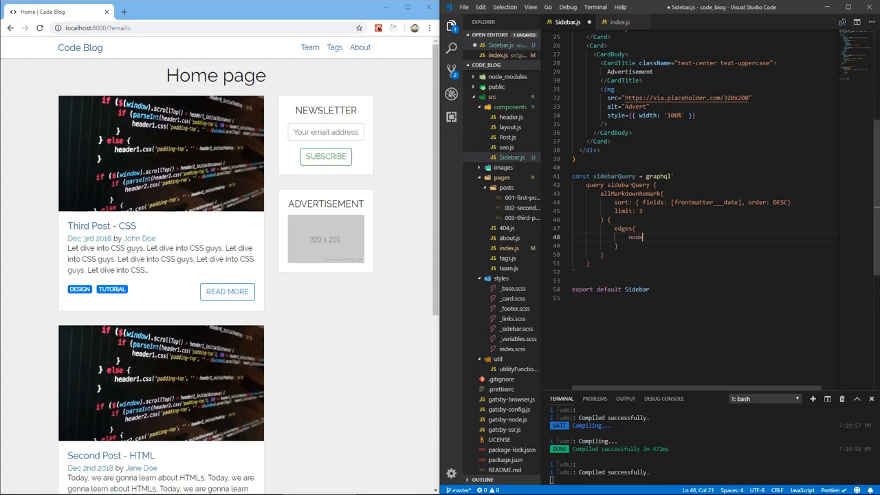
key("Enter")
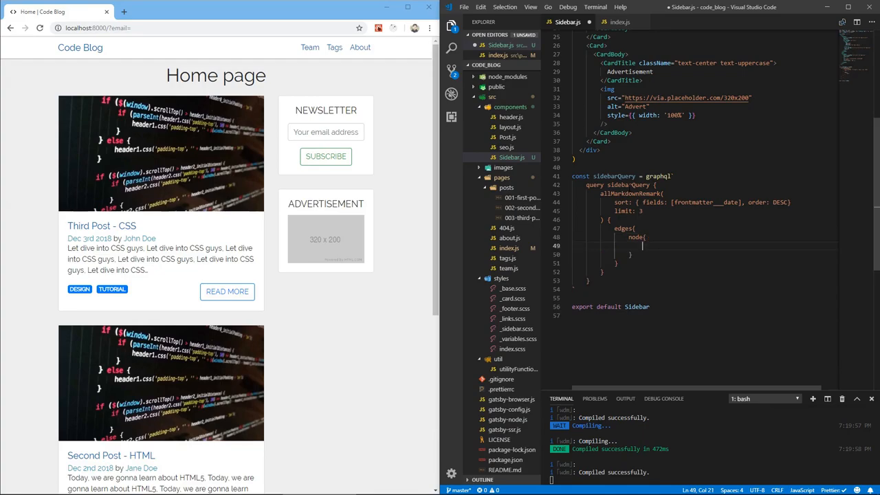
type("id")
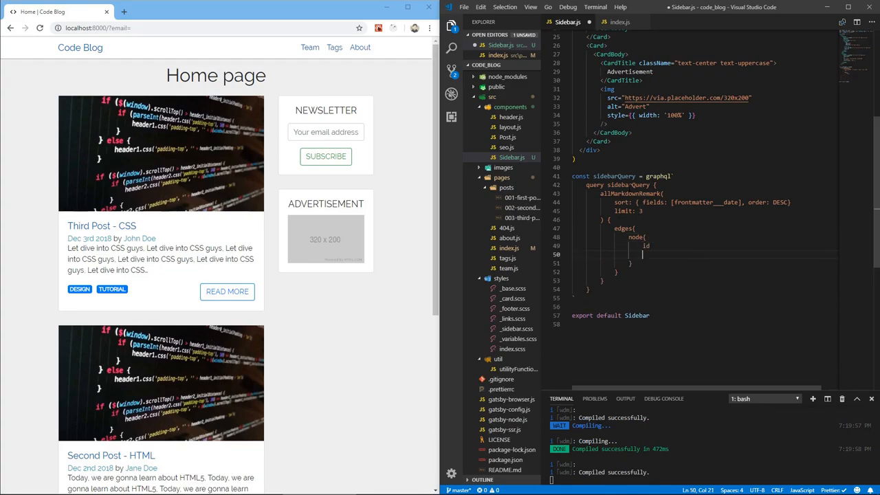
type("frontmatter{")
type("path")
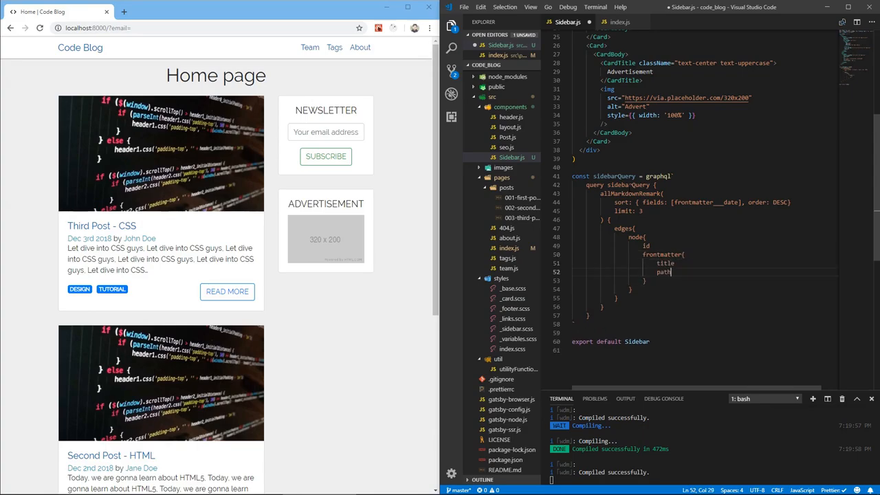
type("image{")
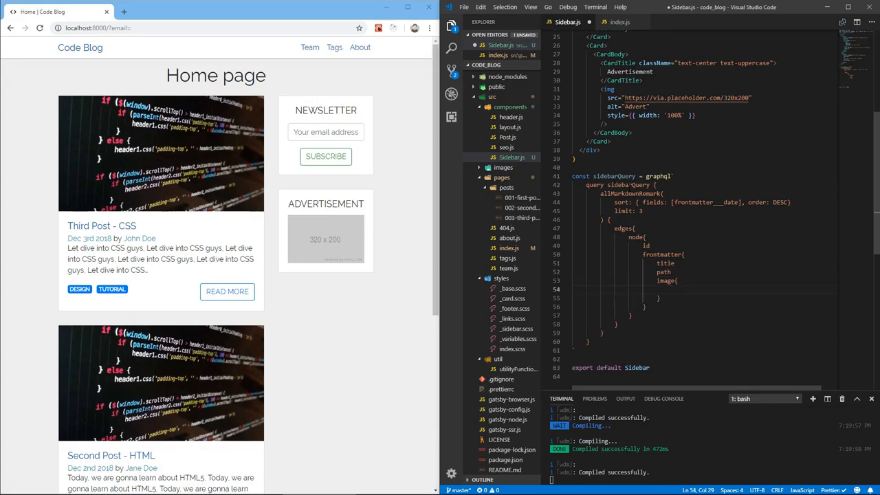
type("childImageSharp{")
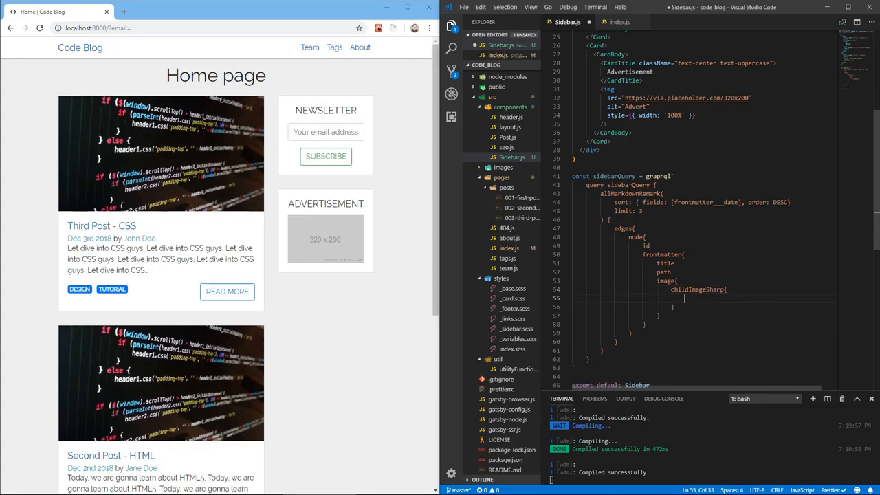
type("fi")
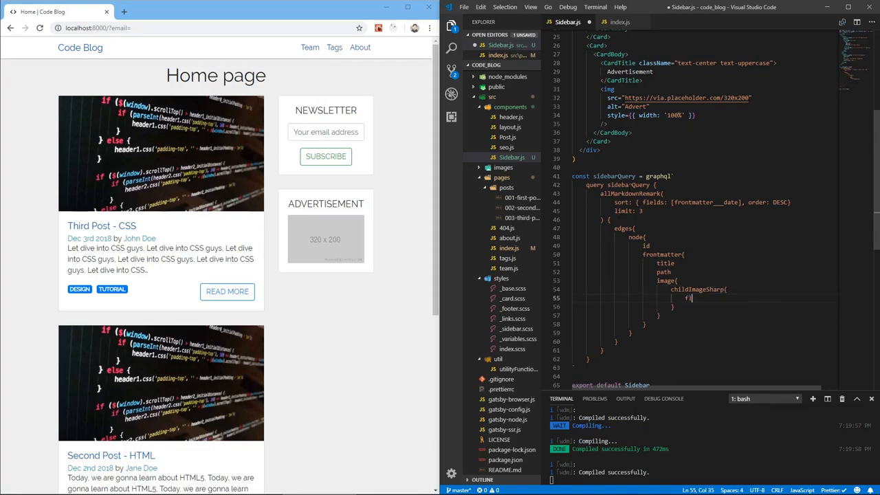
type("fluid(ma")
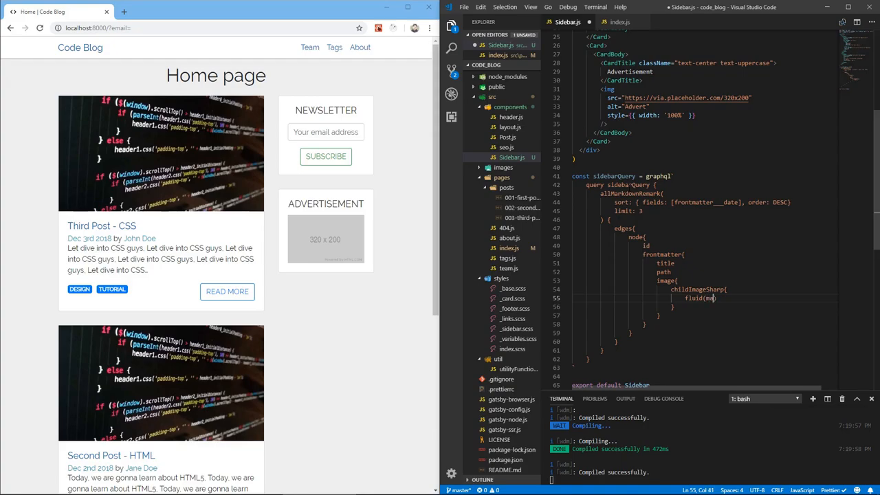
type("maxWidth:")
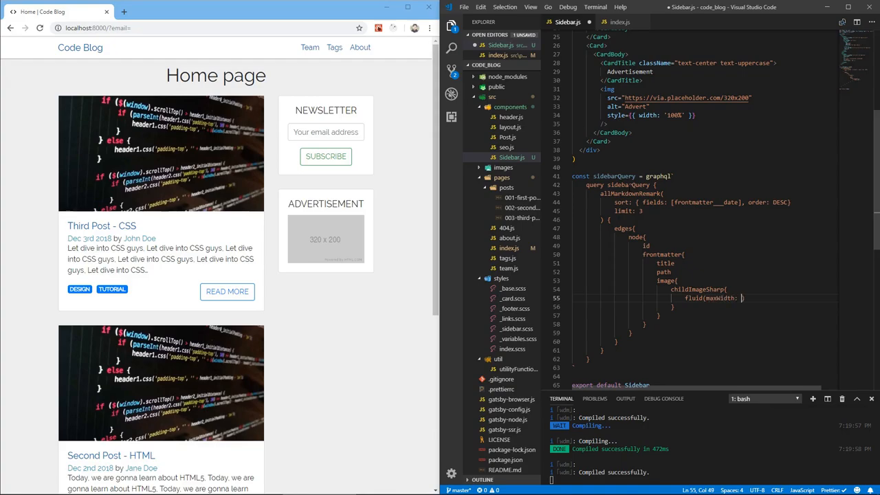
type("300")
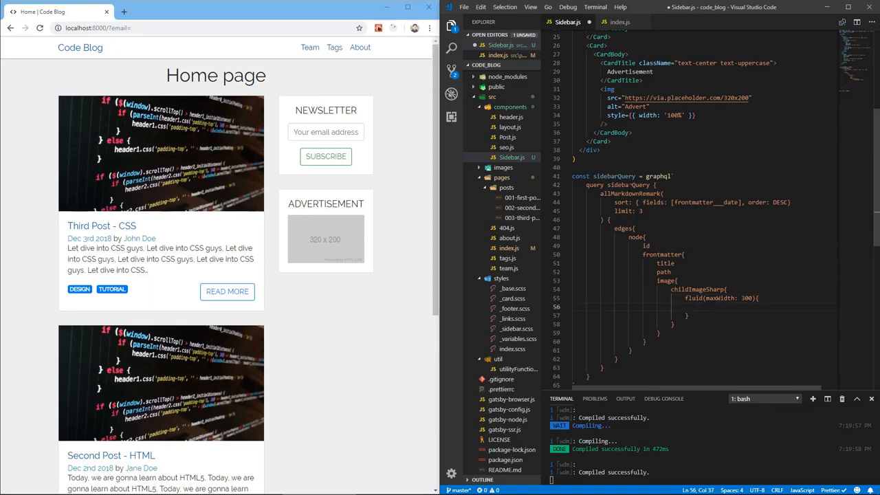
type("..Ga")
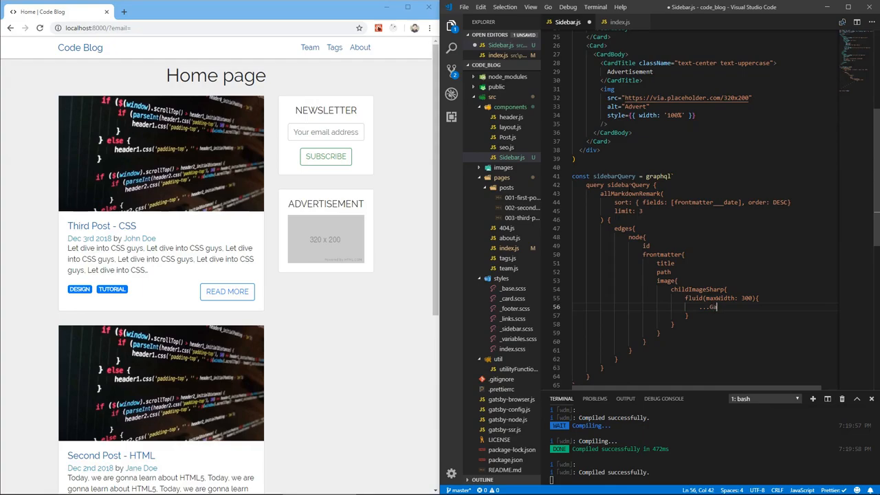
type("tsbyImageSharpFluid")
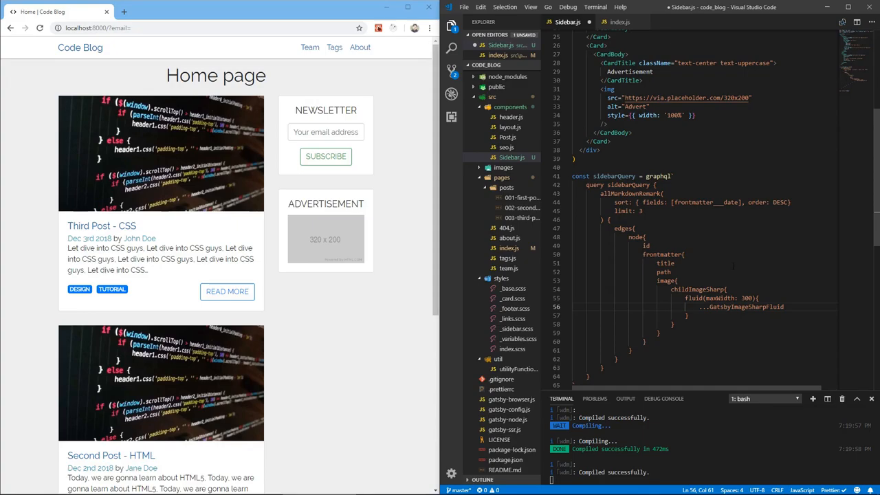
Add a card after Advertisement with a centered, uppercase CardTitle reading 'Recent Posts'.
scroll("up", 3)
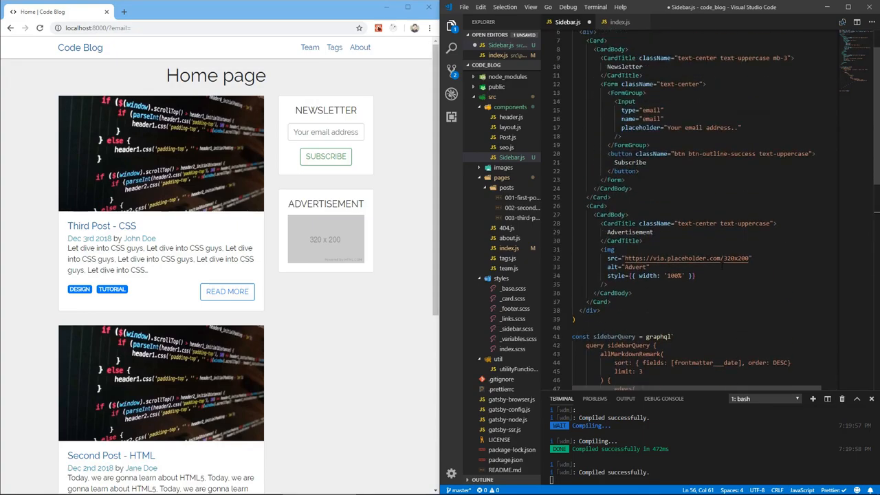
scroll("up", 3)
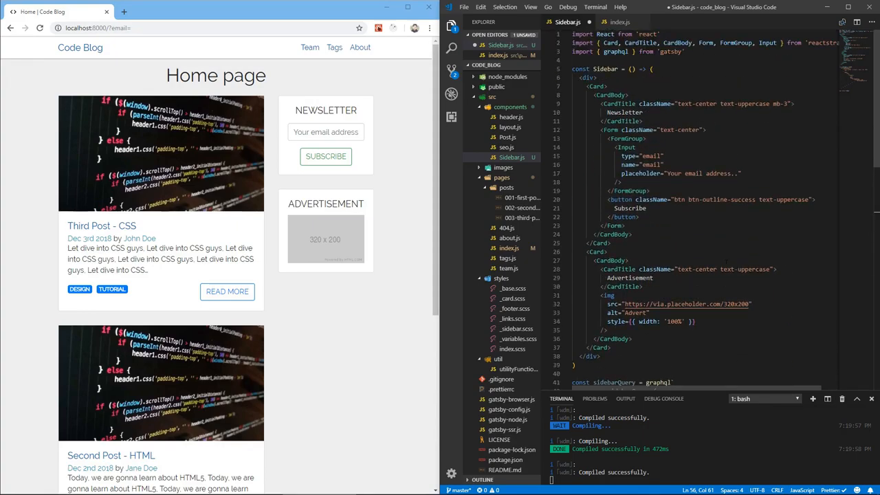
scroll("down", 3)
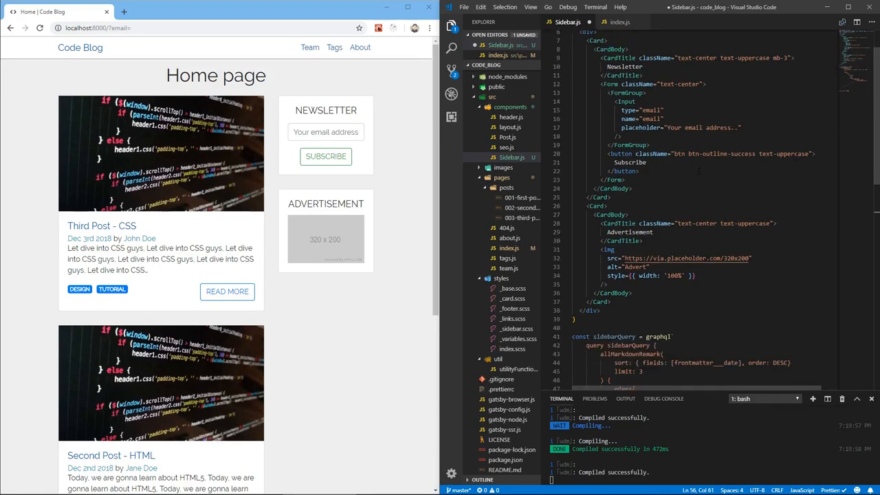
left_click(611, 301)
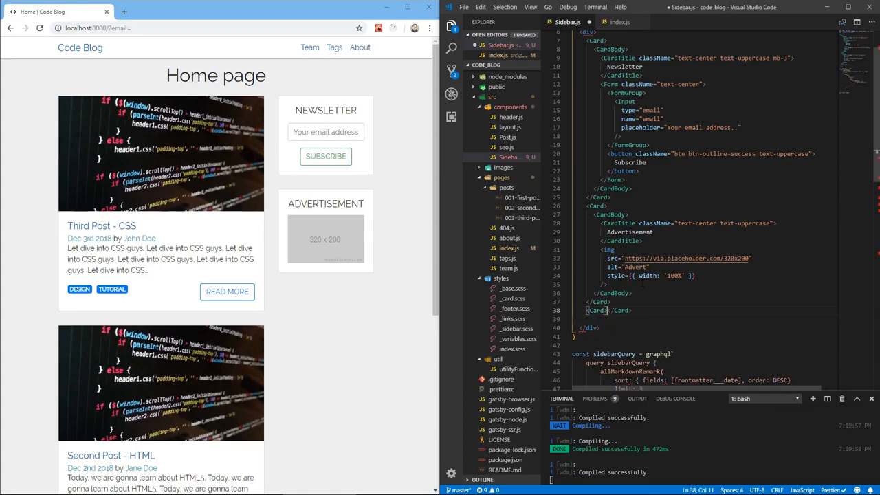
type("Car")
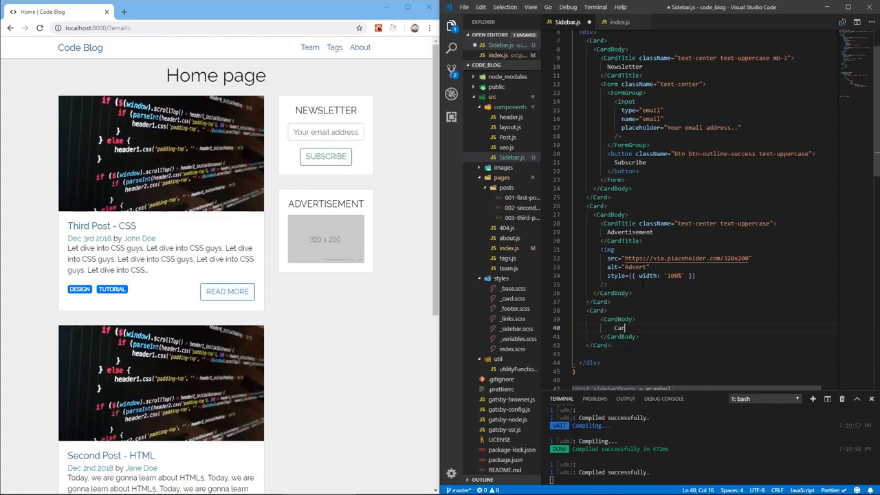
type("dTitle")
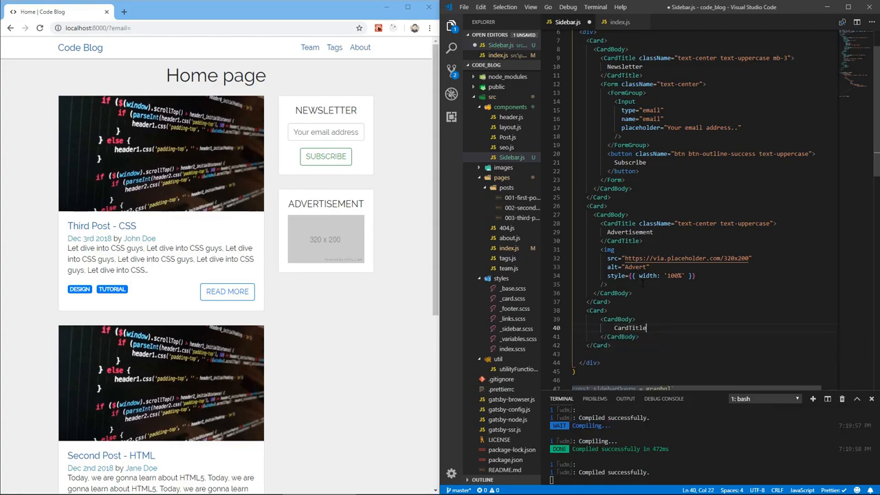
type(".text")
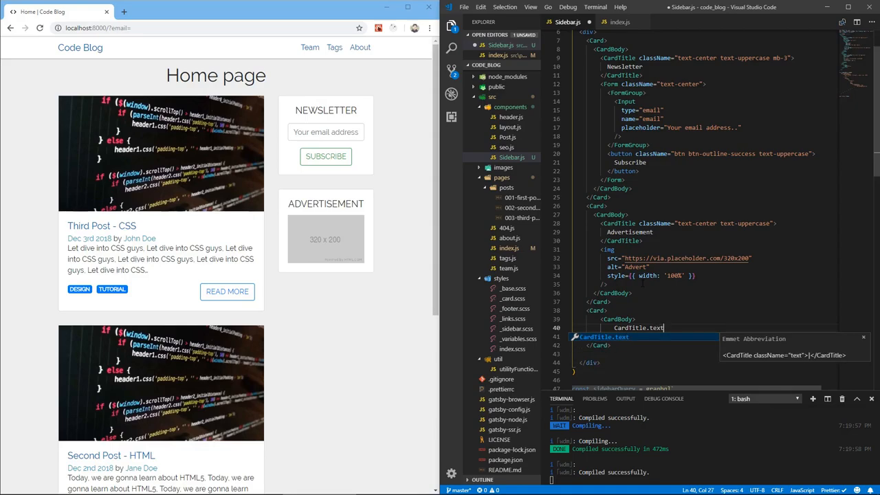
type("-center")
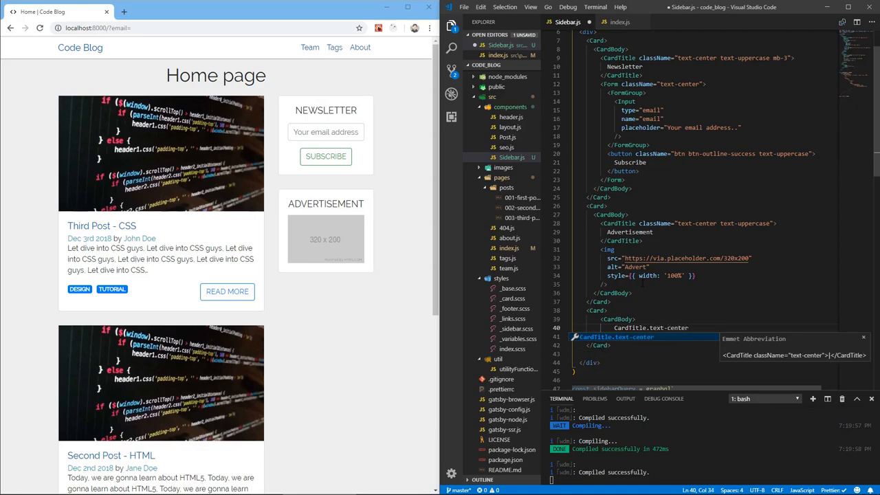
type(".text-")
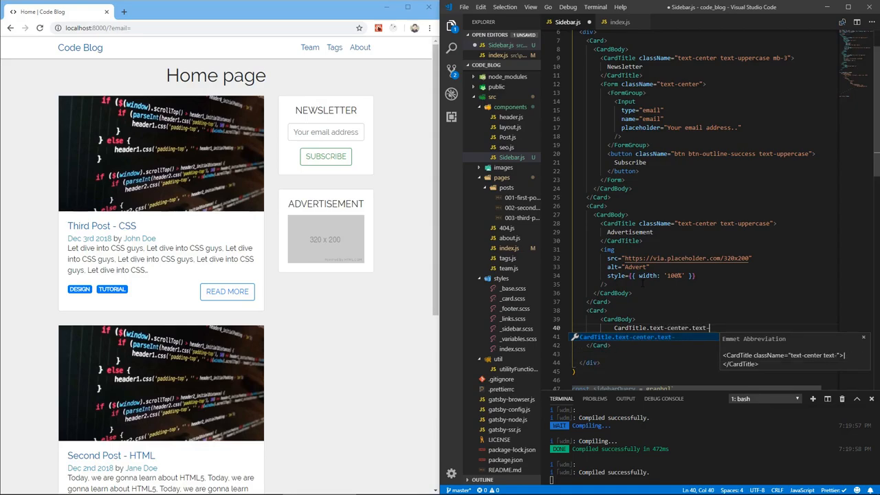
type("-uppercase mb-3\"></CardTit")
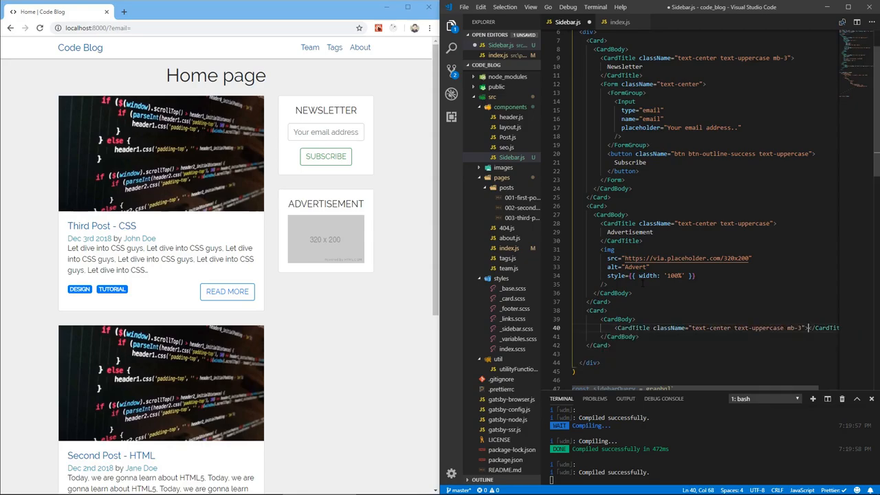
key("Enter")
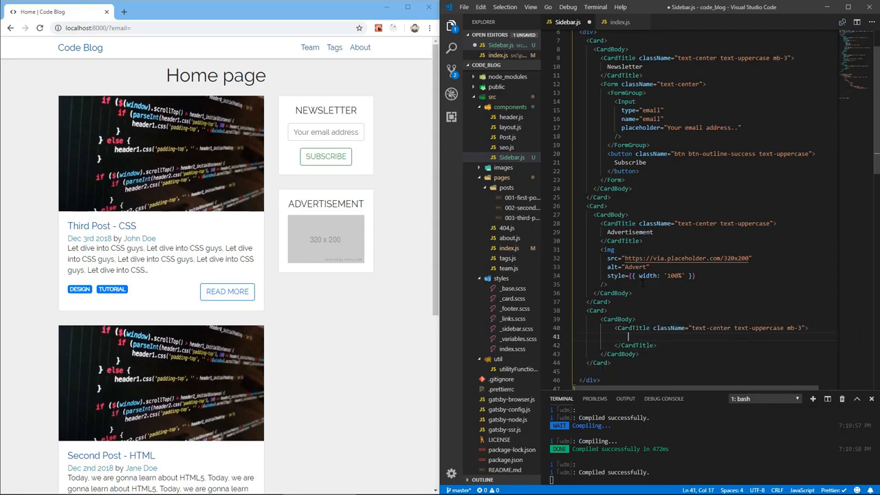
type("Recent Posts")
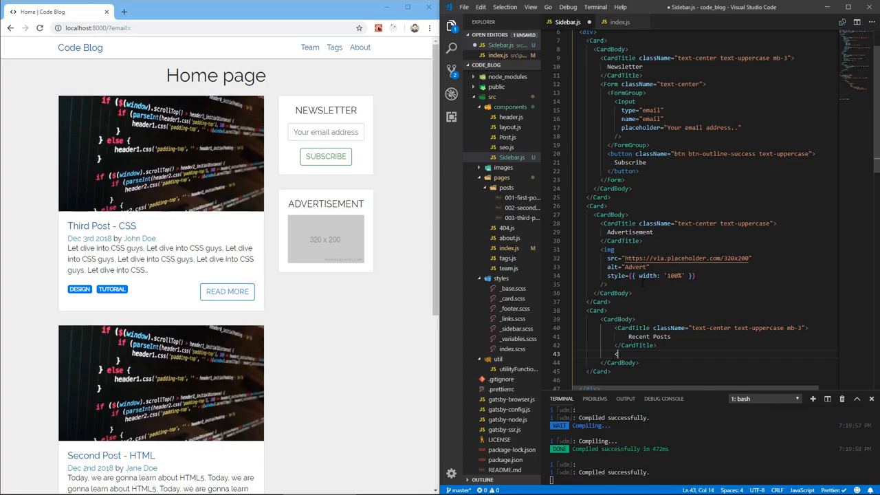
type("<")
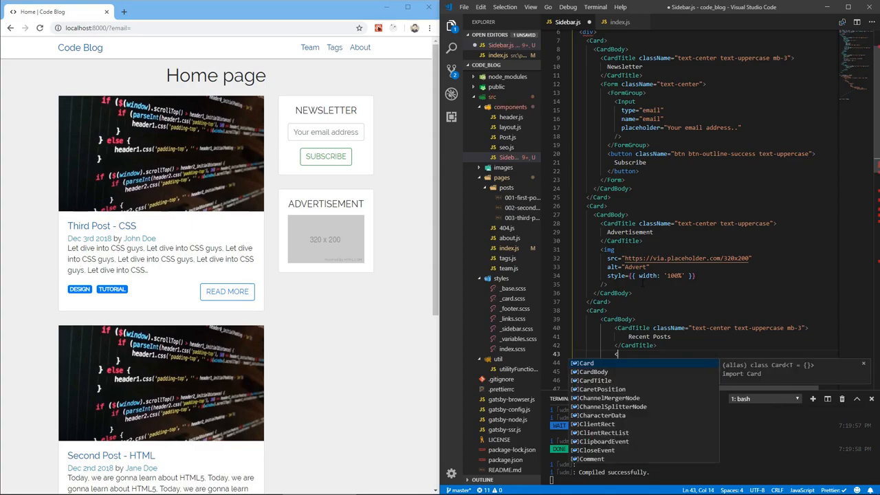
Add a StaticQuery with query={sidebarQuery} rendering data.allMarkdownRemark.edges.map over each node.
type("StaticQuery")
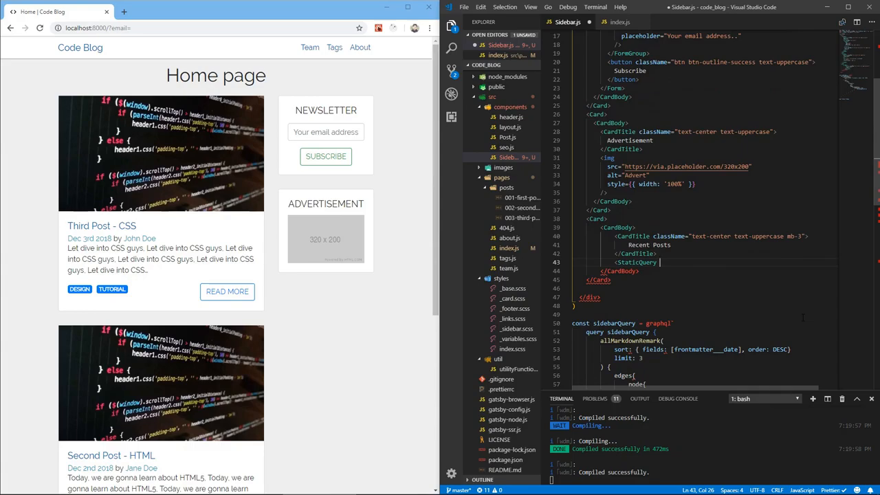
type("query={}")
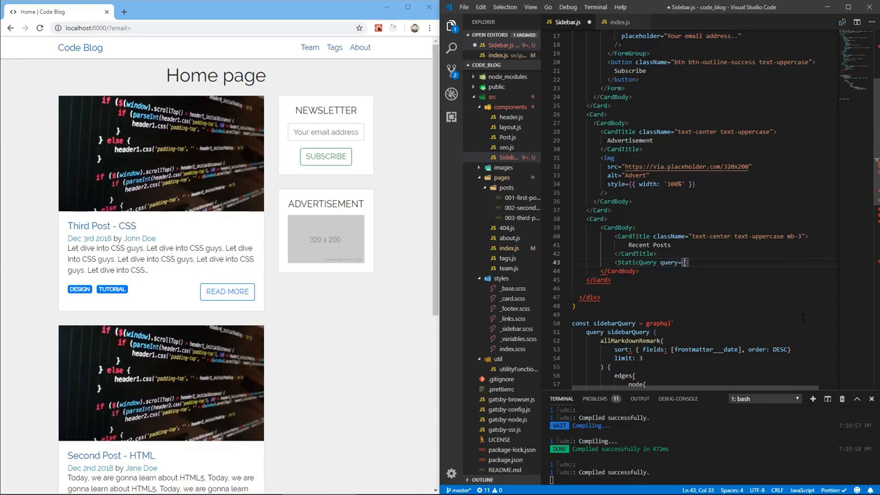
type("sidebas")
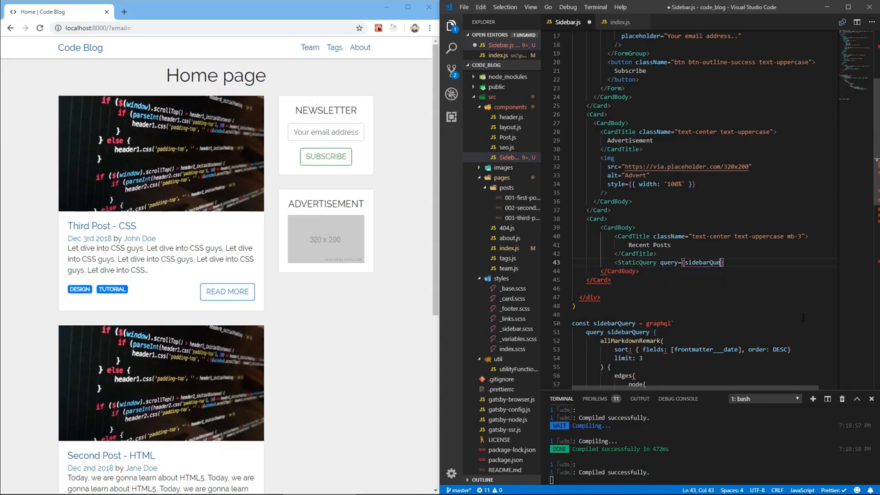
type("render={")
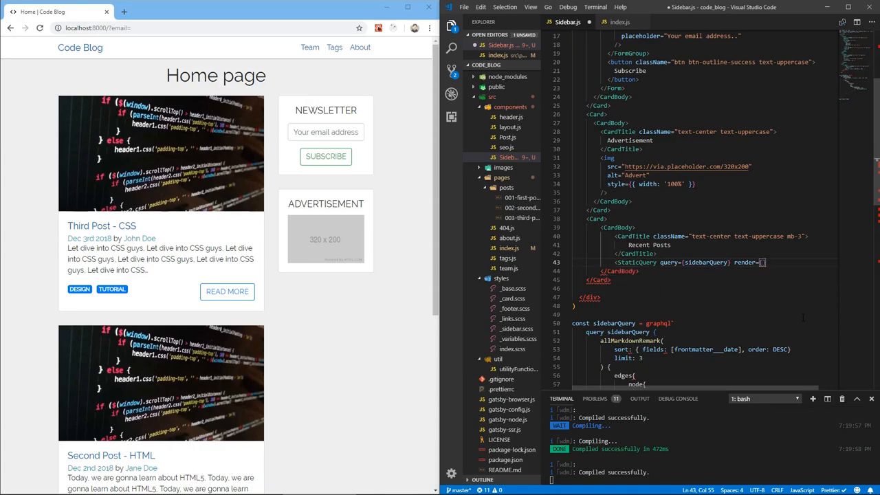
type("data) => (")
type("{data.allMarkdownRemark")
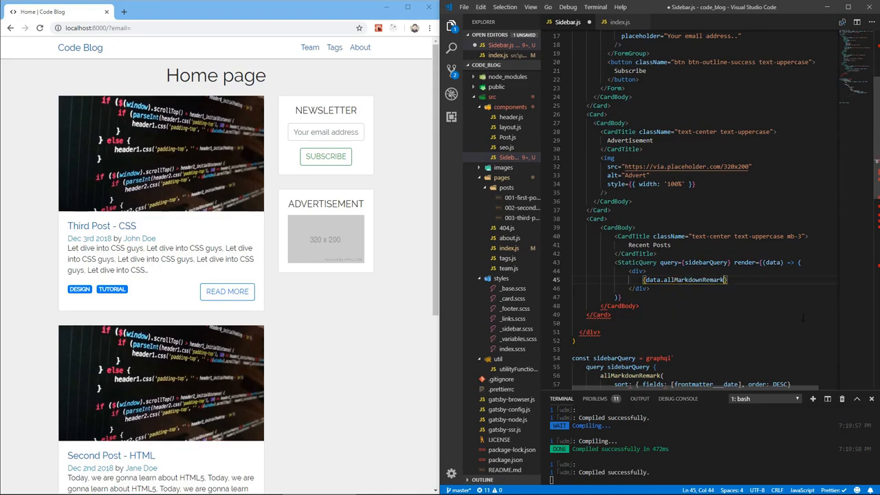
type(".edges.")
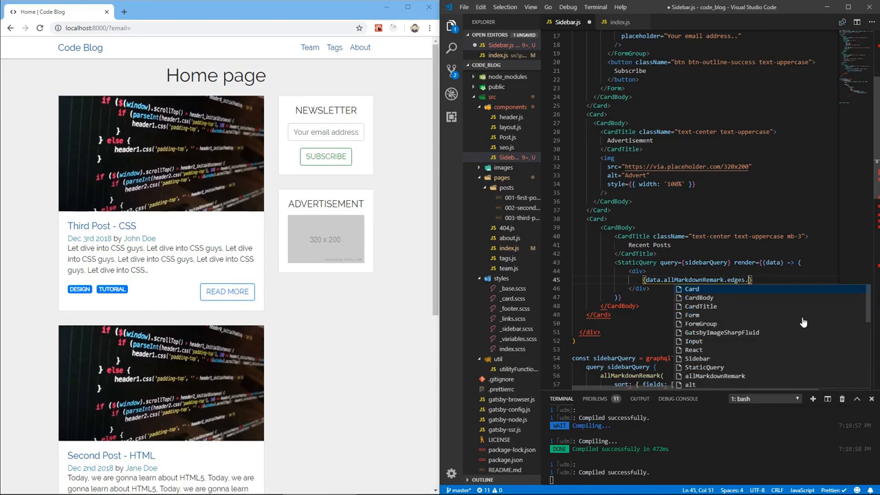
type("map((")
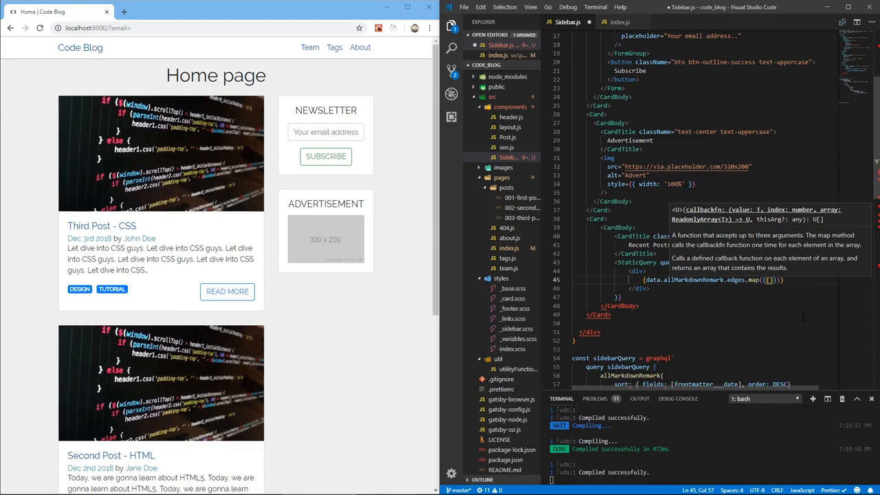
type("{node}")
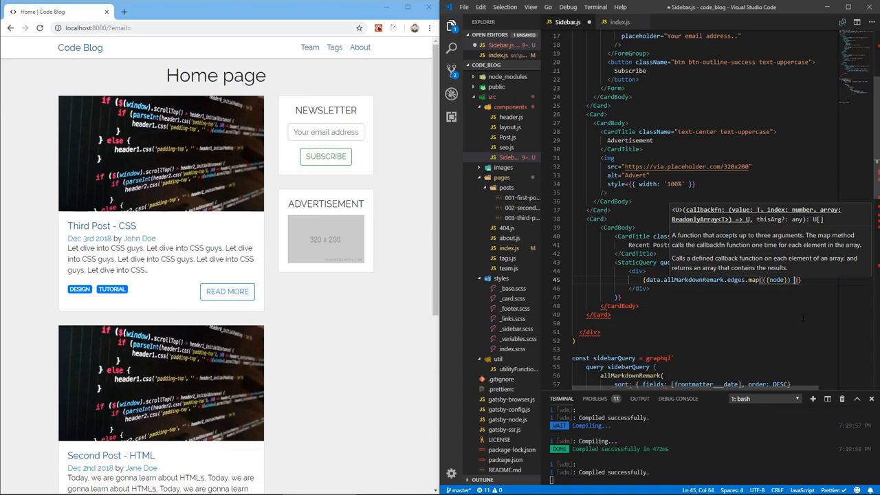
Return a Card keyed by node.id with a Link to the post path and a fluid card-image-top Img.
type("=> (")
type("<Car")
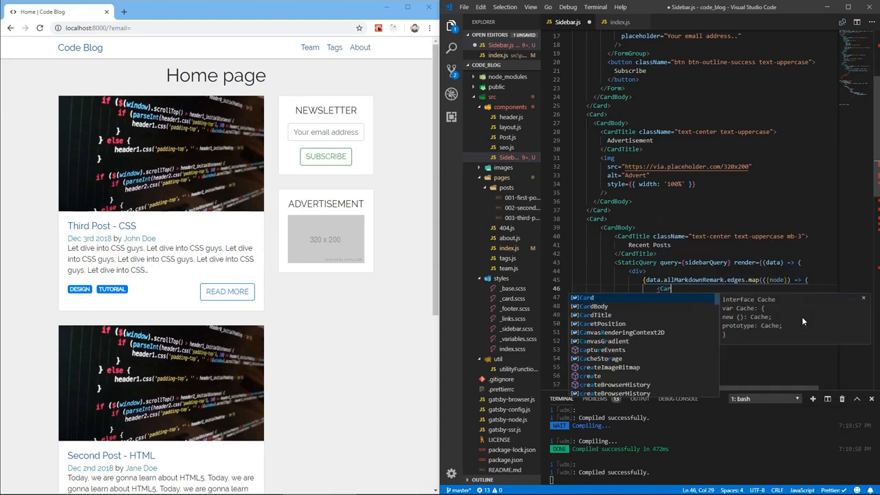
type("key={node.id}>")
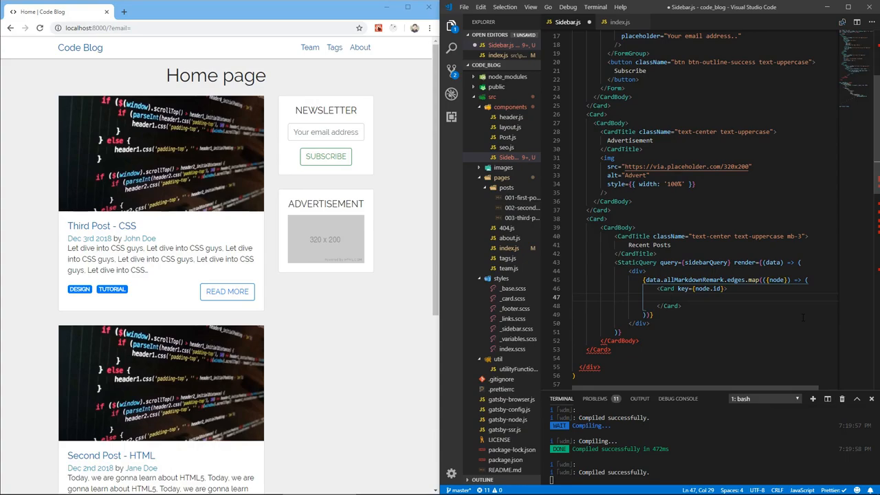
type("Link to={node.frontmatte}></Link>")
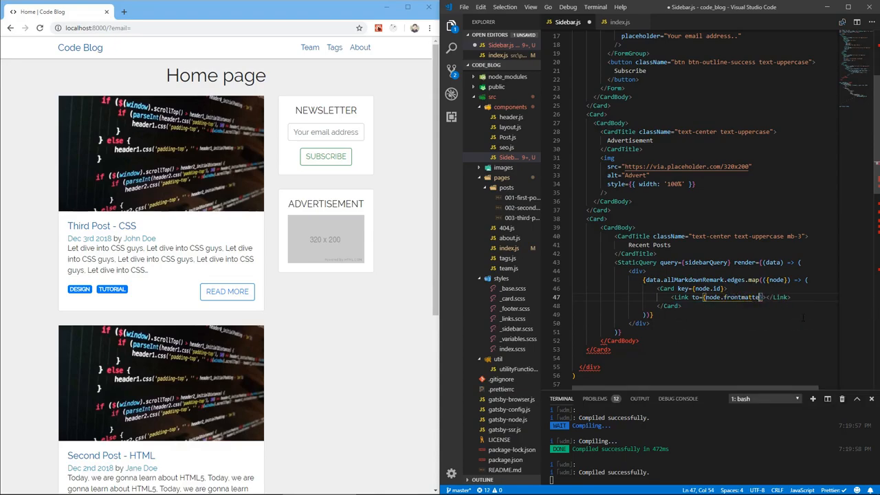
type(".path")
type("<Img className=\"")
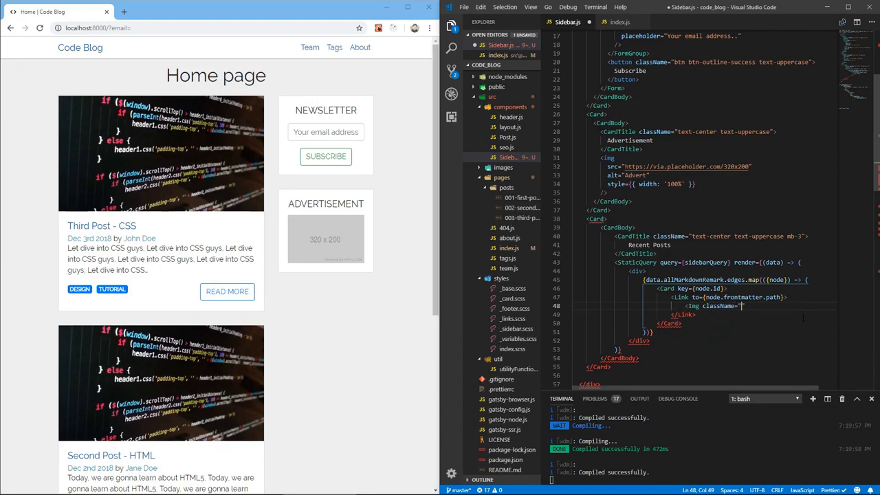
type("card-image")
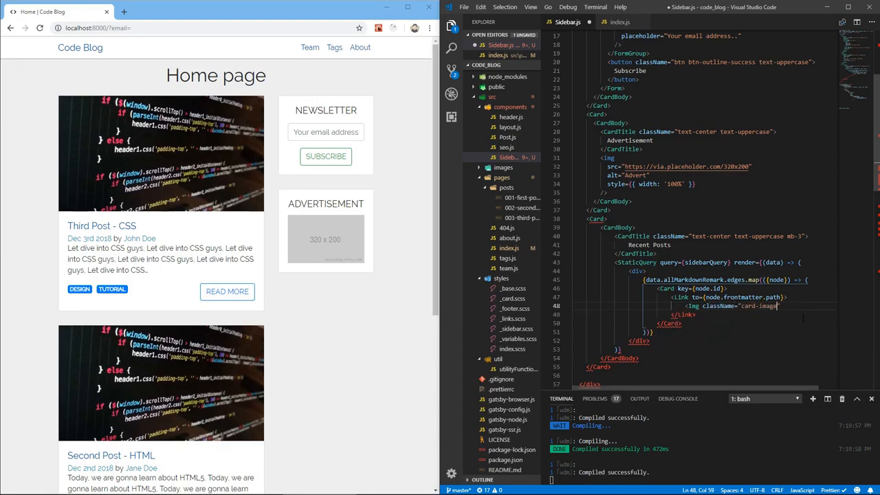
type("fr")
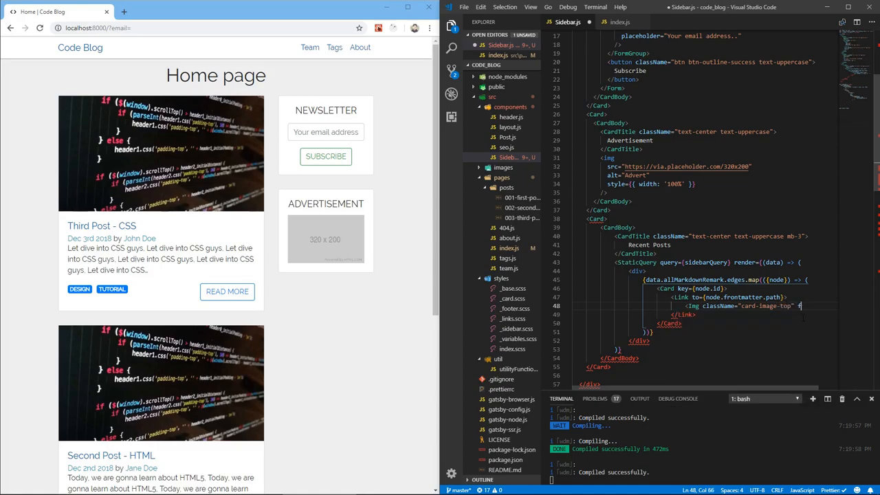
type("fluid={}")
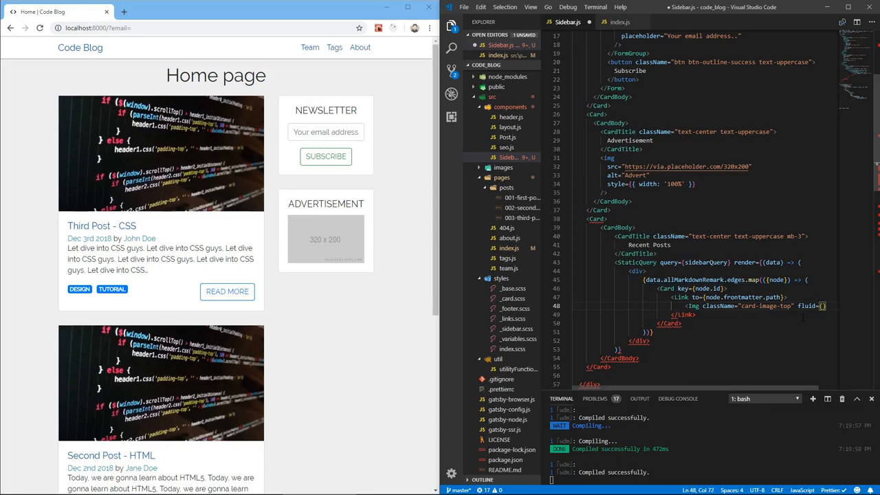
type("node.frontmatter.image.childImageSharp.fluid")
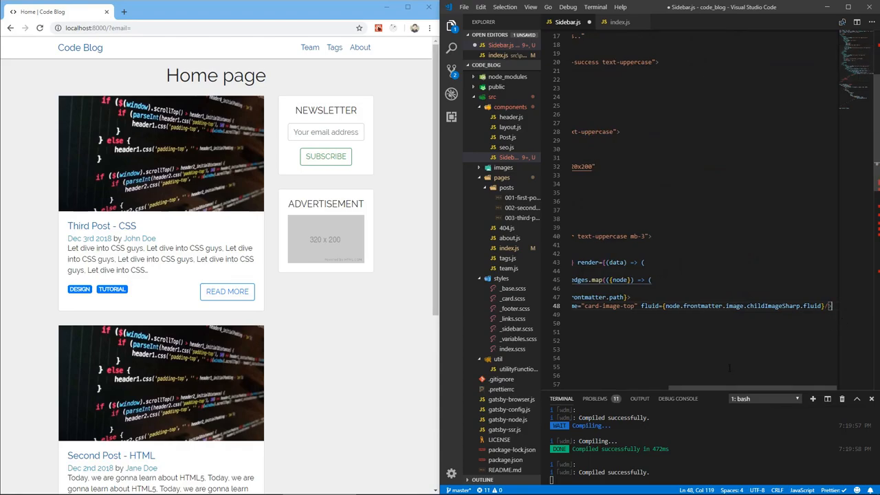
Import Img from 'gatsby-image' at the top of Sidebar.js.
scroll("up", 3)
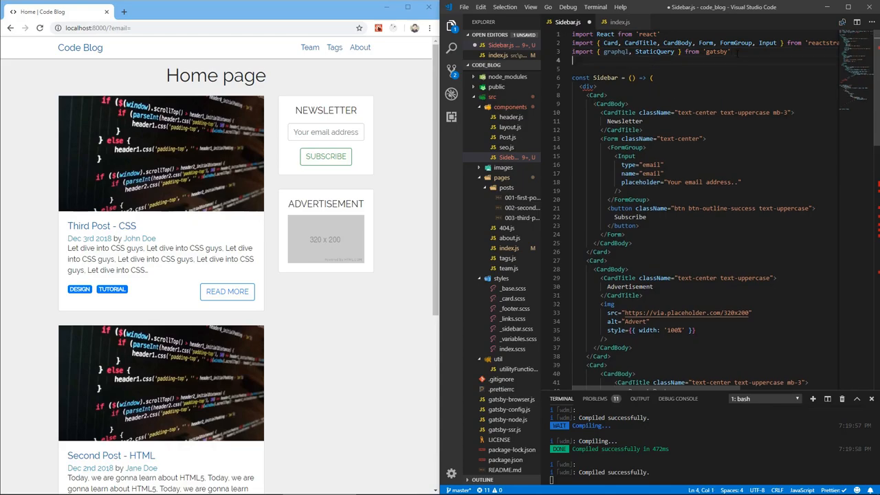
type("Img from '")
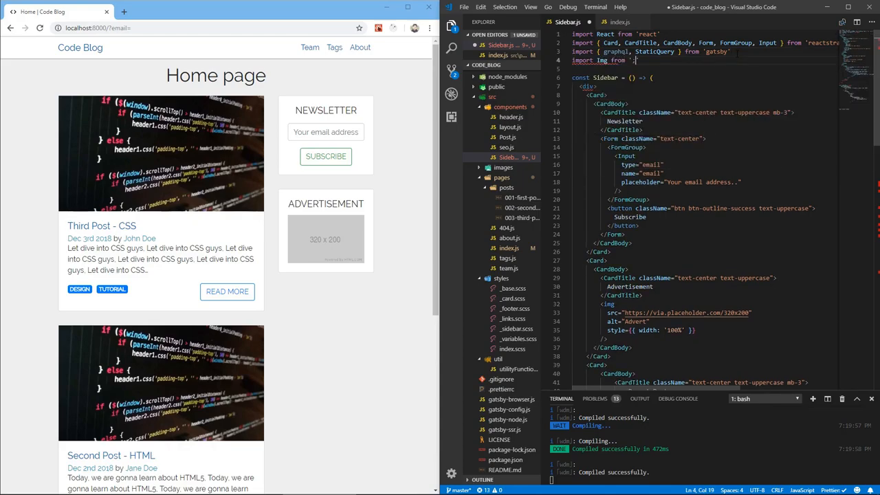
type("g")
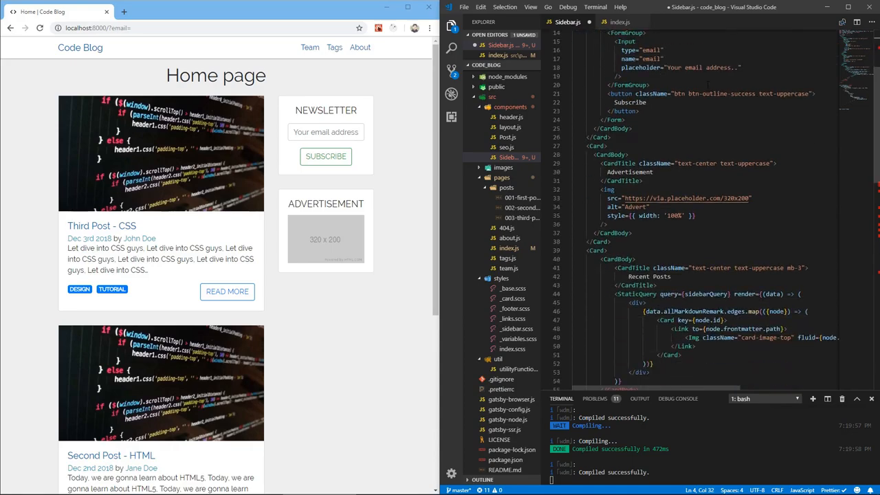
scroll("down", 3)
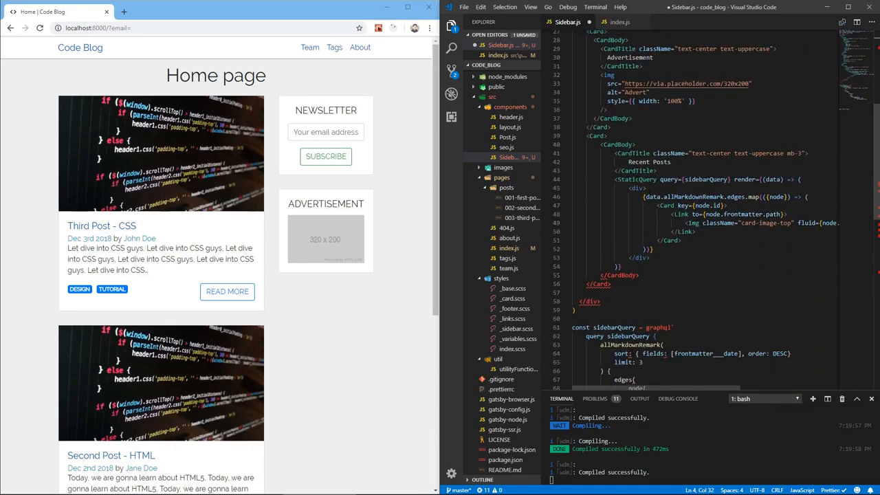
scroll("up", 3)
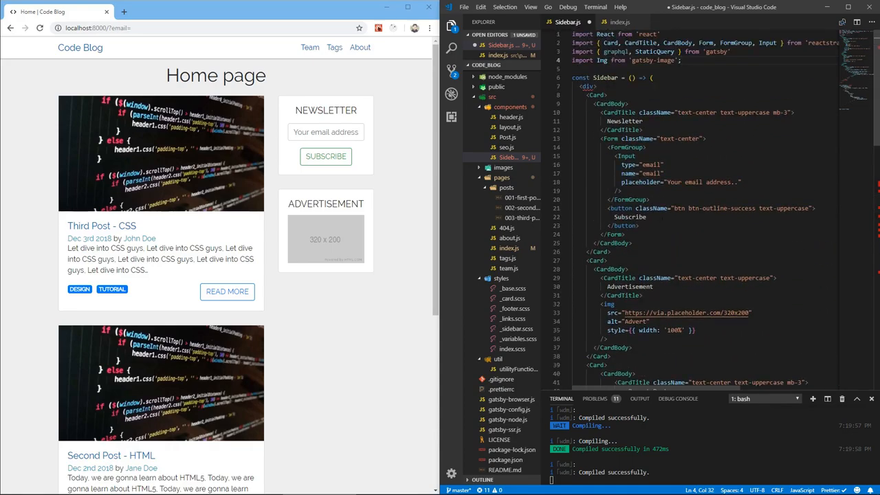
scroll("down", 3)
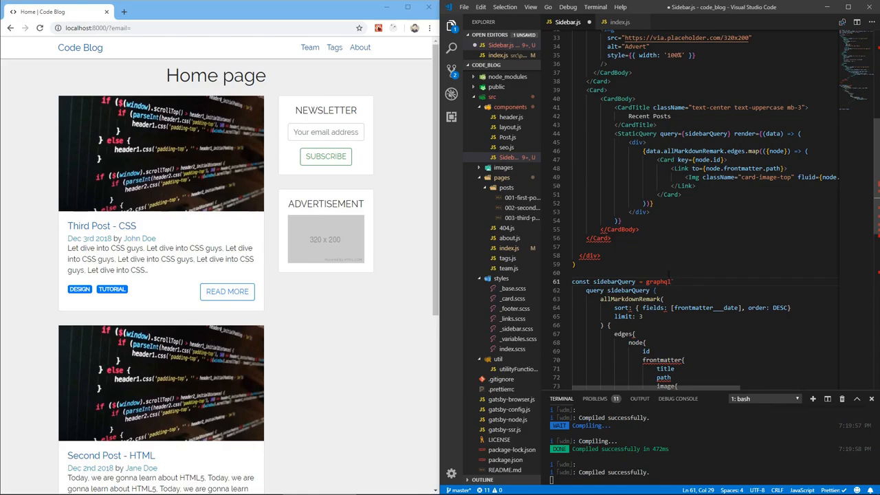
scroll("down", 3)
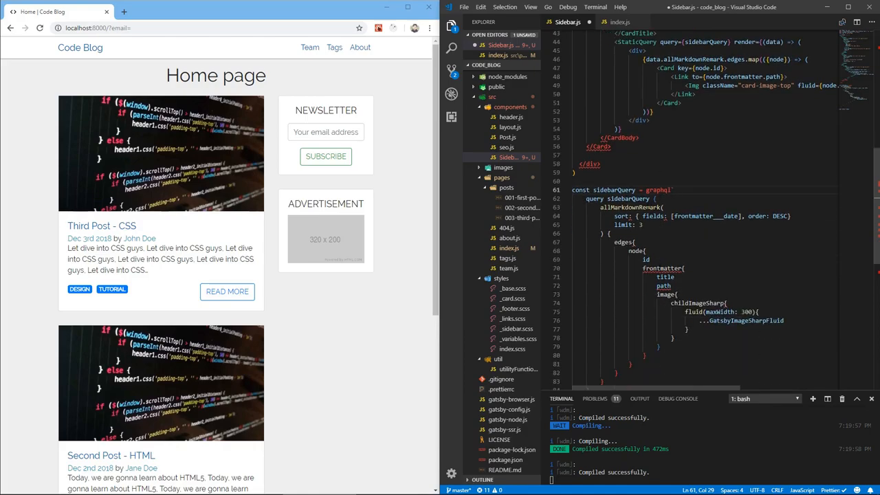
scroll("down", 3)
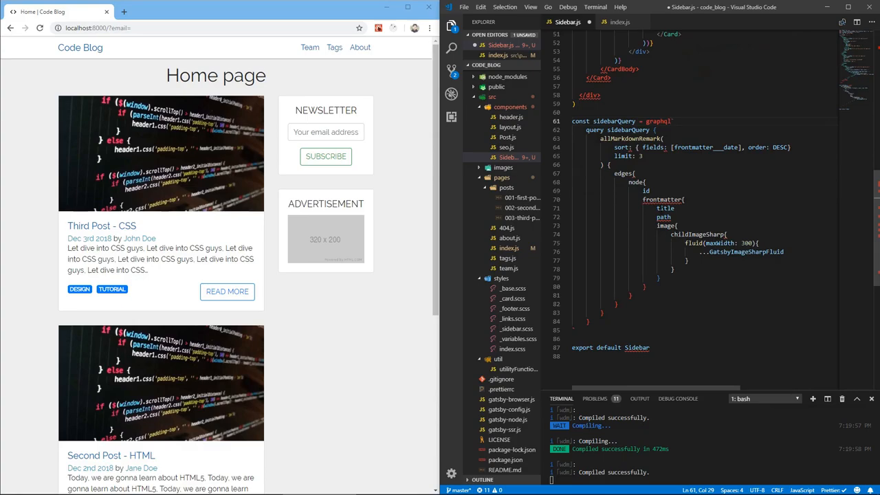
scroll("up", 3)
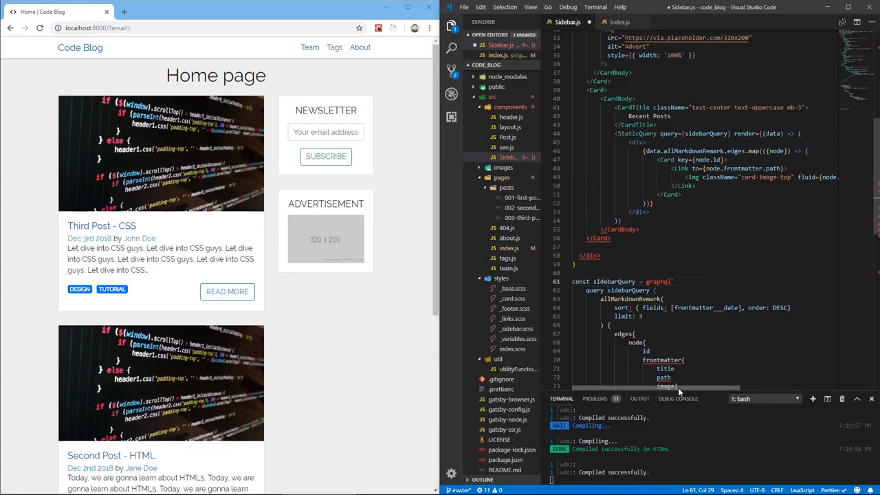
left_click(847, 7)
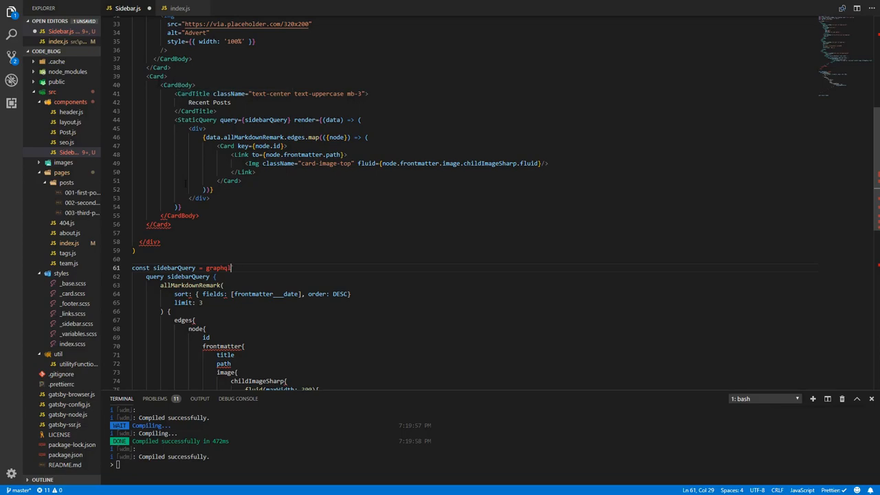
Add a CardBody containing a CardTitle below each post's image link.
left_click(180, 206)
type("/>")
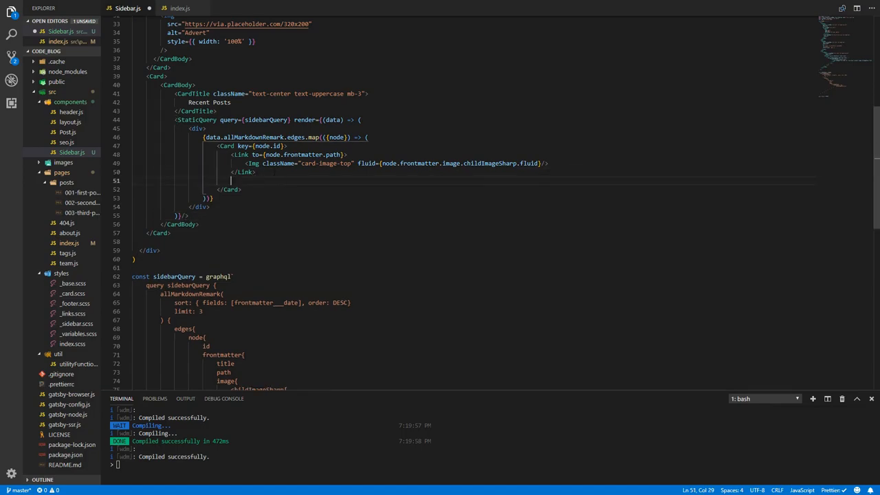
type("CardBody")
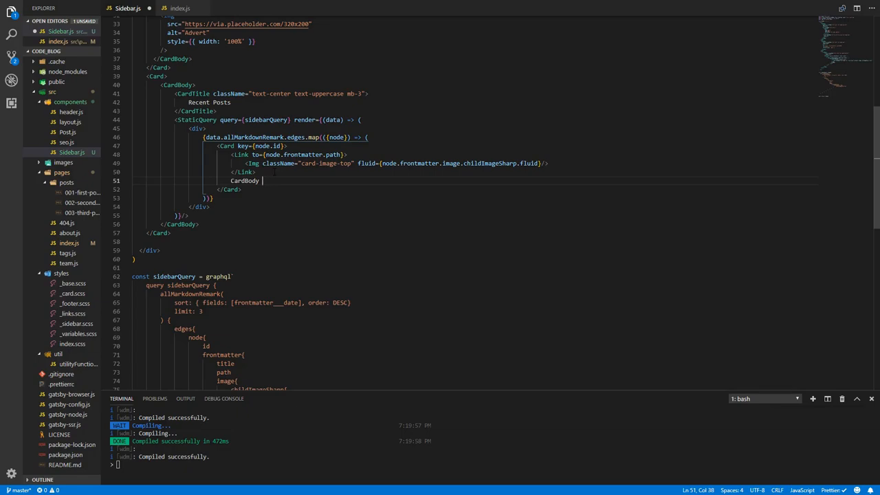
key("Backspace")
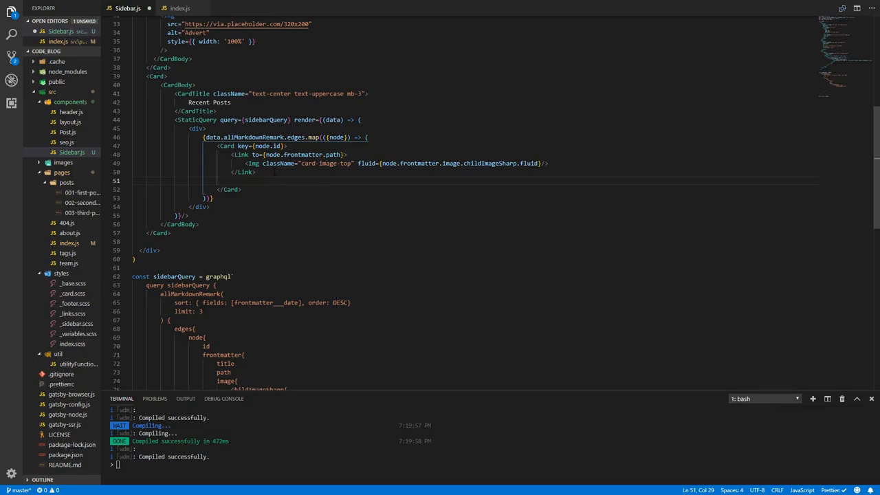
type("<CardBody>")
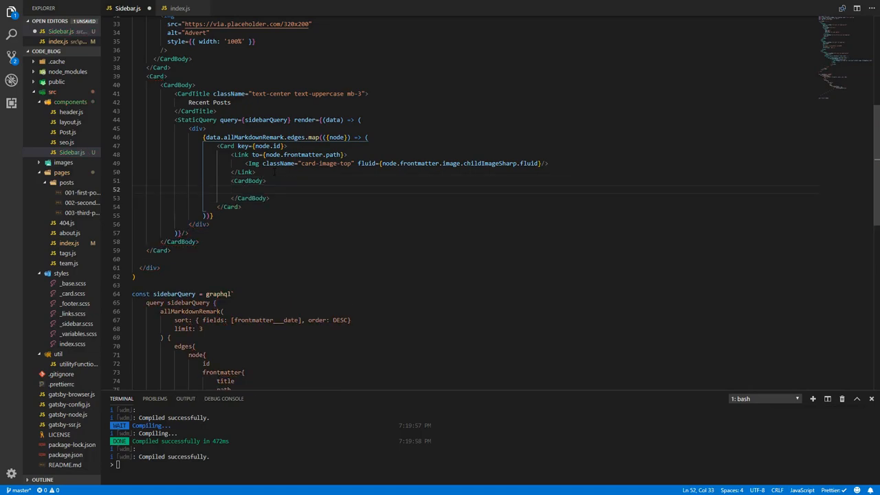
type("CardTitle")
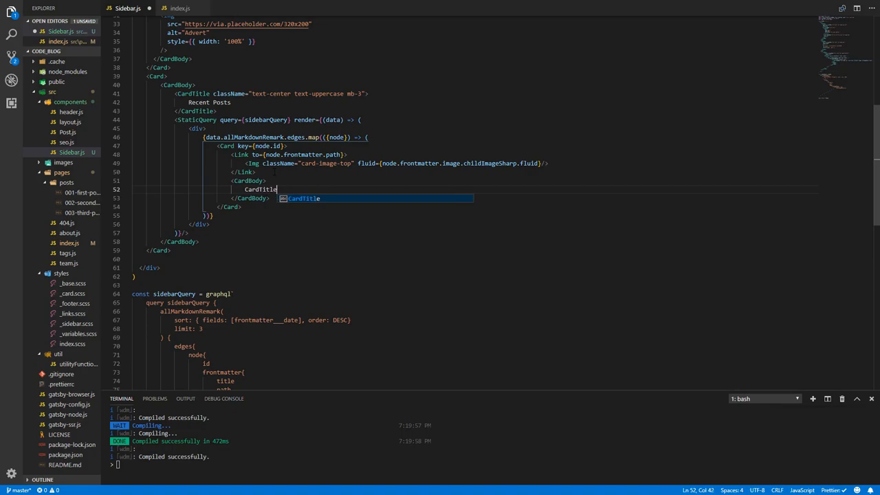
key("Escape")
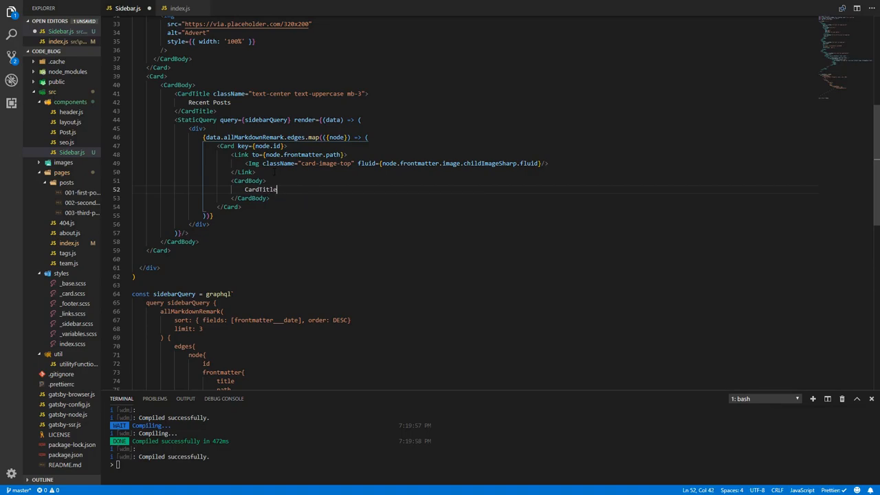
key("BackSpace")
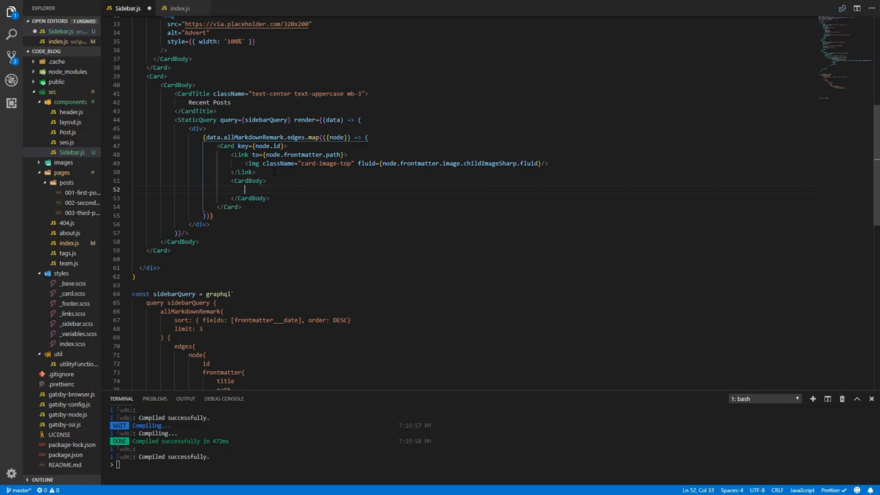
type("<CardTitle")
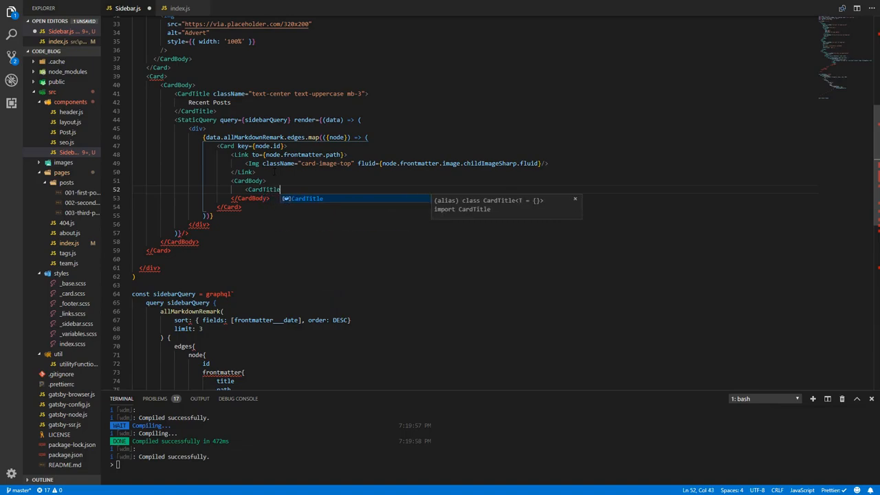
key("Enter")
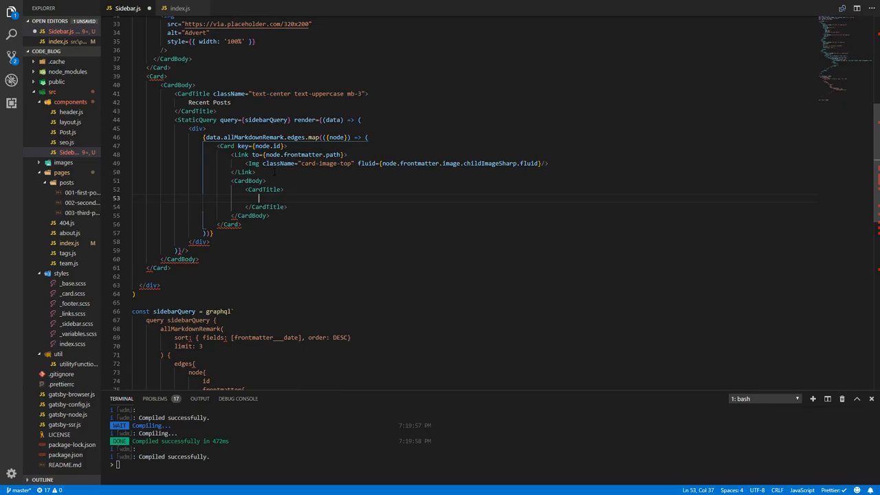
Put a Link to node.frontmatter.path showing node.frontmatter.title inside the CardTitle.
type("<Link")
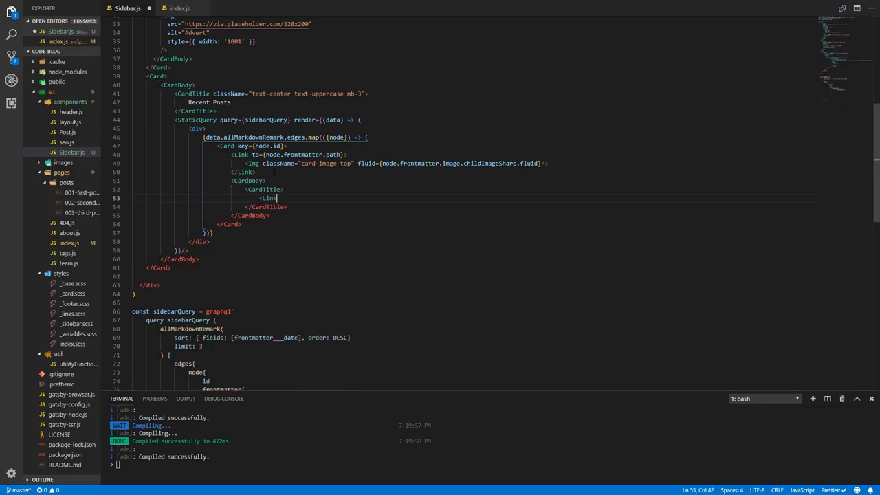
type("</Link>")
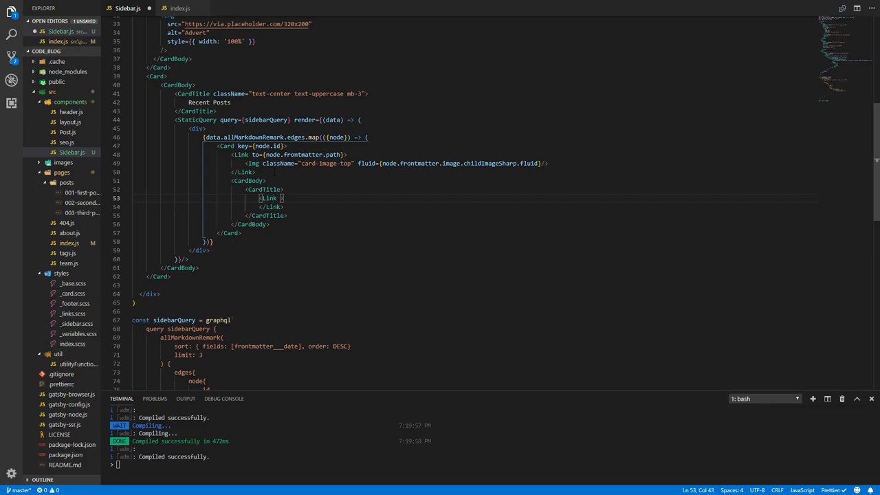
type("to={}")
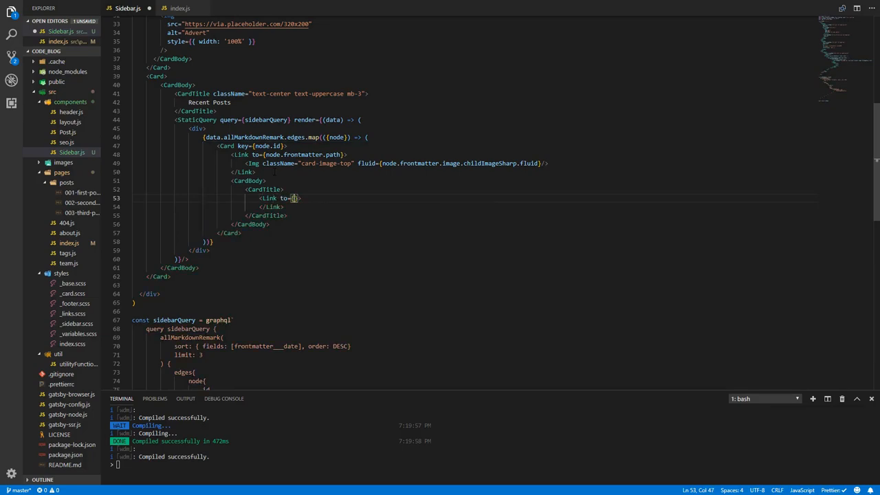
type("node.frontmatter.path")
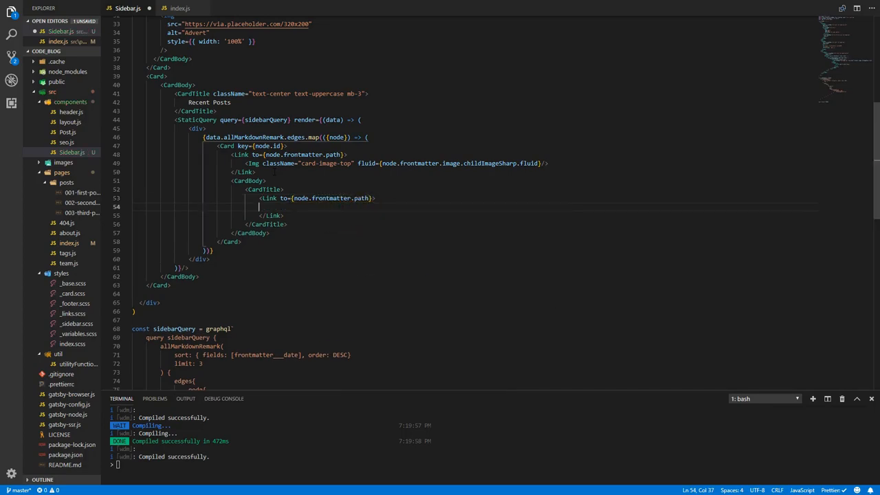
type("{}")
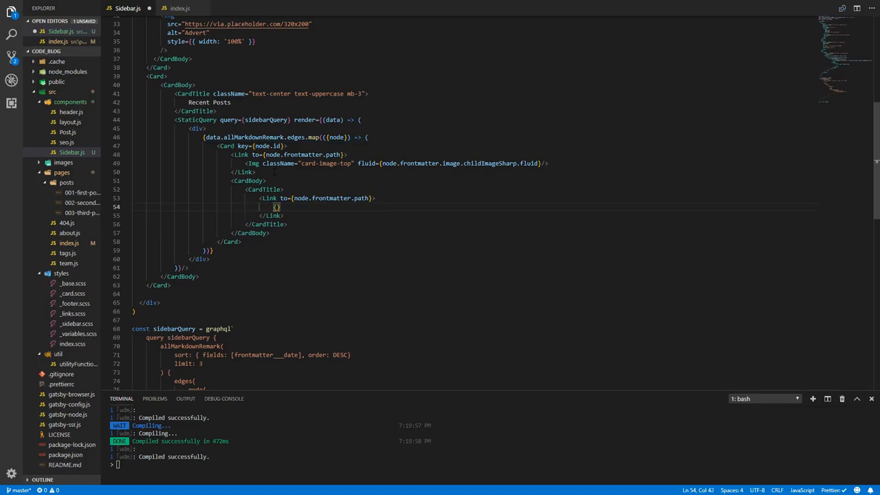
type("node.")
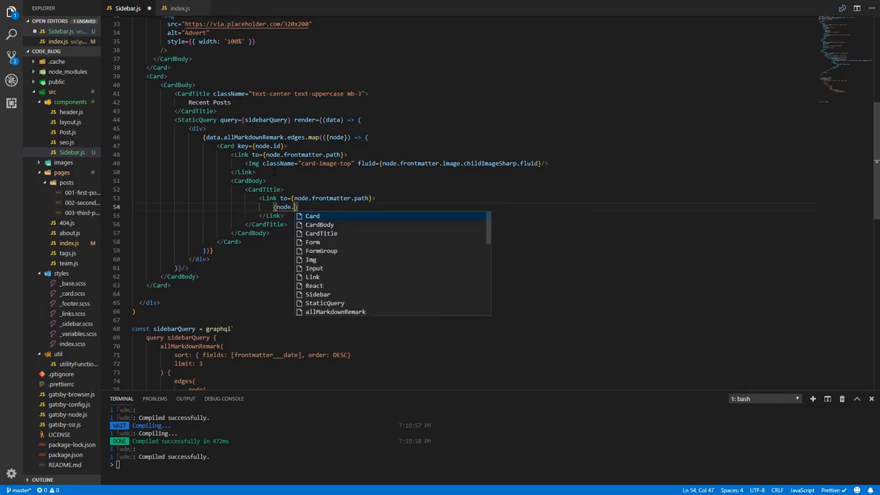
type("frontmatter.title")
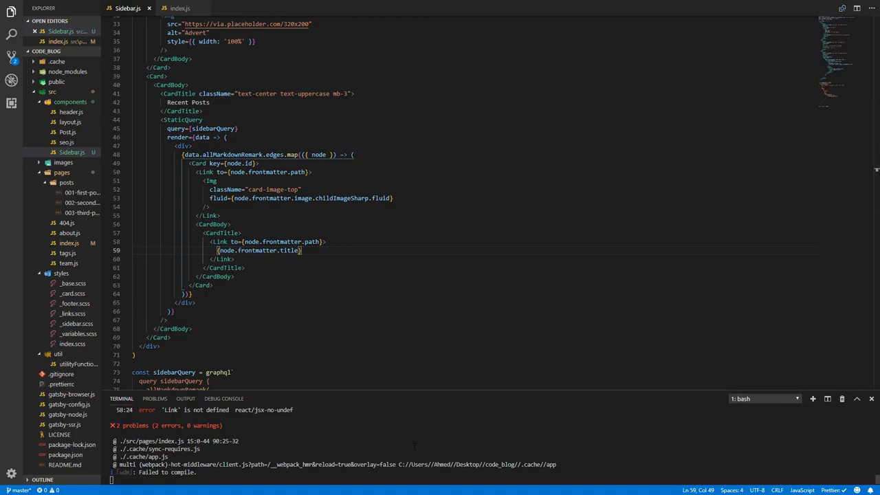
scroll("up", 3)
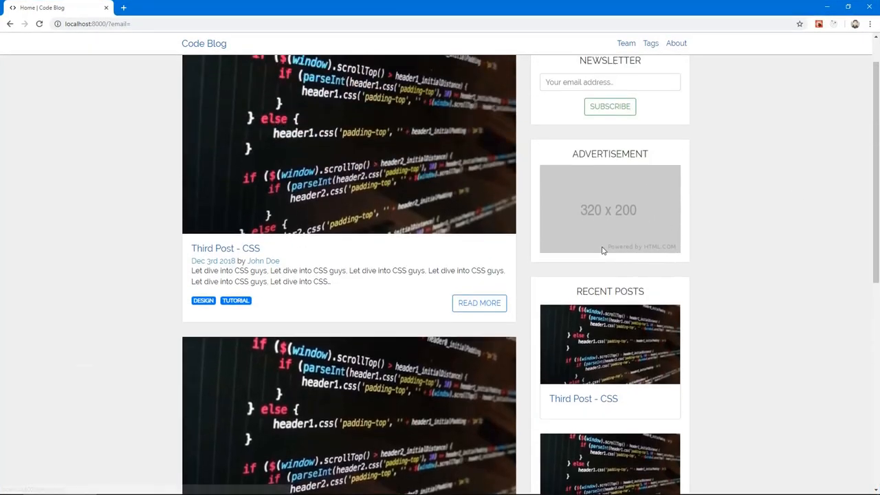
scroll("up", 3)
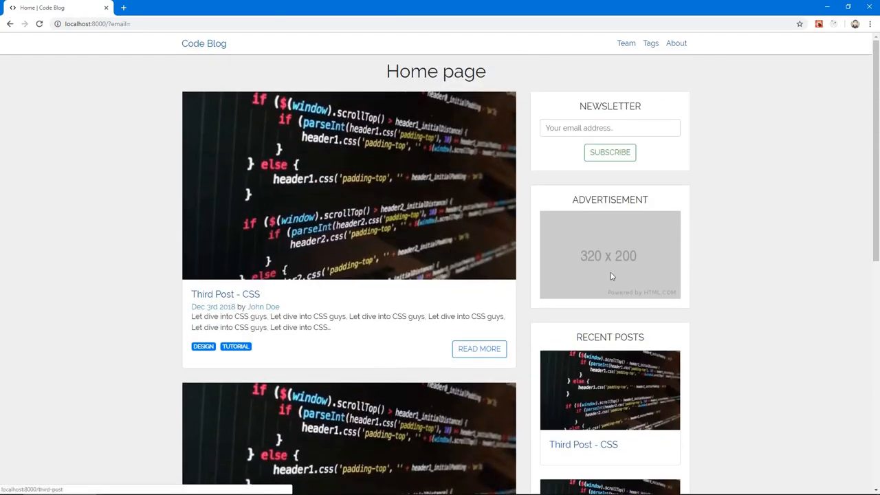
left_click(649, 43)
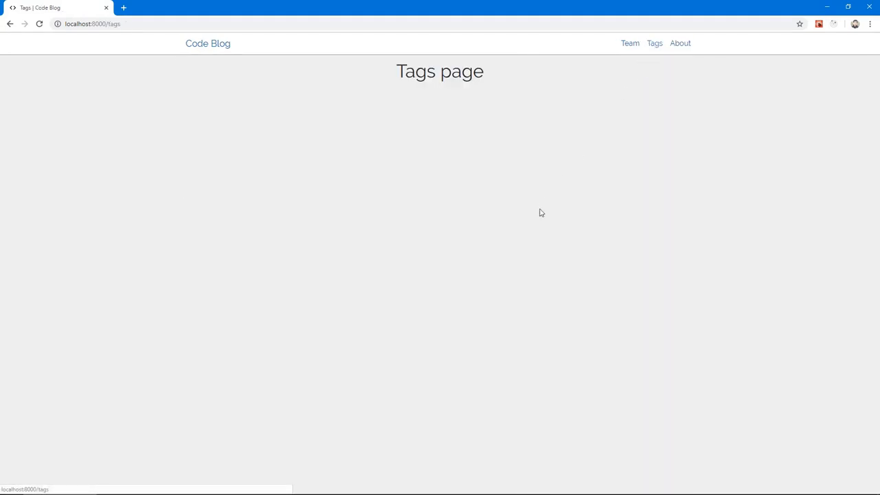
left_click(207, 44)
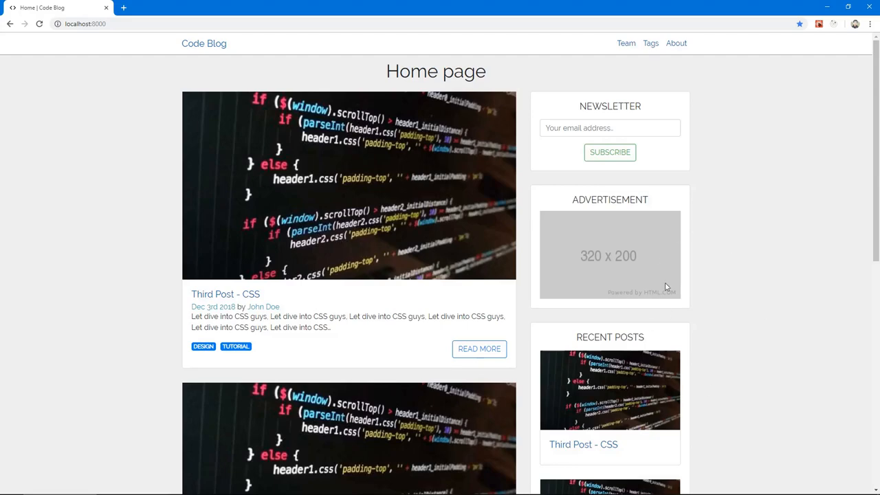
mouse_move(828, 6)
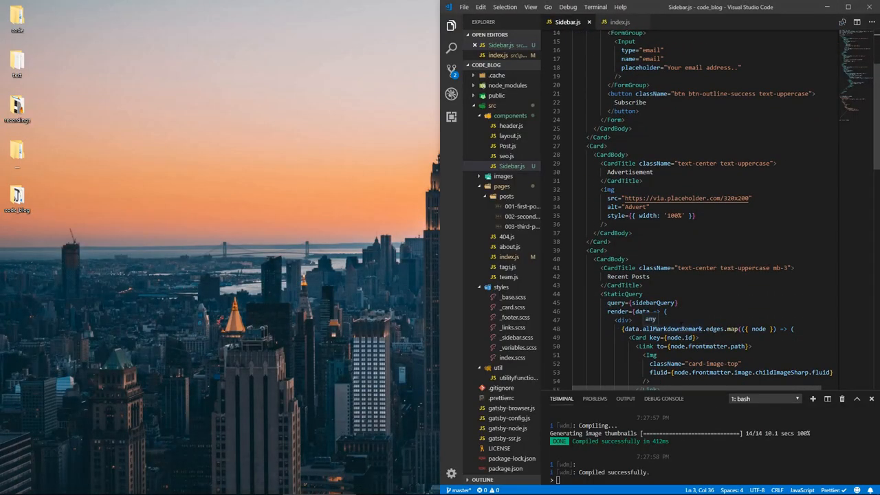
Create an empty Footer.js file in the components folder, then bring up layout.js.
scroll("down", 3)
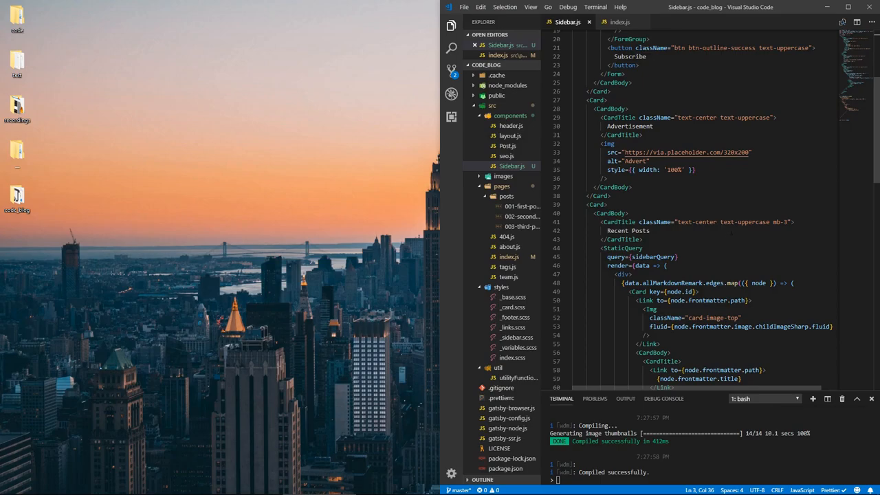
mouse_move(308, 350)
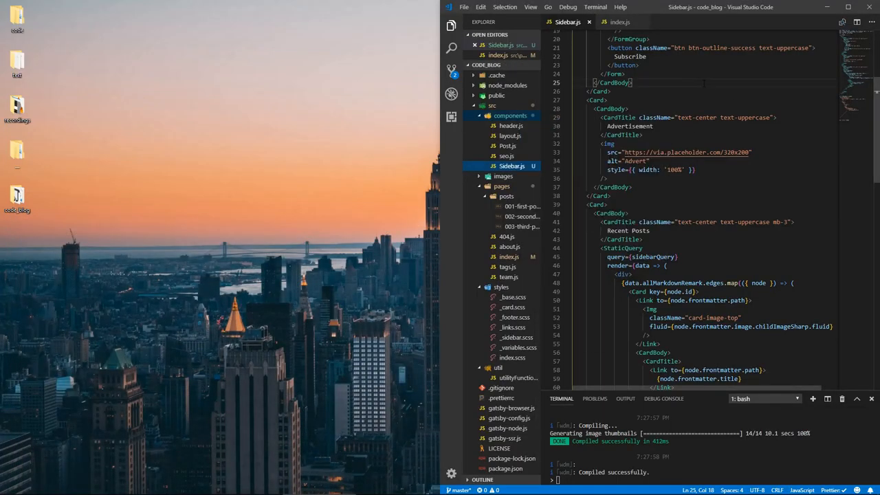
left_click(848, 7)
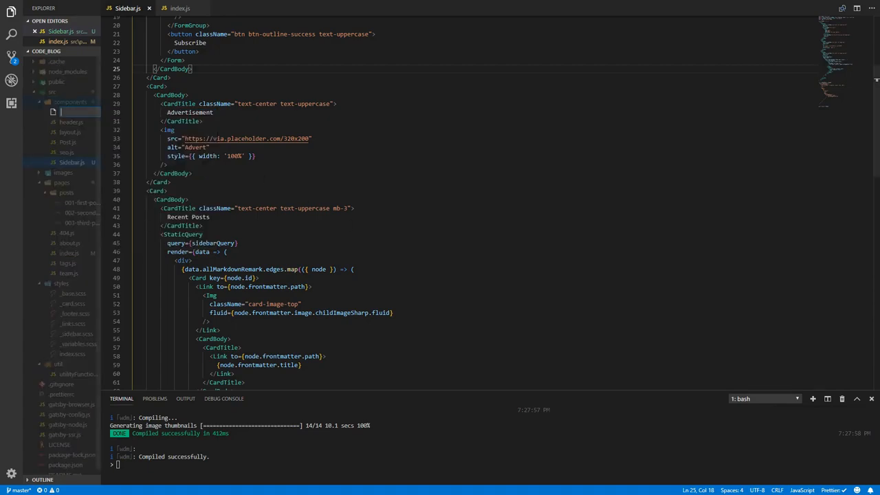
type("Footer.")
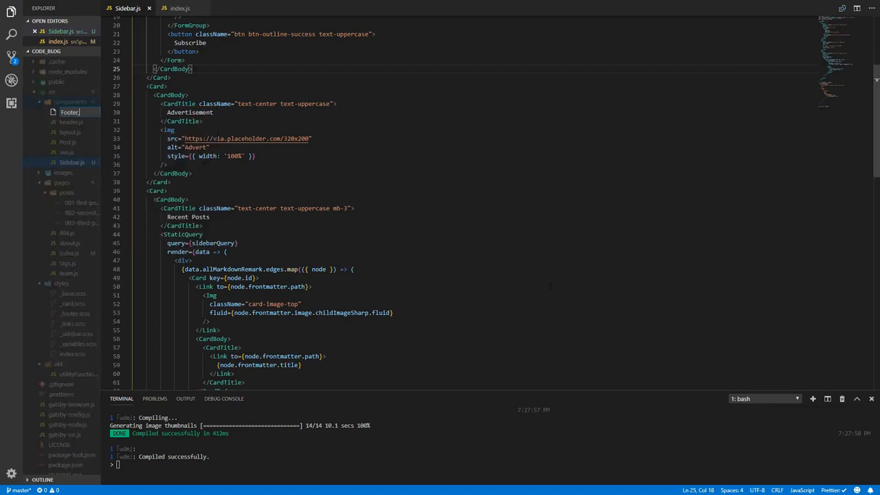
left_click(70, 121)
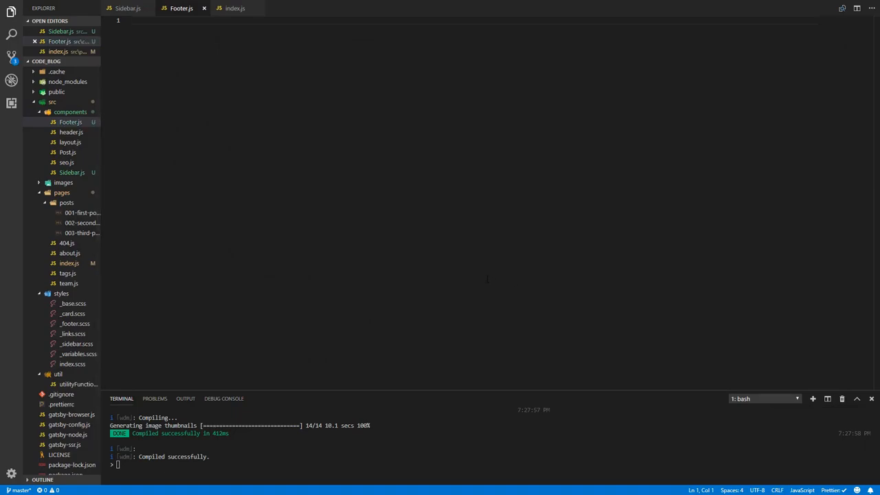
left_click(70, 142)
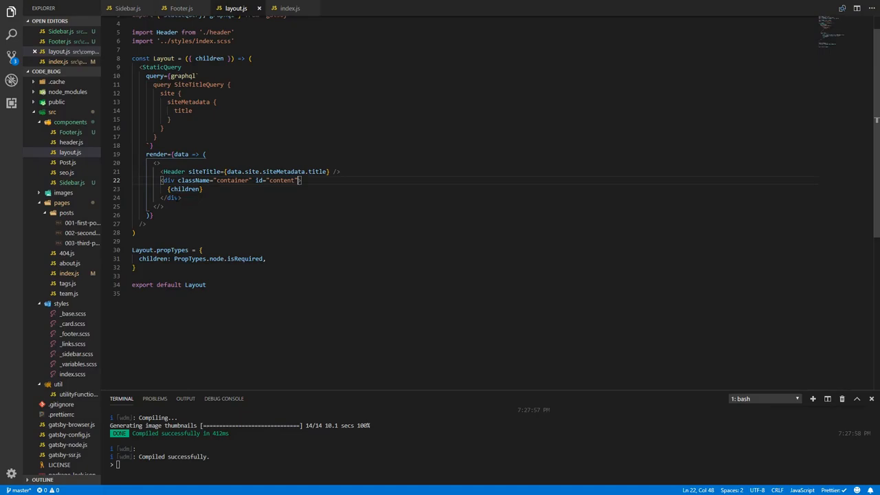
Render <Footer/> after the container div in layout.js and import Footer from './Footer'.
left_click(182, 197)
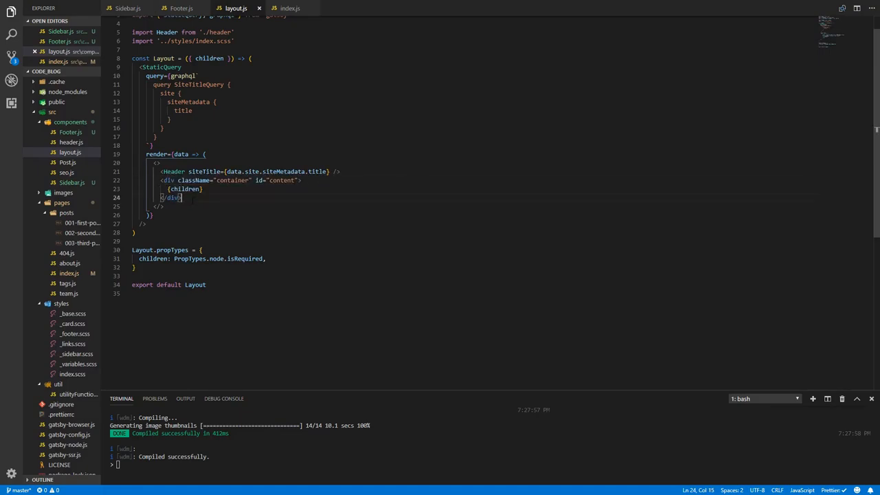
type("d")
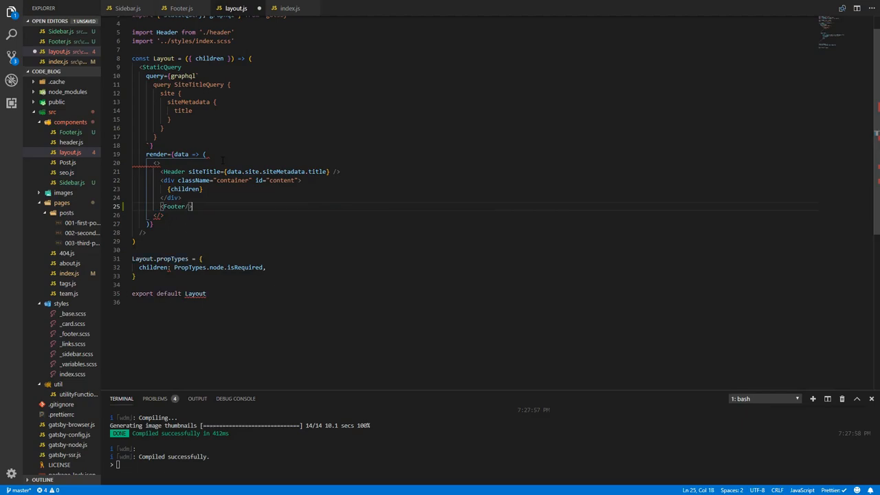
scroll("up", 3)
type("import Footer")
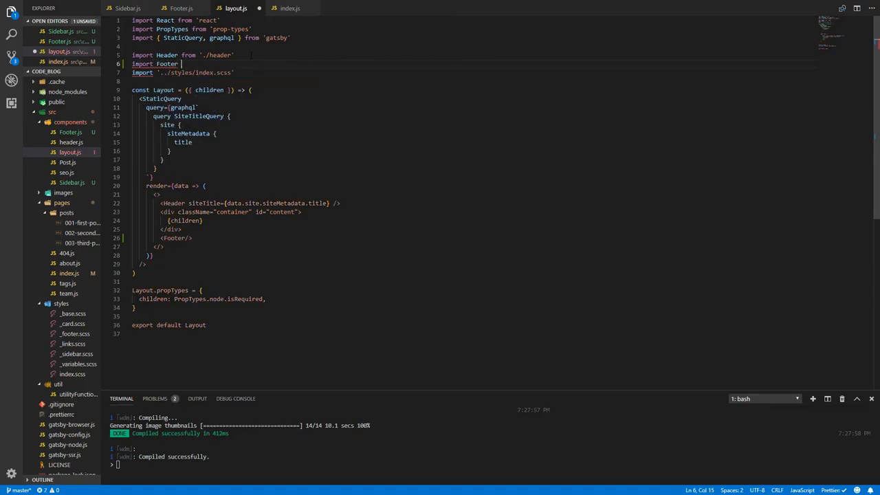
type("from './Footer")
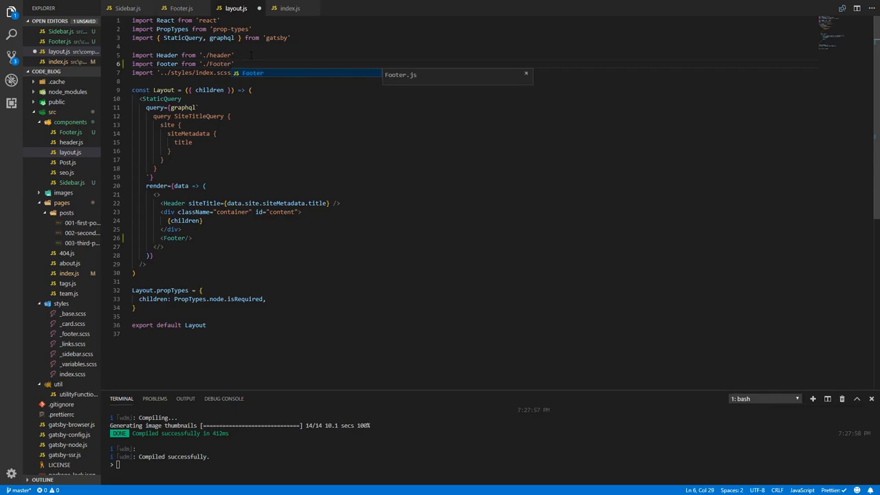
left_click(182, 8)
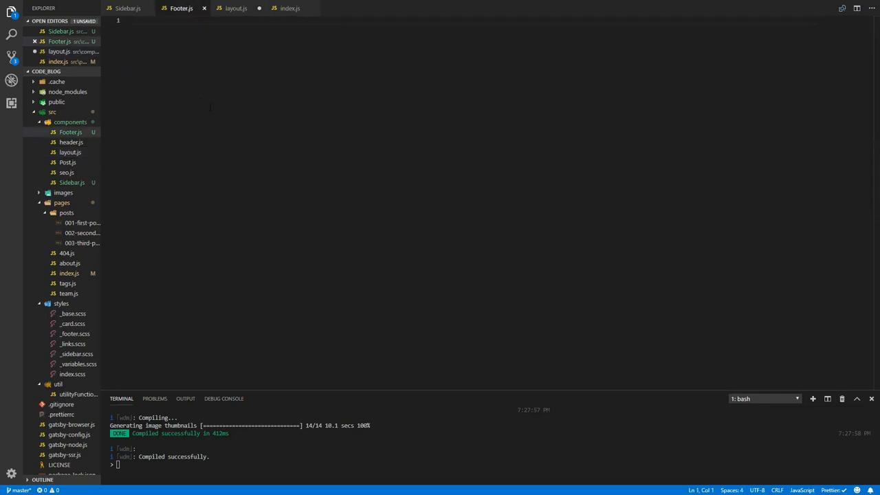
Write the Footer arrow-function component skeleton with its import and export default Footer.
type("import React from 'react")
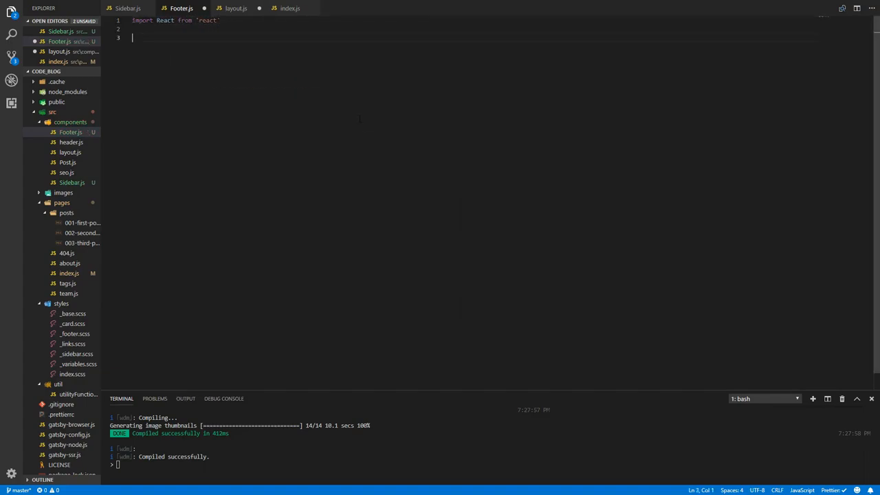
type("const Footer = (")
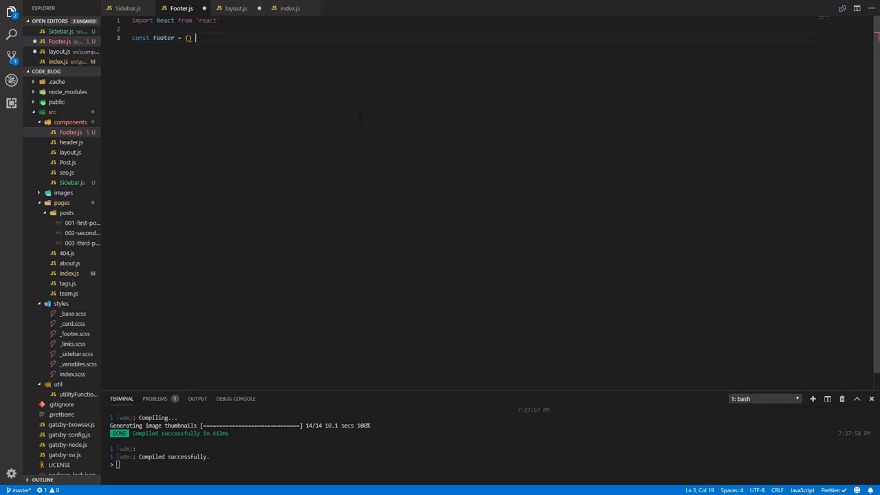
type("=> {")
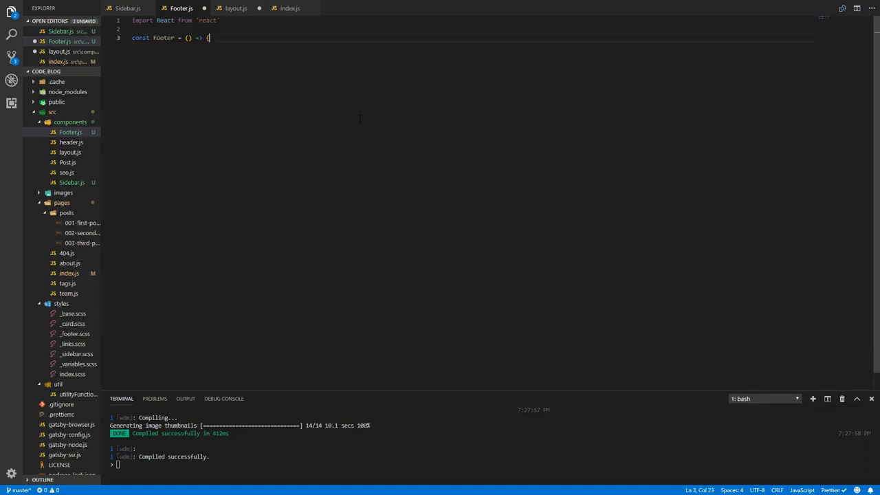
key("Enter")
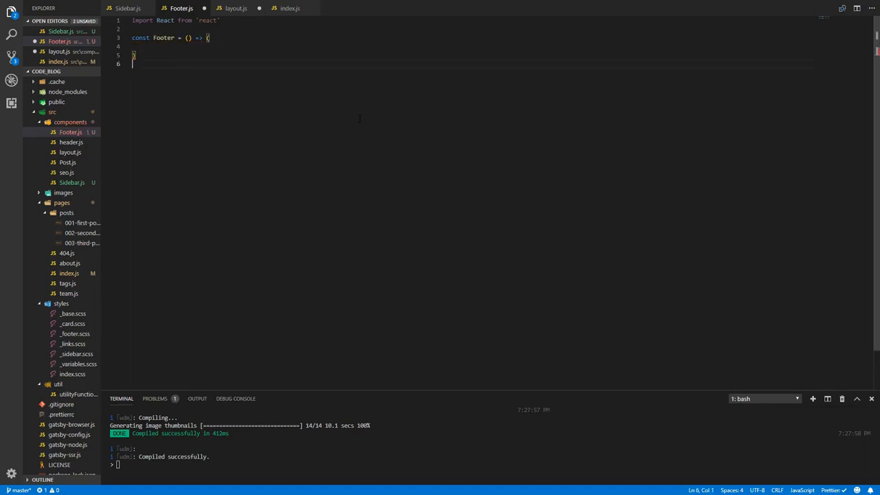
type("export default")
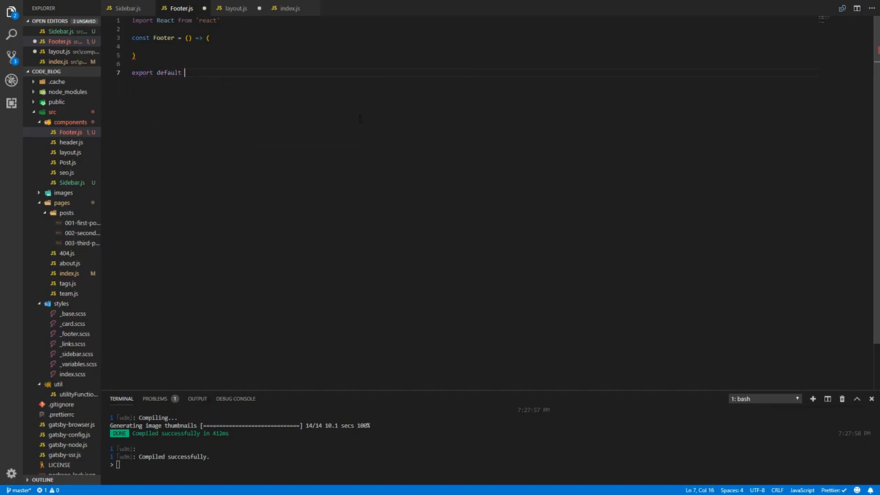
type("Footer")
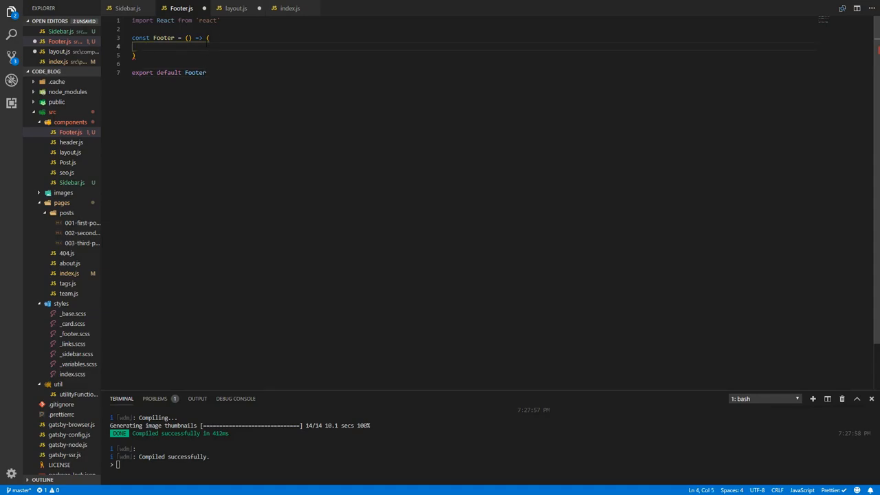
Return a site-footer div with a centered 'Code Blog' h4 and 'Follow us on social media' paragraph.
type(".site")
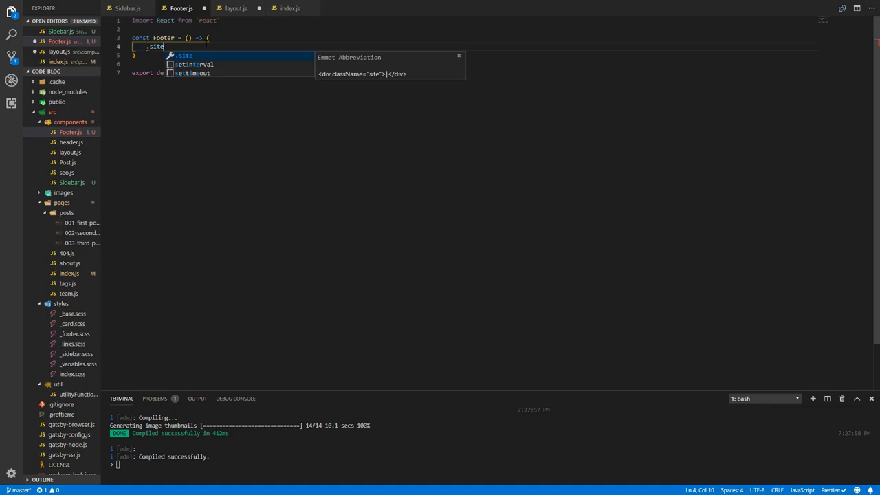
type("-footer\">")
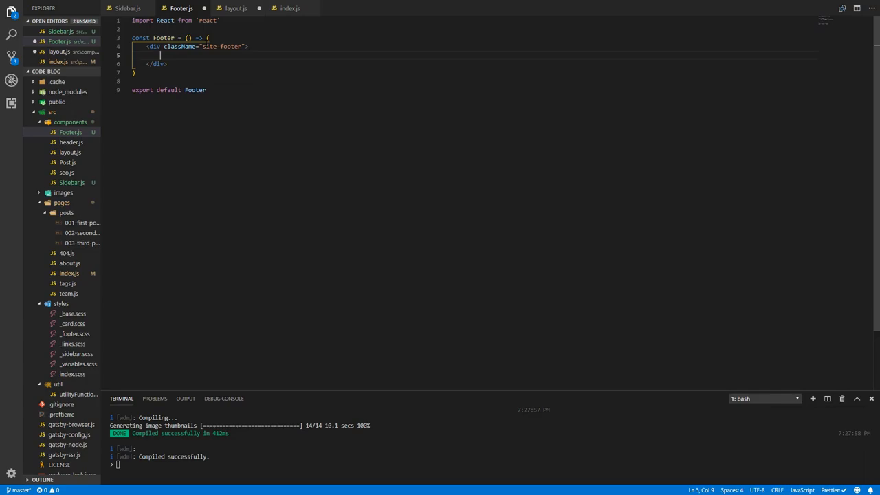
type("h4")
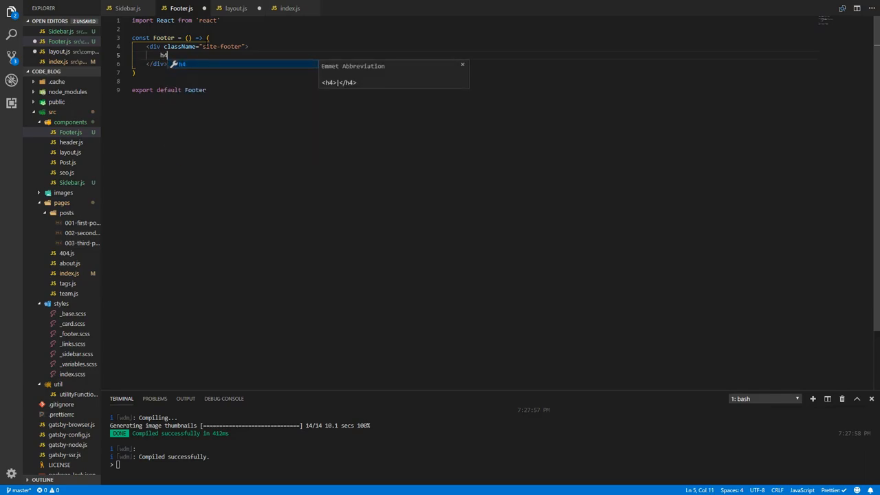
type(".text-center\">")
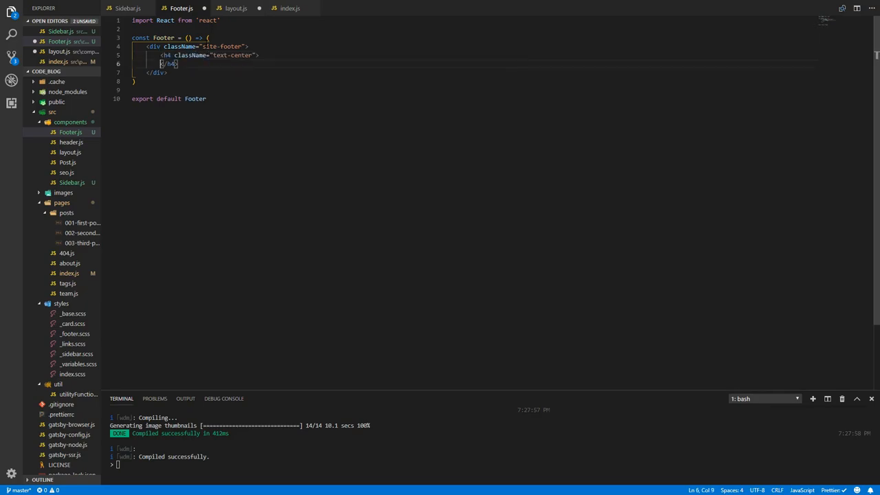
key("Enter")
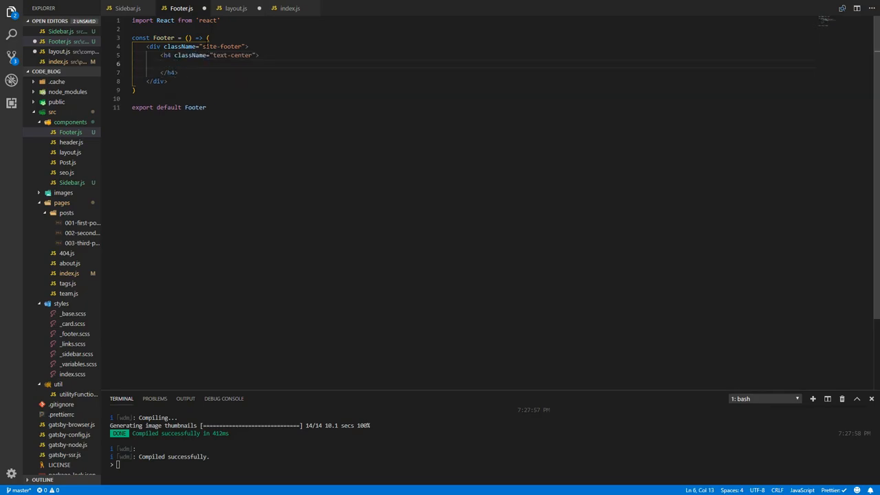
type("Code Blog")
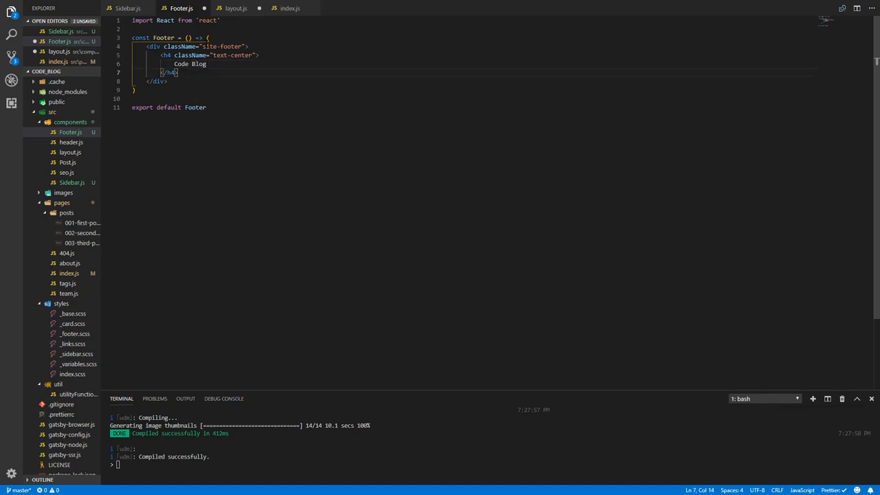
type("p")
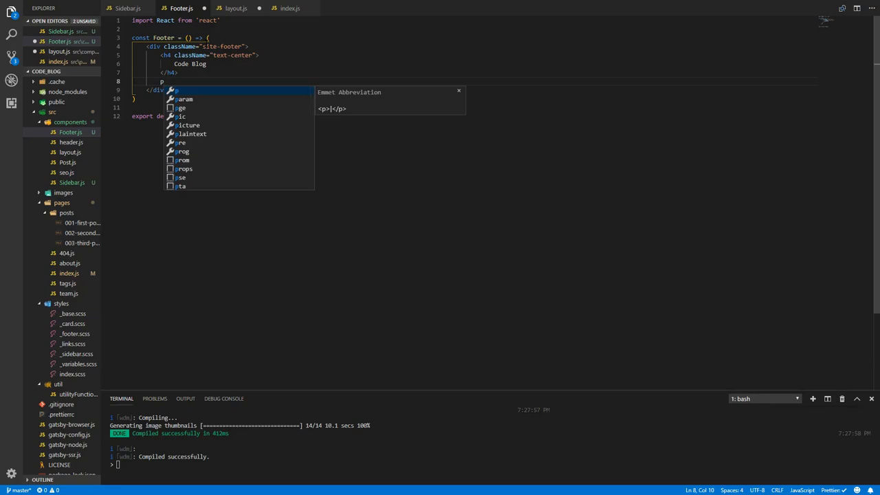
type(".text-al")
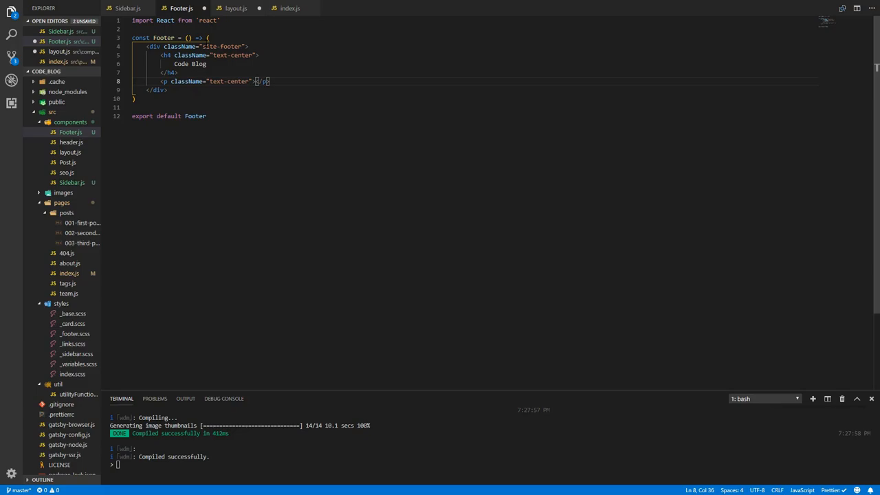
type("Follow us on social")
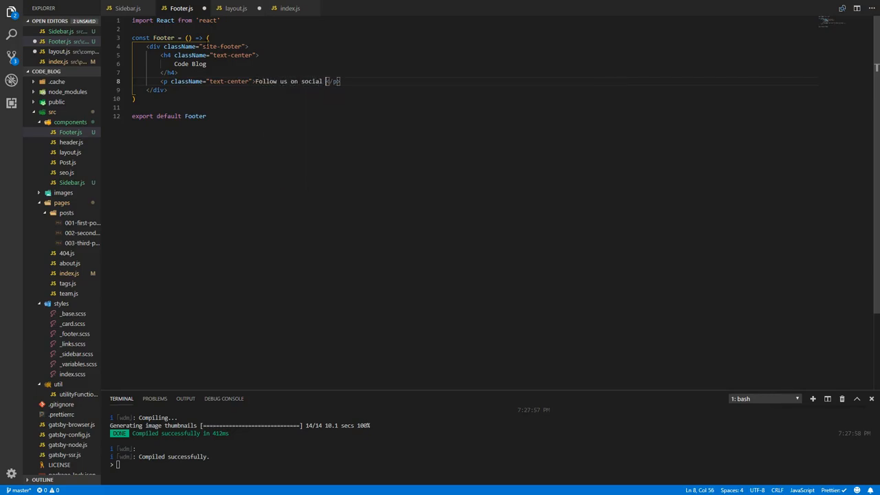
type("media")
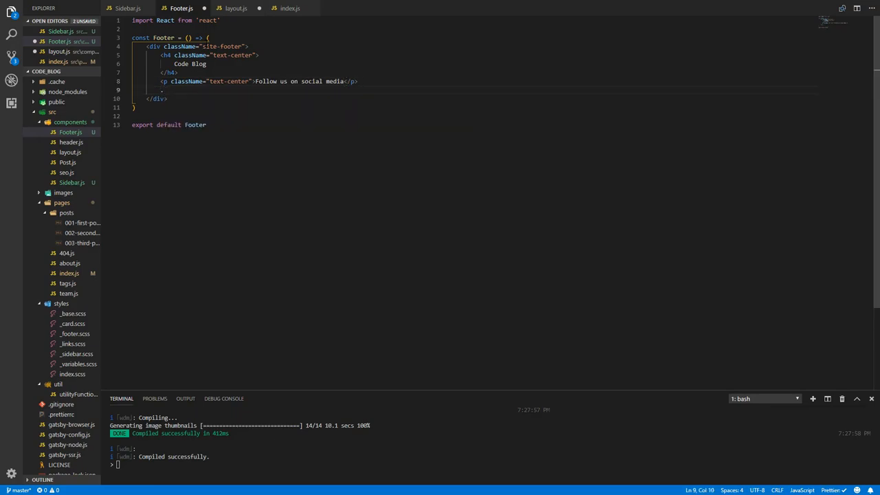
Add a footer-social-links div below the paragraph, matching the class name in _footer.scss.
type(".footer-")
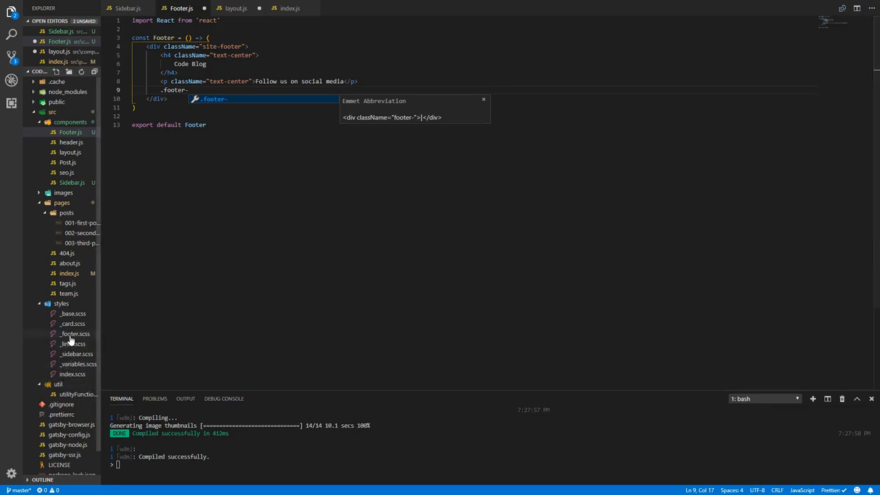
left_click(74, 333)
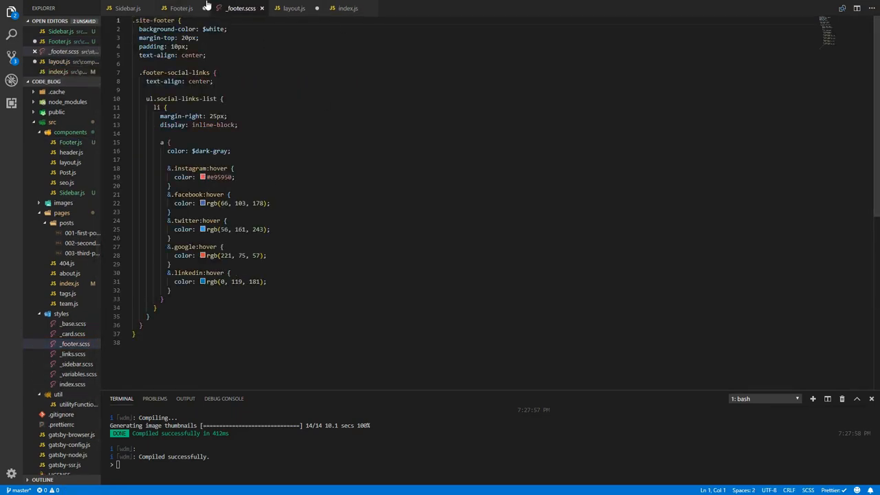
left_click(180, 8)
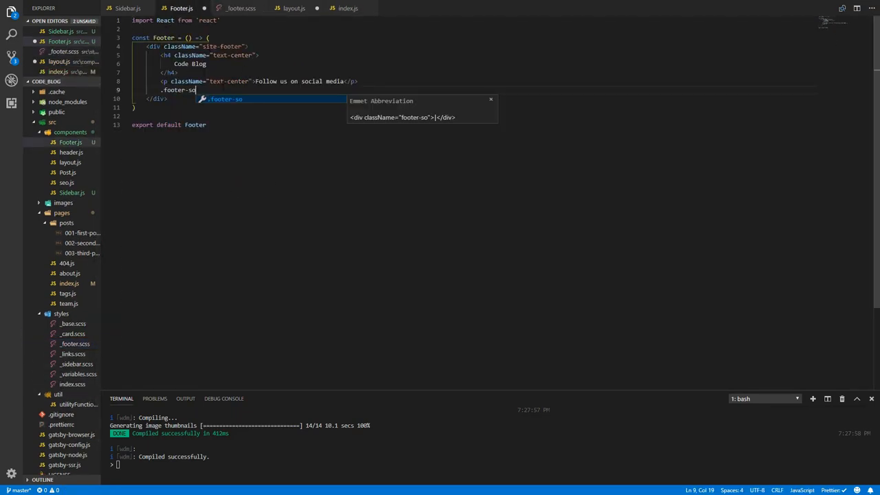
type("cial-link")
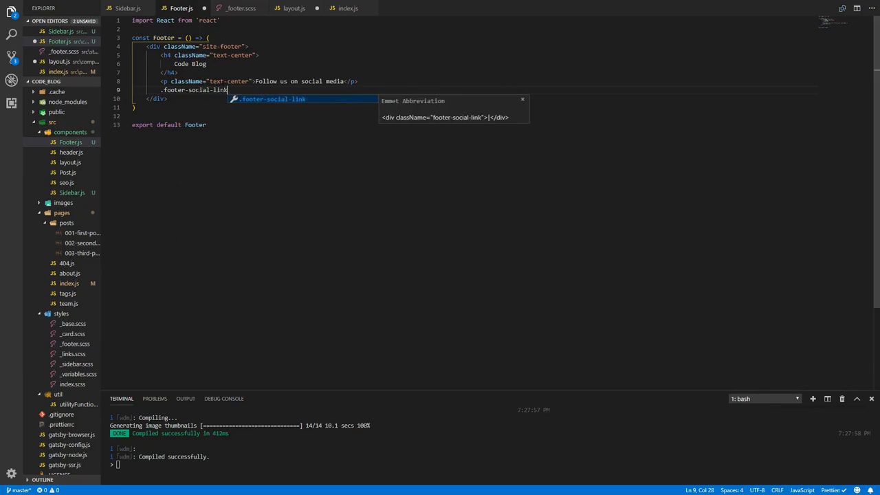
key("Escape")
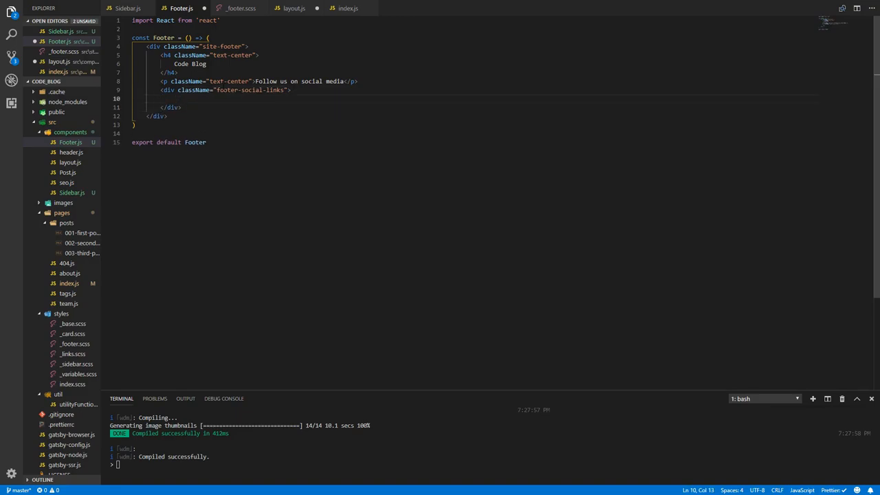
Add an empty ul with class social-links-list inside the footer-social-links div.
type("ul.")
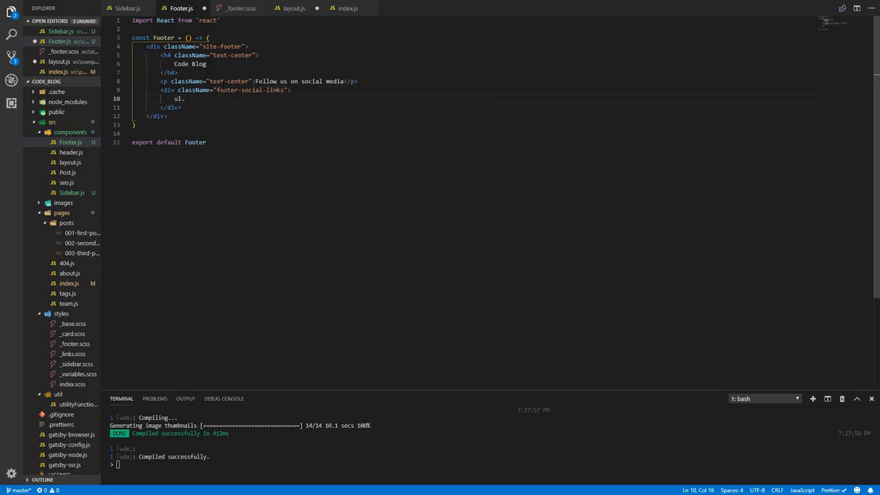
type(".social-")
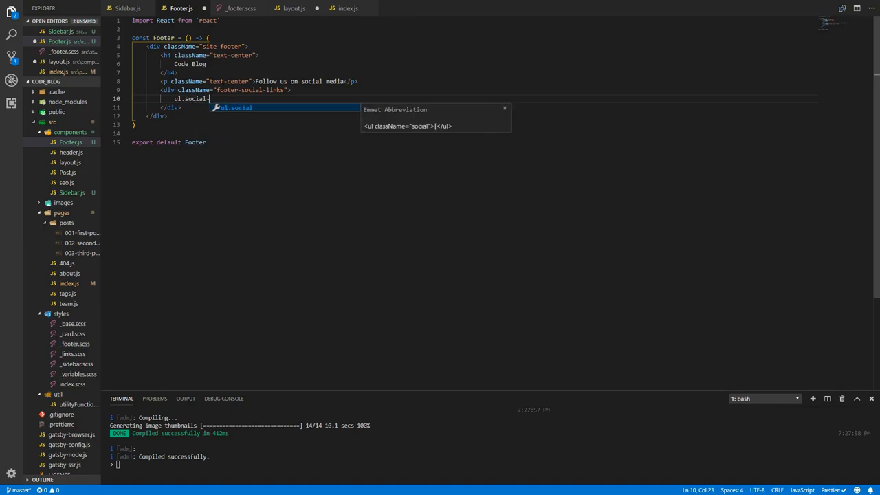
type("links-l")
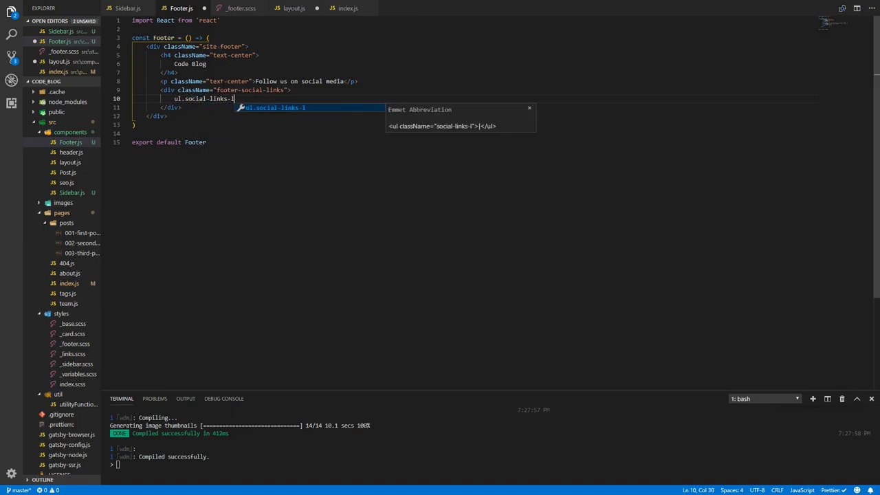
left_click(241, 8)
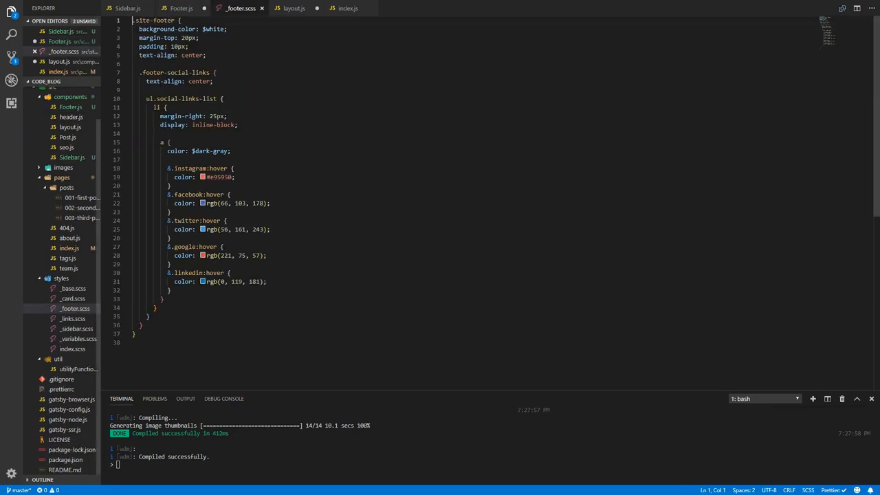
left_click(180, 7)
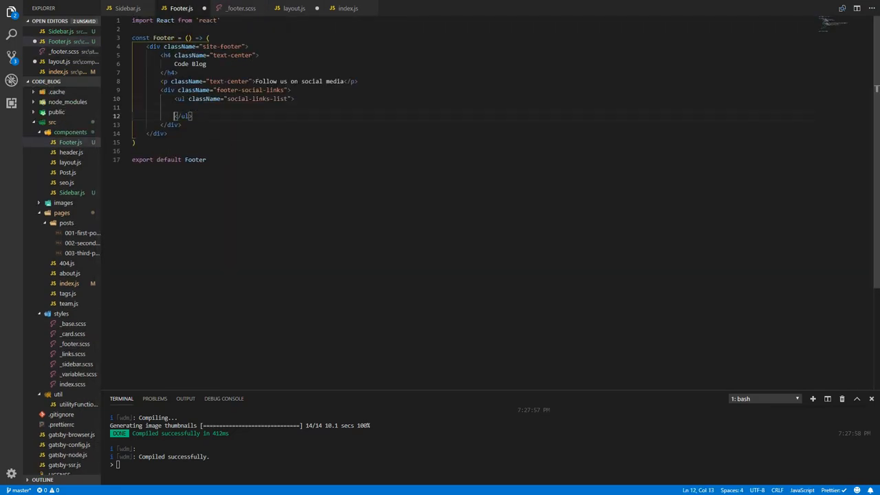
key("Enter")
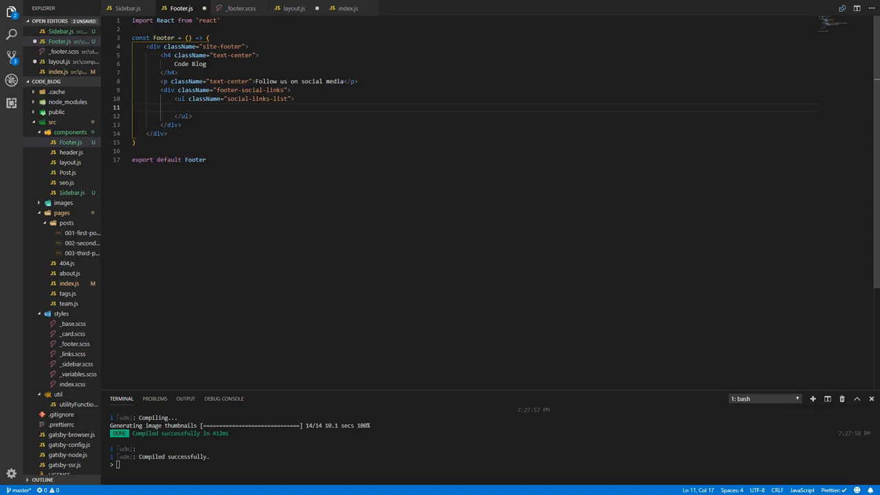
type("li>")
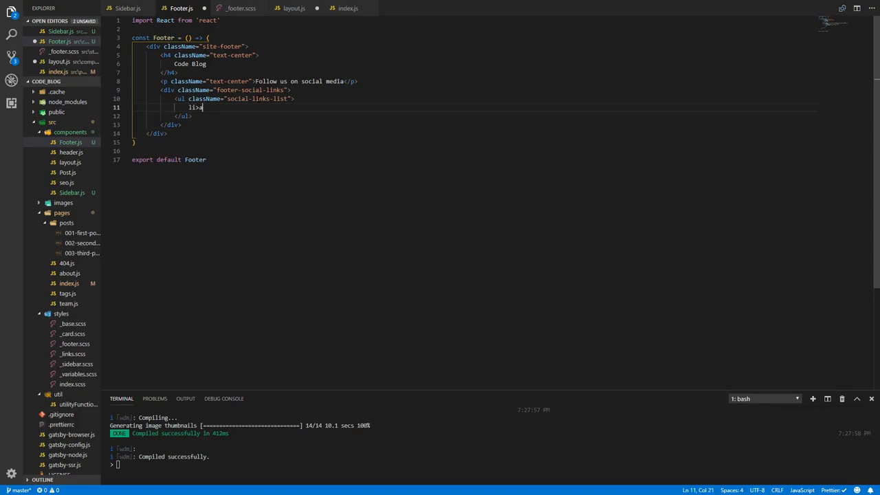
type("a")
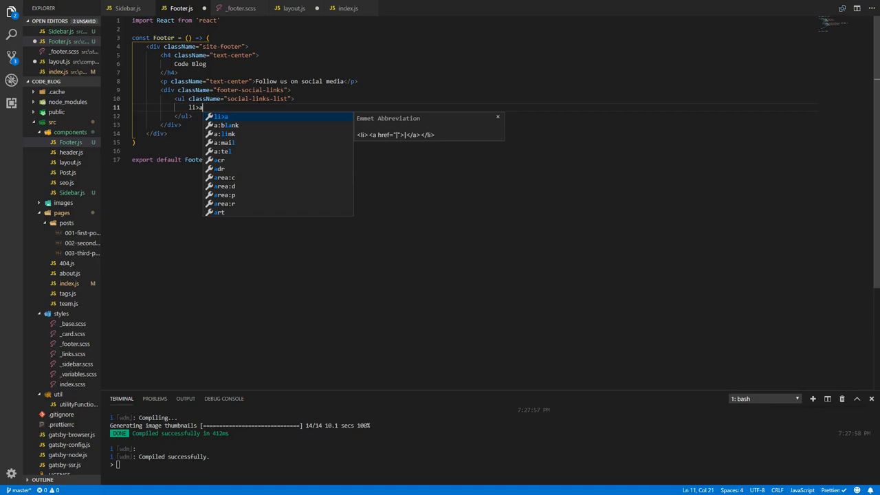
type(".facebook\"></a></li>")
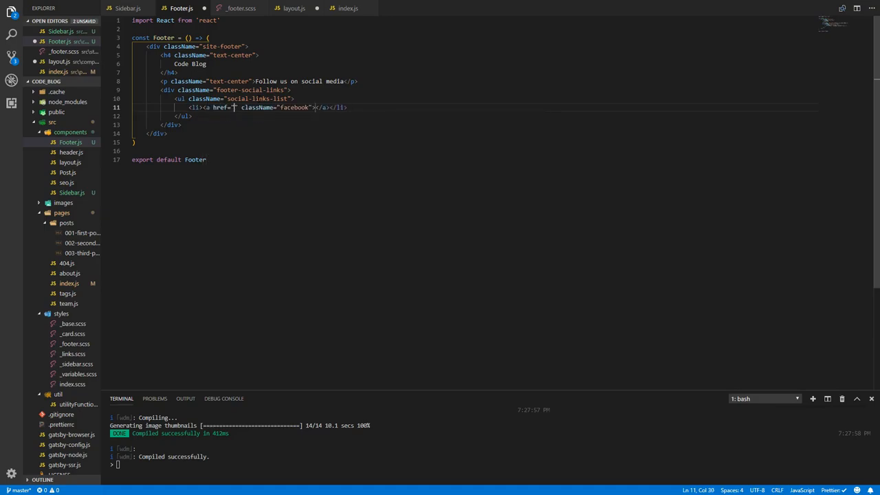
type("https://")
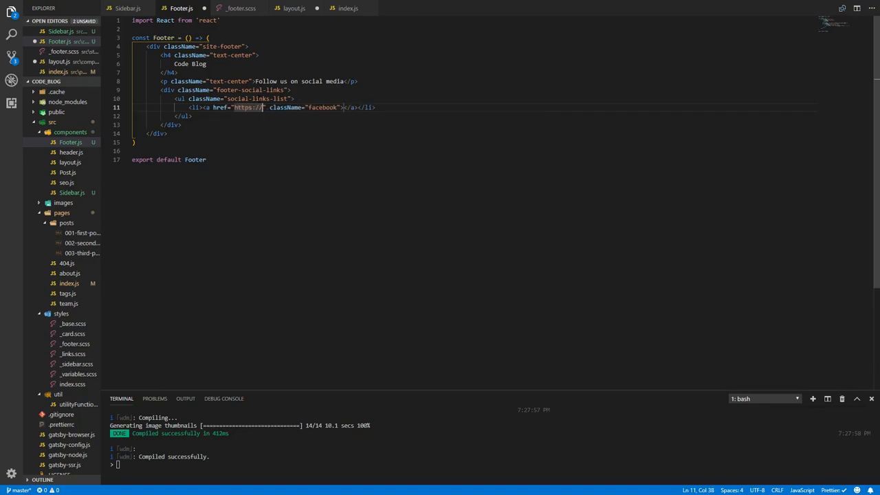
type("www.")
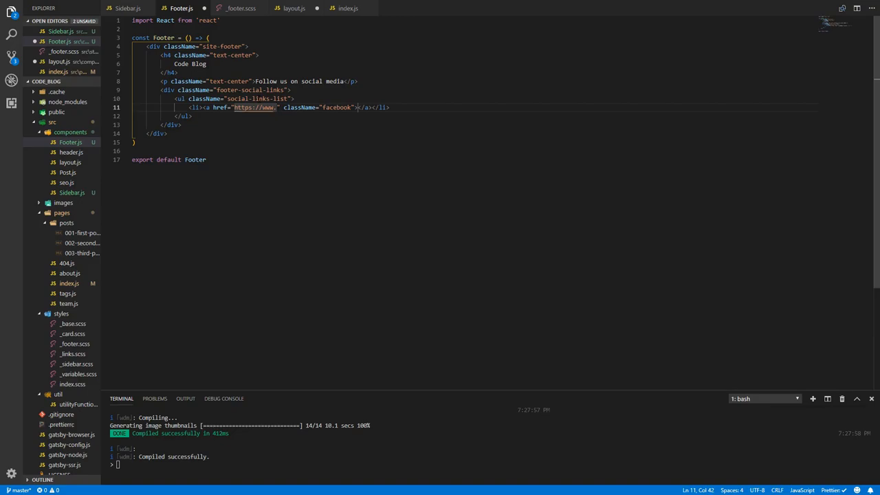
type("facebook.")
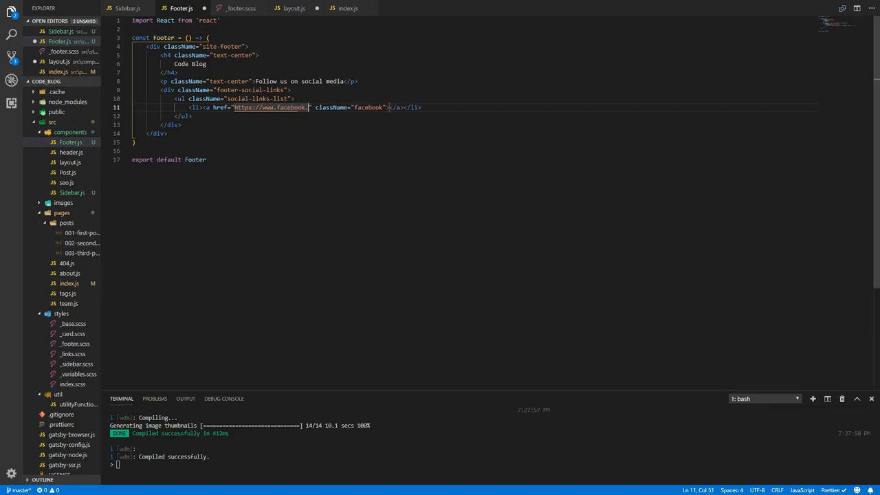
type("com")
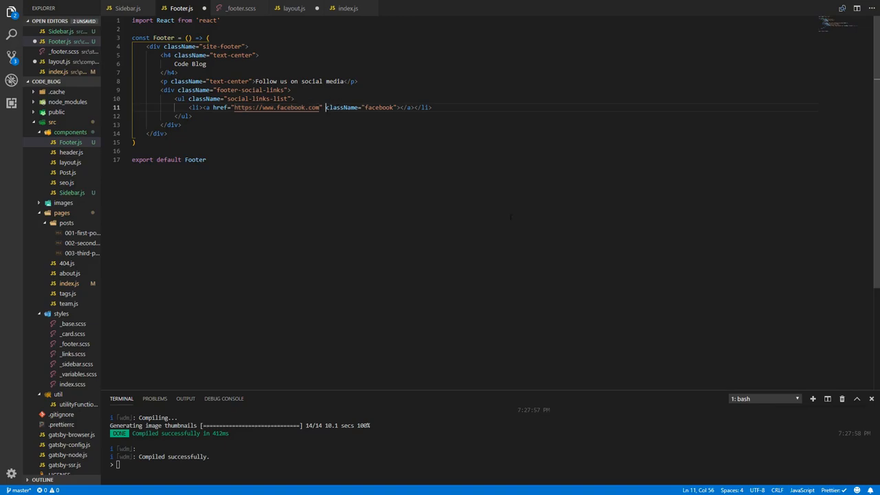
Give the Facebook link target="_blank" and rel="noopener noreferrer", then save Footer.js.
type("target=\"")
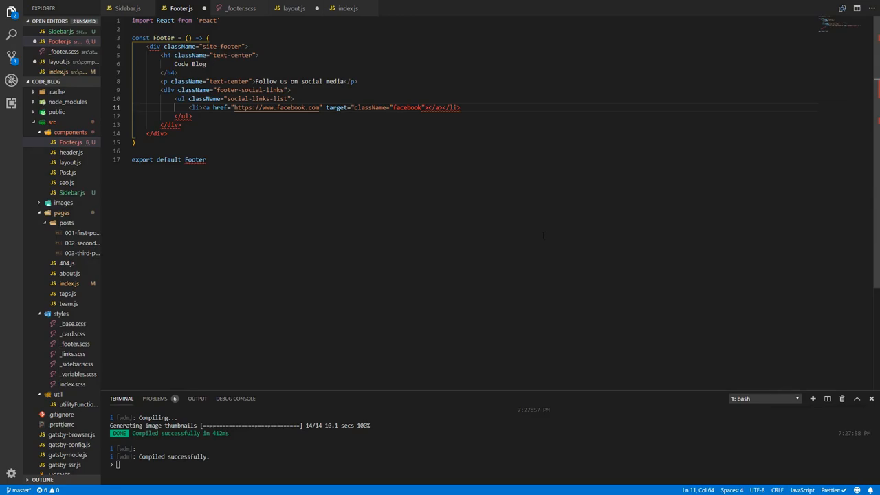
type("_blank\"")
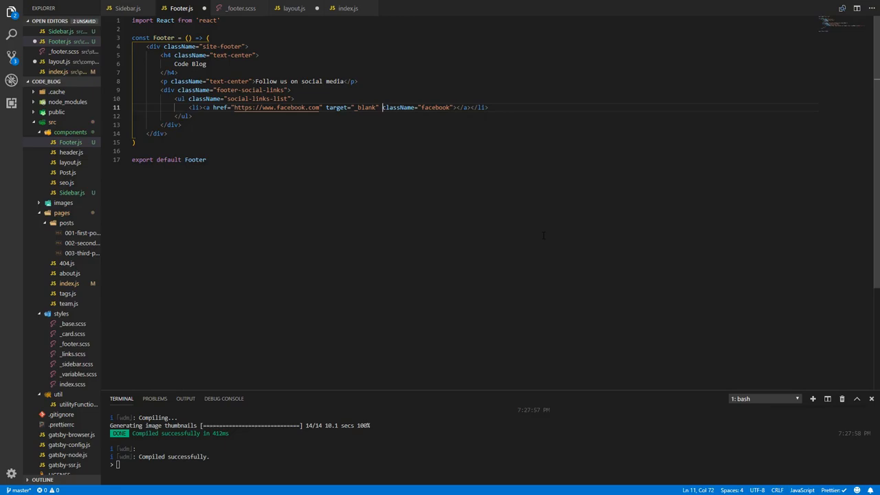
type("rel=\"")
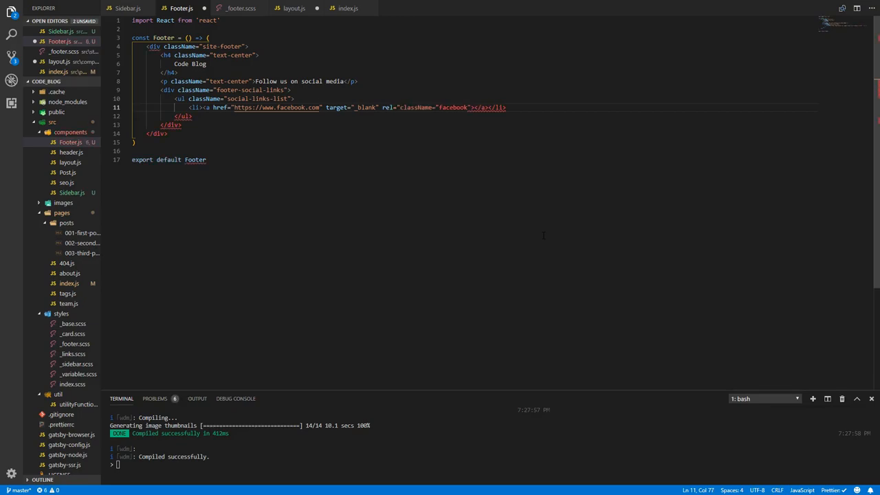
type("noopener")
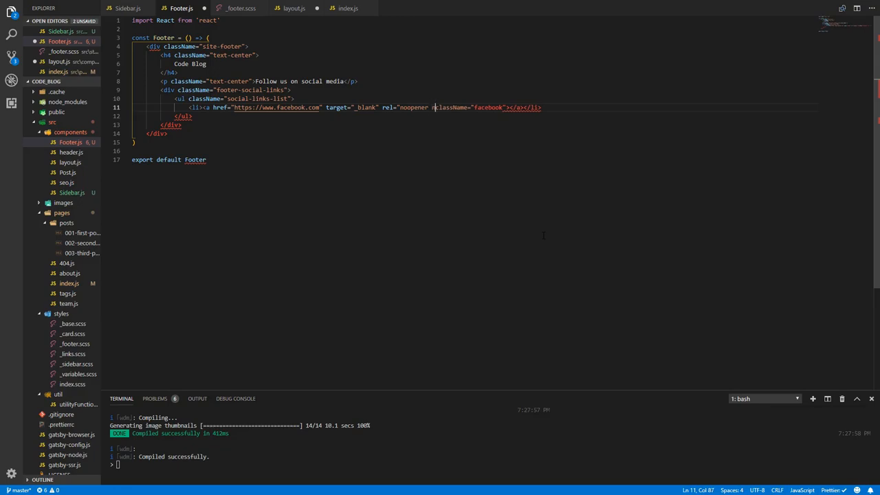
type("noreferrer\"")
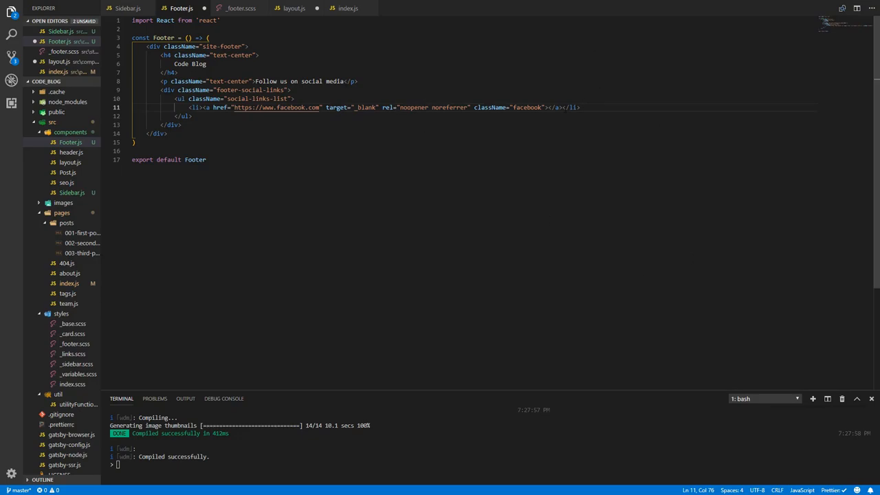
key("enter")
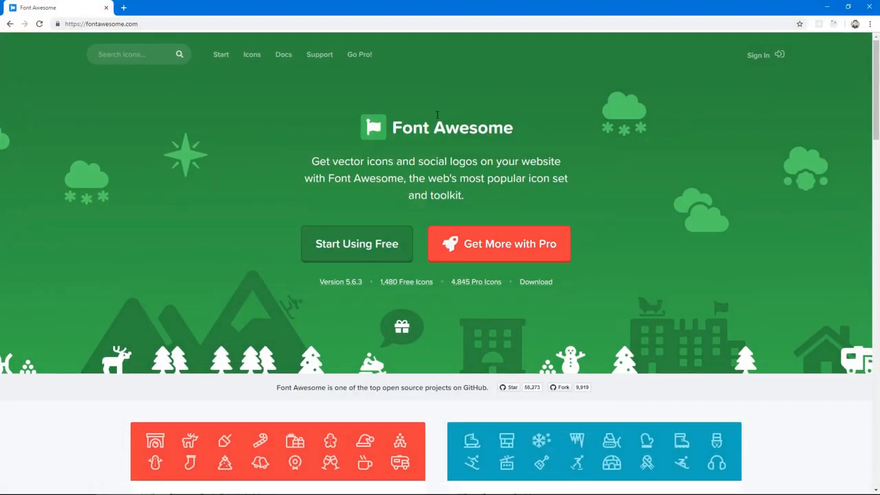
mouse_move(366, 254)
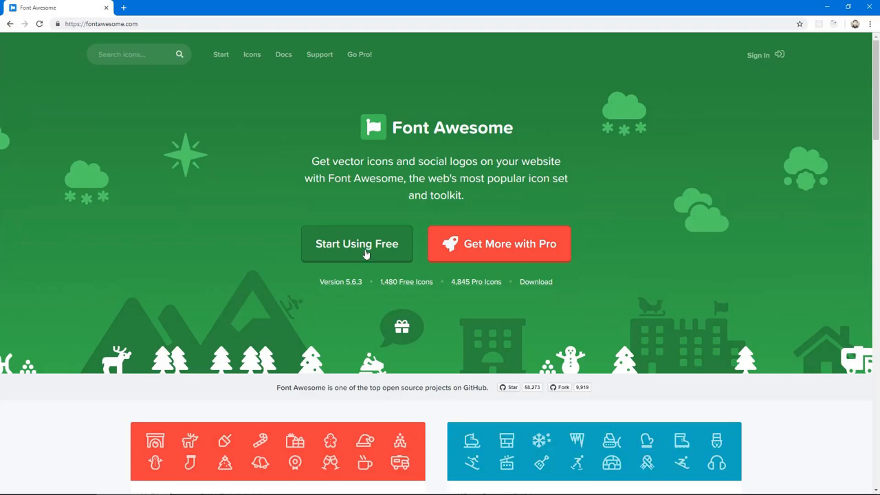
Open Font Awesome's free Start page showing the CDN stylesheet link snippet.
left_click(356, 244)
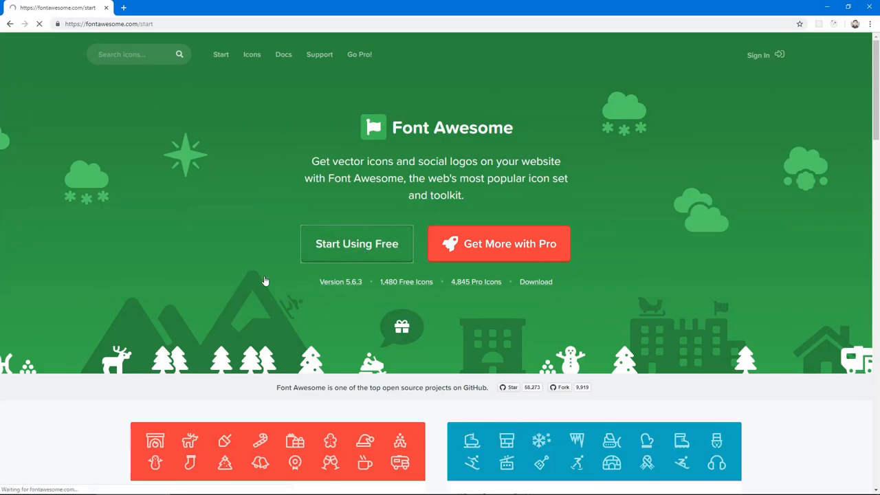
left_click(356, 243)
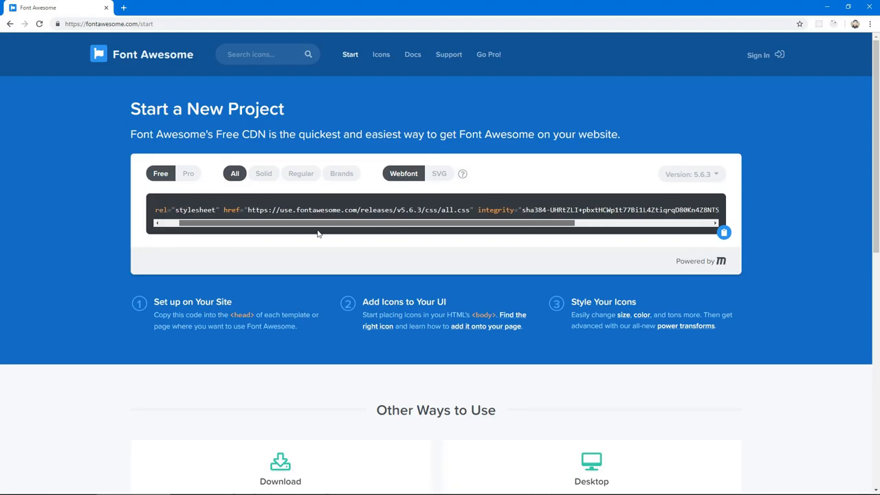
scroll("left", 3)
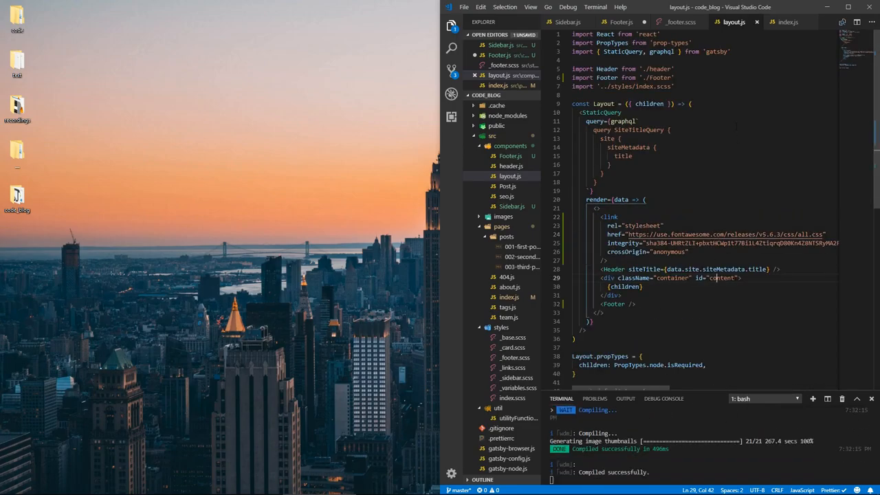
Switch to layout.js in VS Code, which loads Font Awesome's all.css from the CDN.
left_click(621, 21)
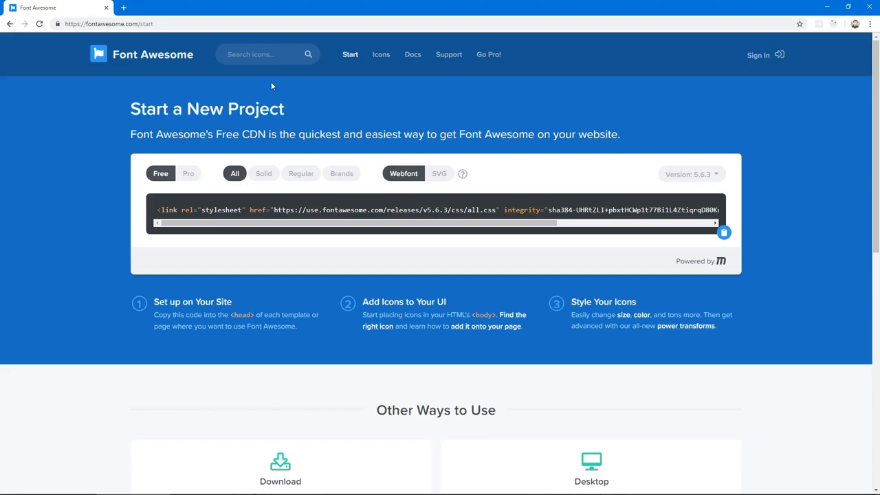
Search Font Awesome icons for 'facebook' and open the facebook-f icon's HTML snippet.
left_click(267, 54)
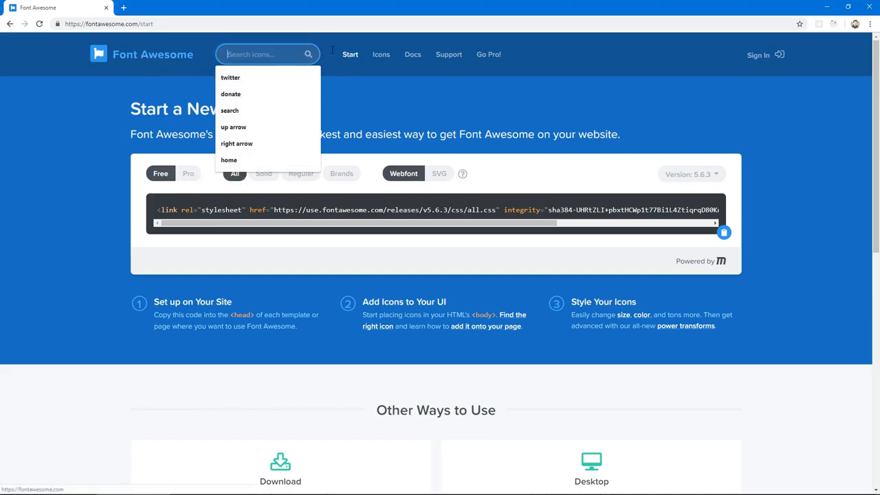
left_click(381, 54)
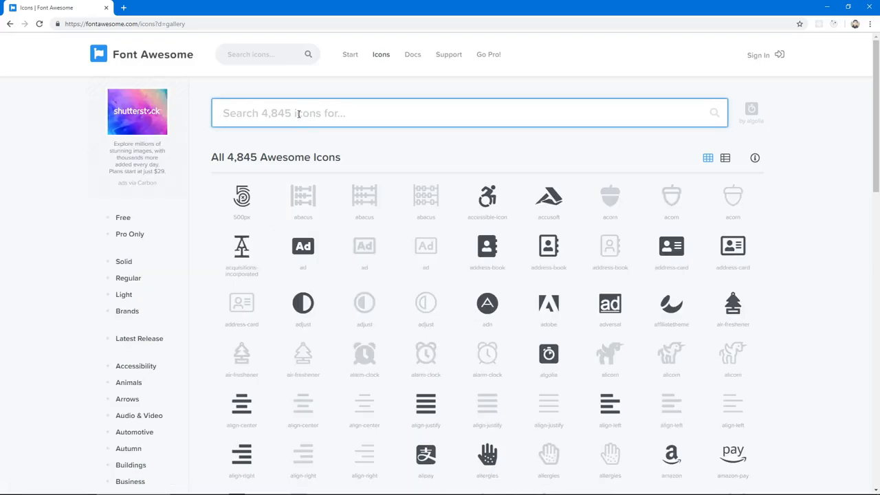
type("facebook")
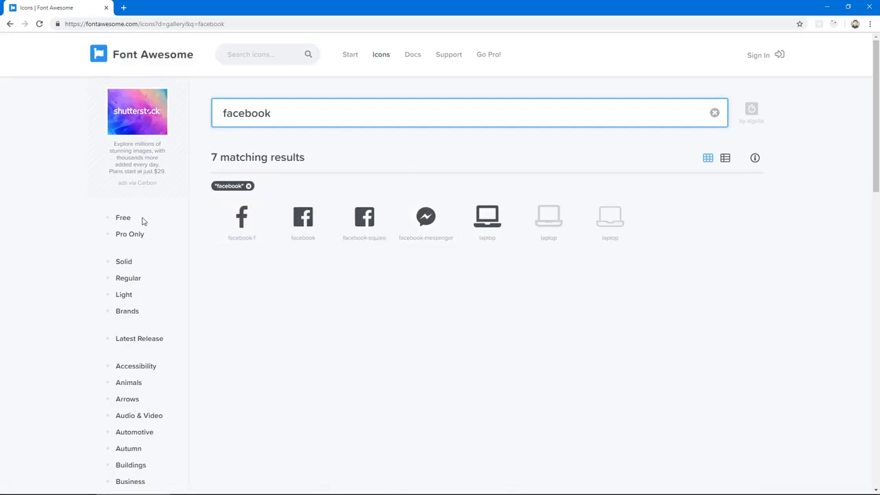
mouse_move(302, 219)
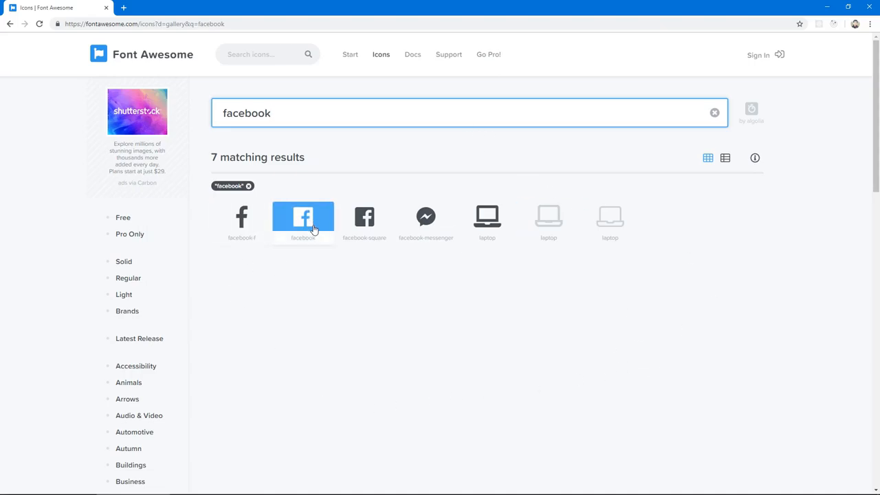
mouse_move(241, 216)
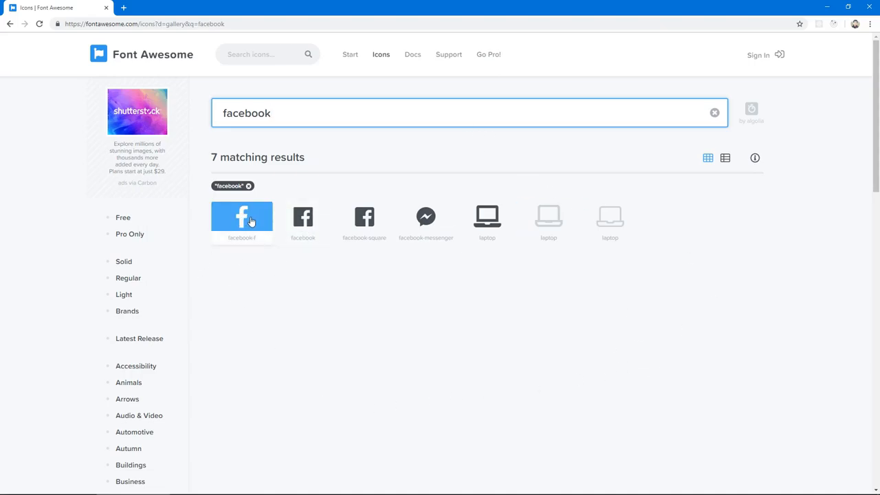
left_click(242, 217)
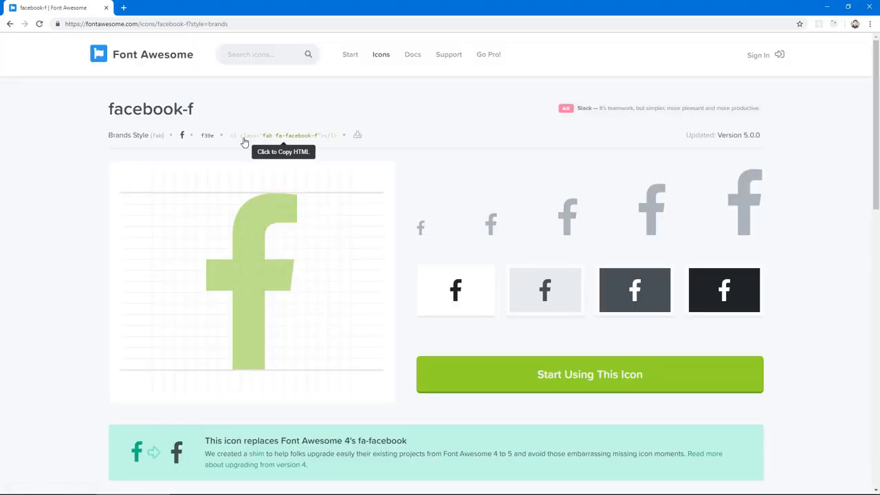
right_click(246, 136)
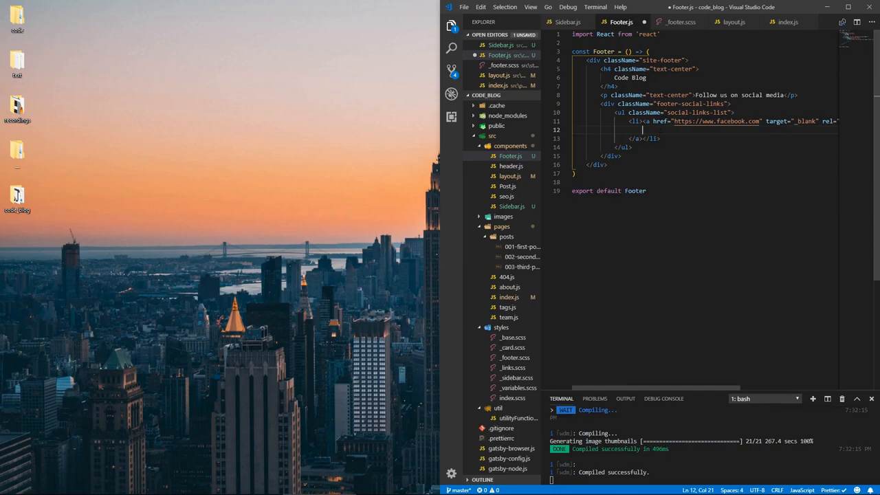
Insert an icon element with classes fab fa-facebook-f fa-2x inside the Facebook link.
type("i.fab")
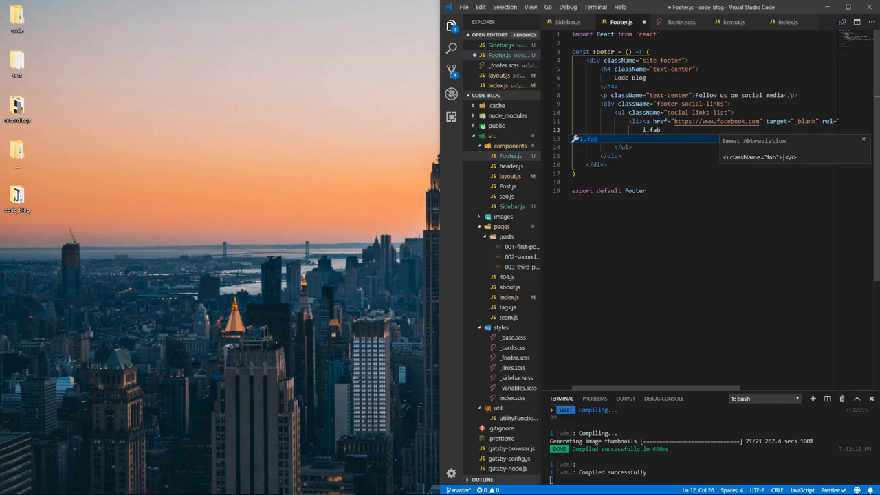
type(".fa-face")
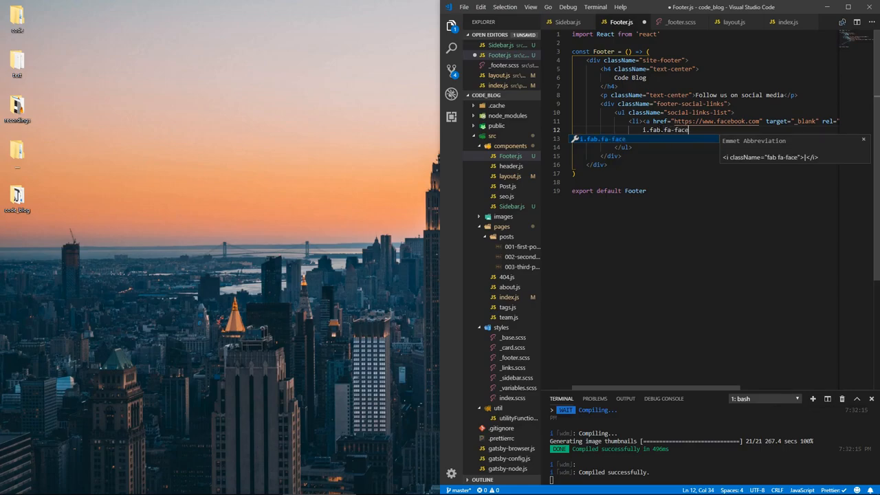
type("book")
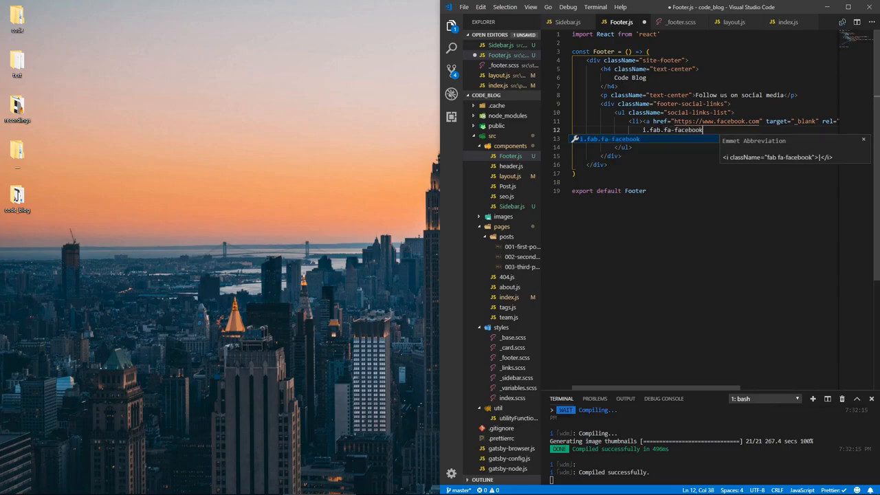
key("Tab")
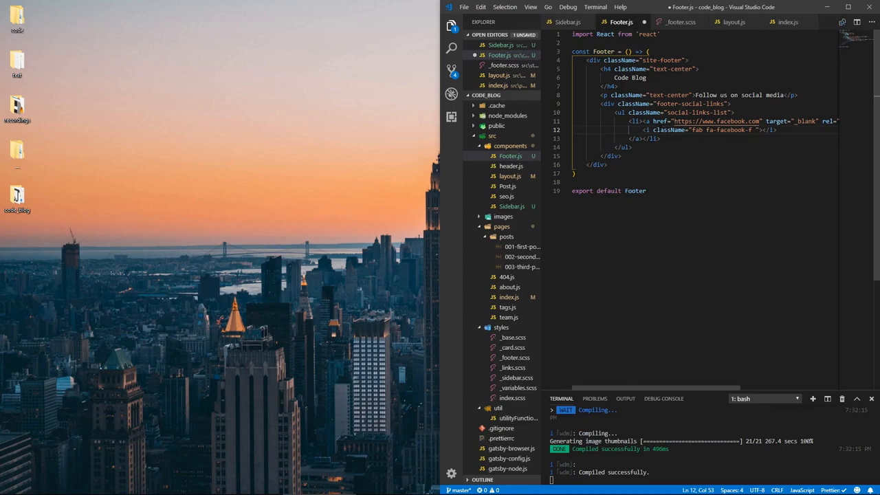
type("fa-")
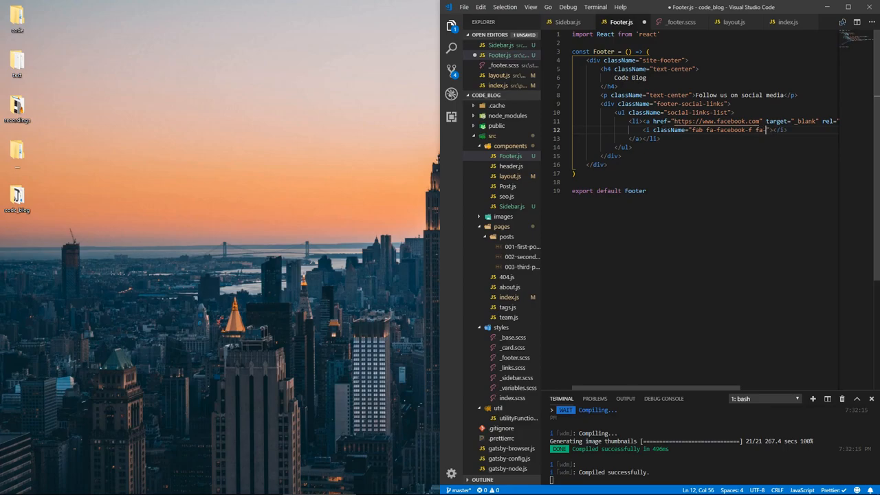
type("2x")
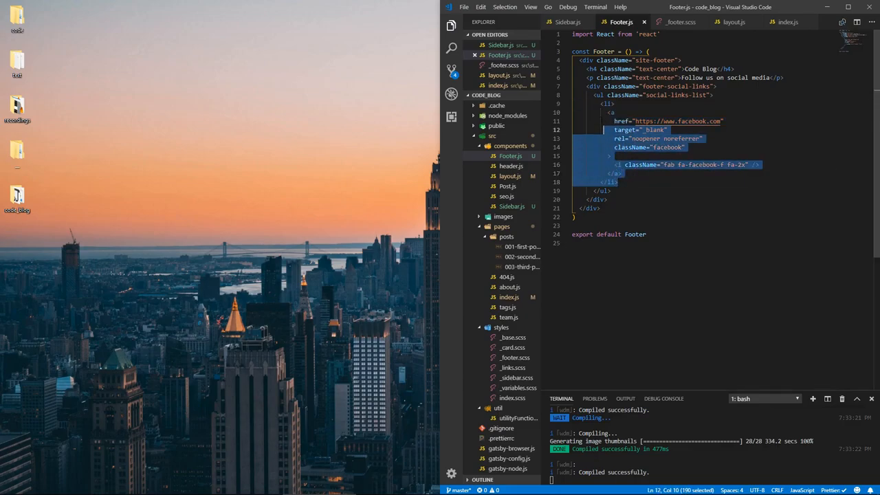
Paste copies of the Facebook list item and start editing the copied link URLs.
key("ctrl+v")
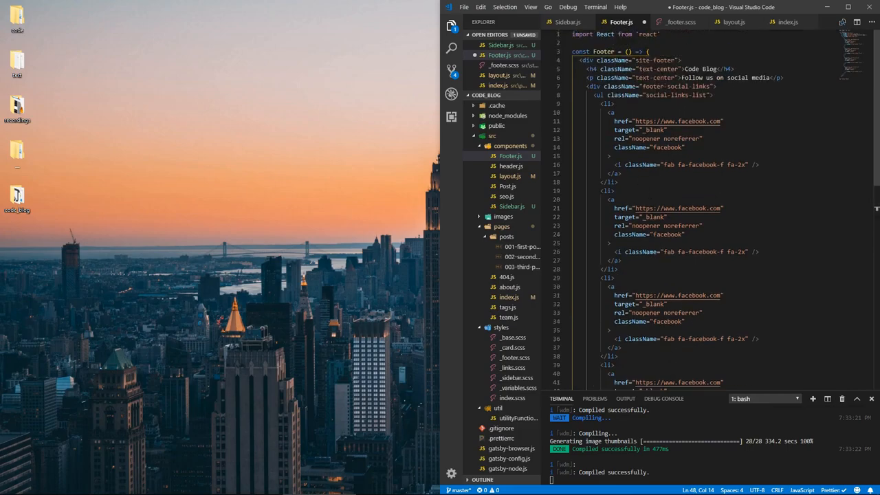
scroll("down", 3)
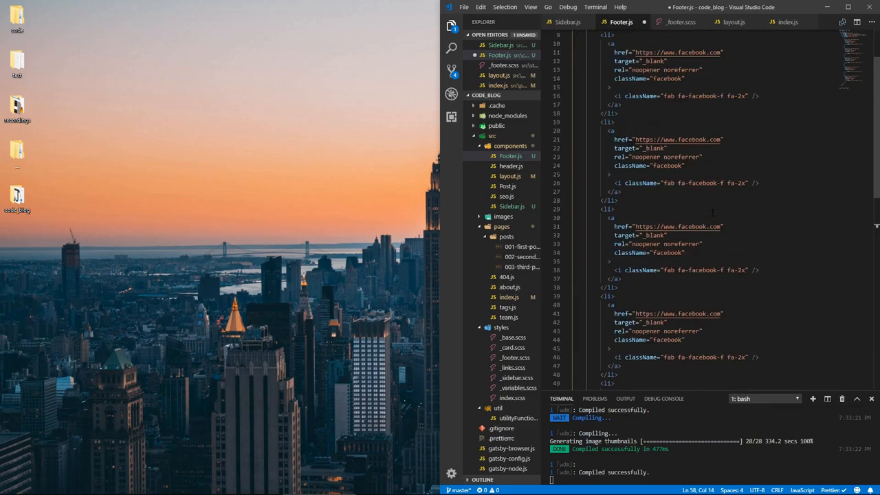
scroll("up", 3)
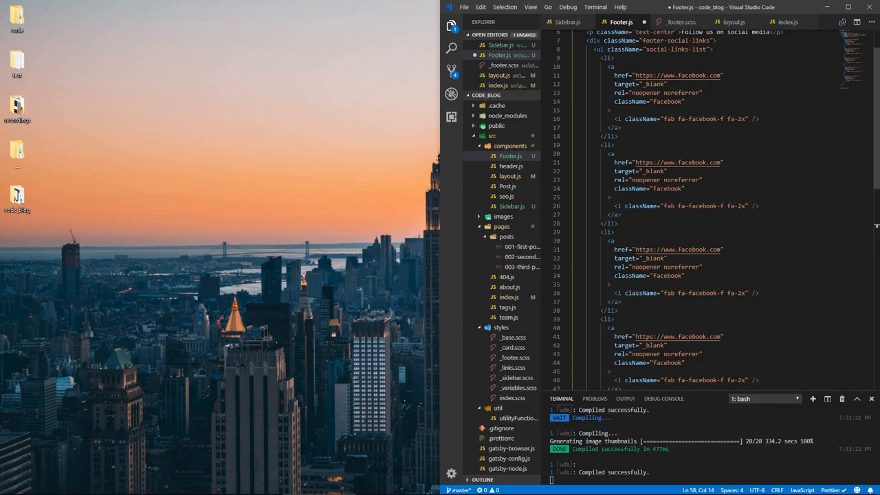
double_click(677, 75)
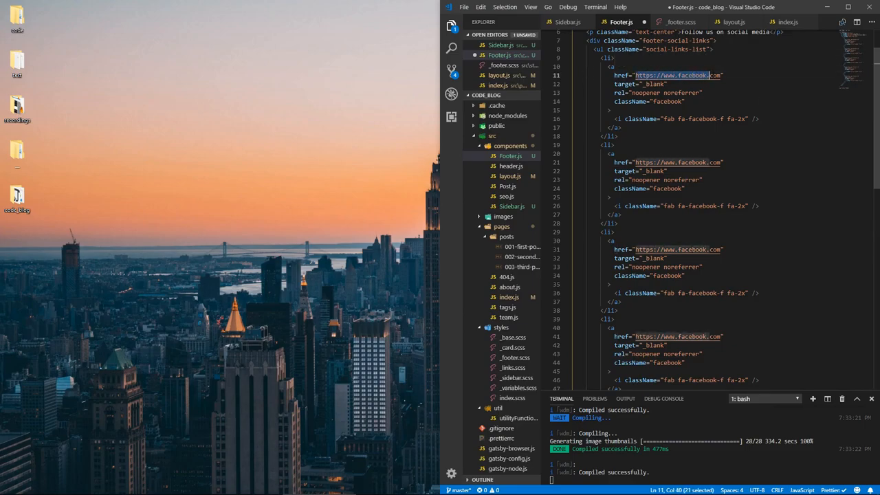
left_click(611, 153)
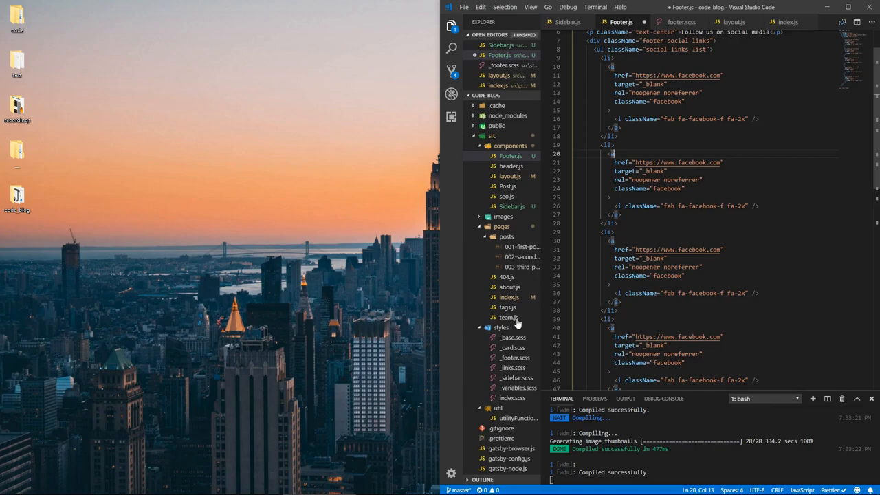
mouse_move(516, 323)
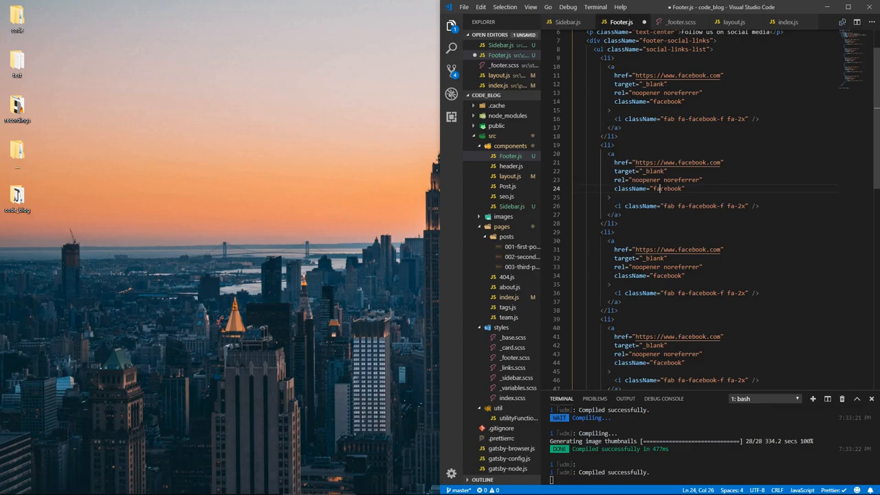
Rename the second and third footer links' facebook classes and icons to twitter and instagram.
double_click(665, 188)
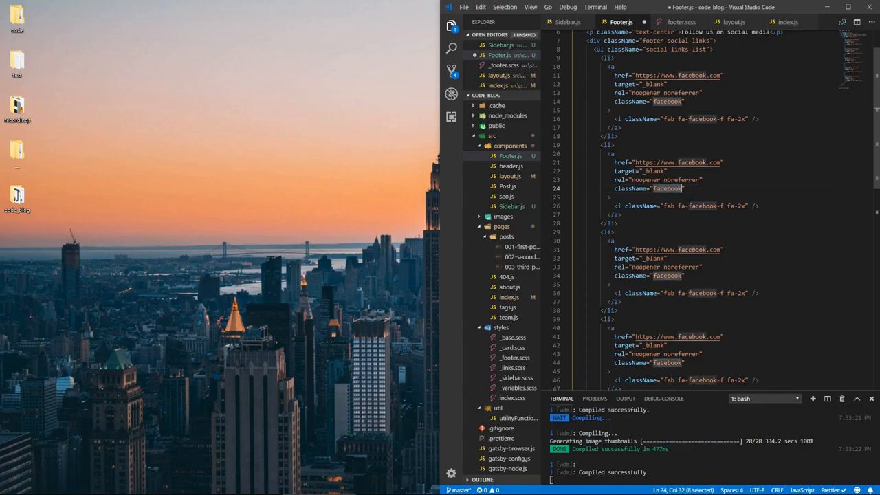
double_click(694, 205)
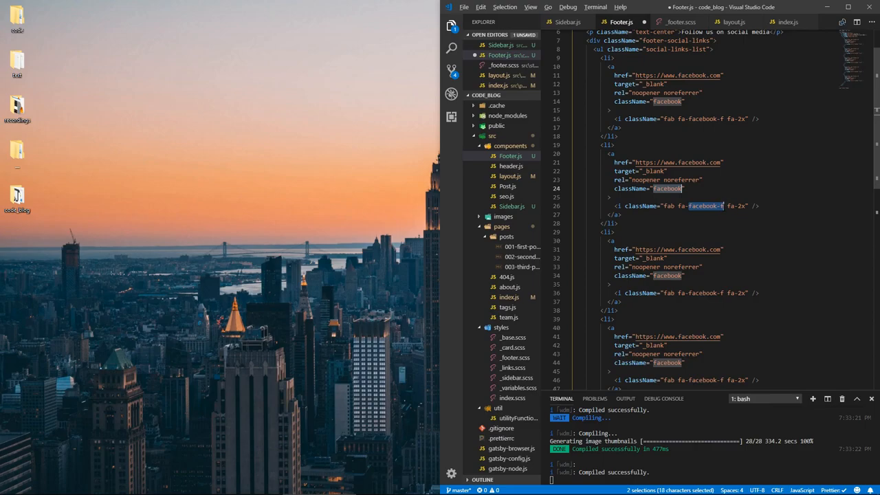
type("twitter")
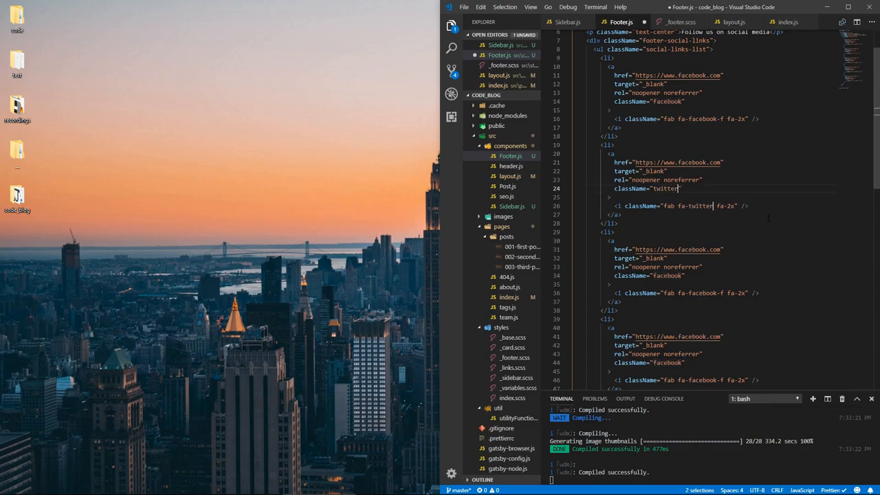
left_click(614, 240)
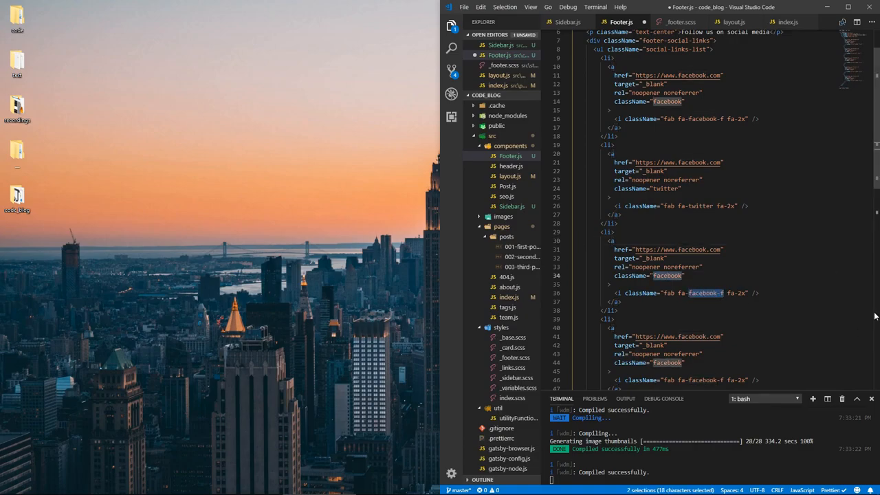
type("instagram")
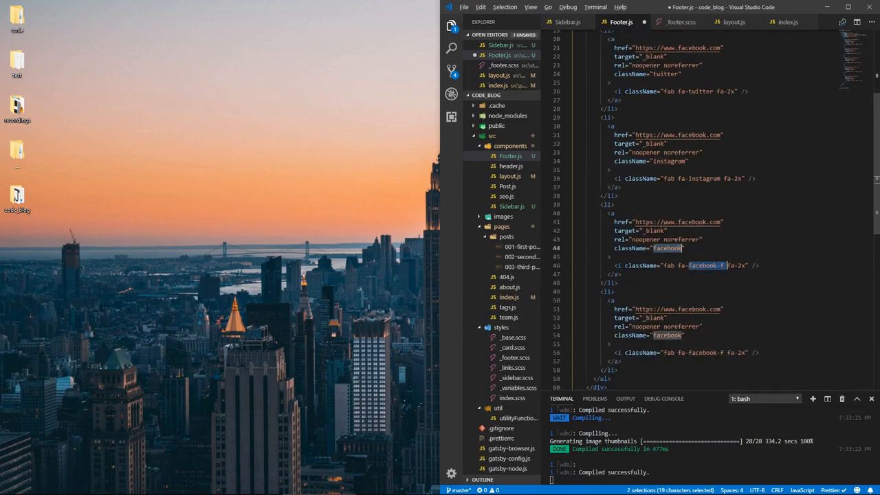
Rename the fourth and fifth footer links' facebook classes and icons to google and linkedin.
type("google")
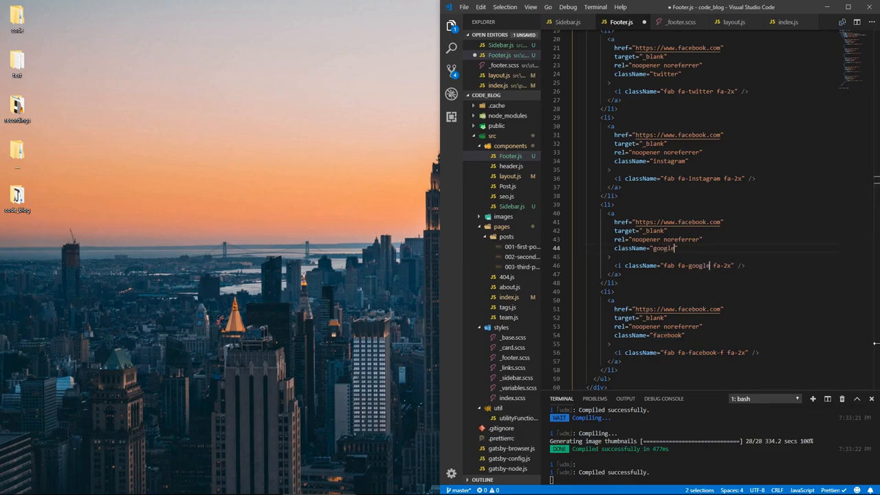
double_click(666, 334)
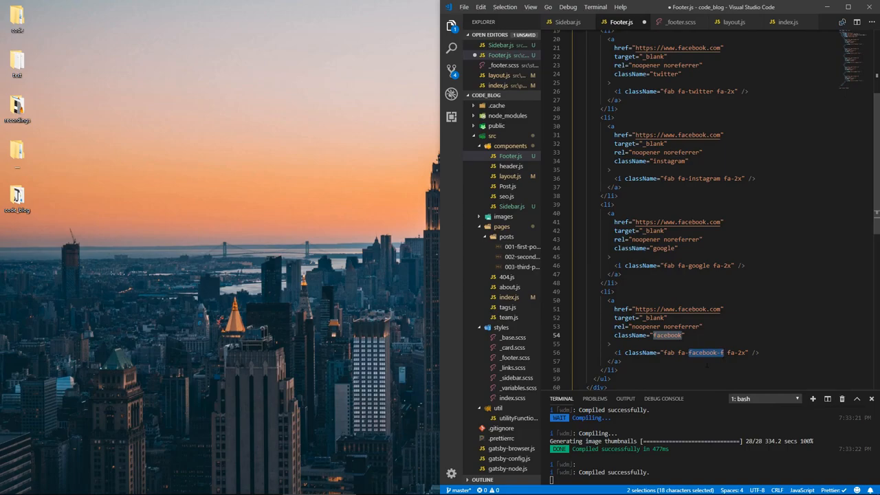
type("linkedin")
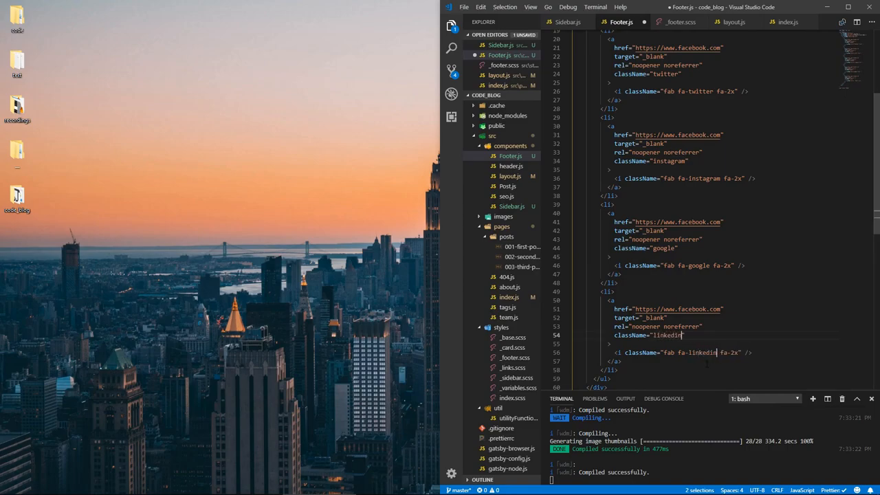
left_click(681, 22)
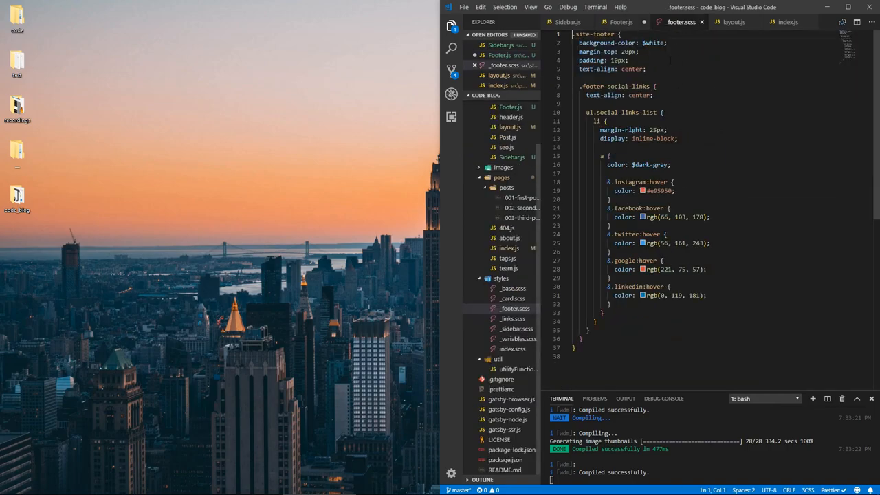
Scroll back up Footer.js and check _footer.scss's facebook, twitter and other hover colour rules.
left_click(620, 21)
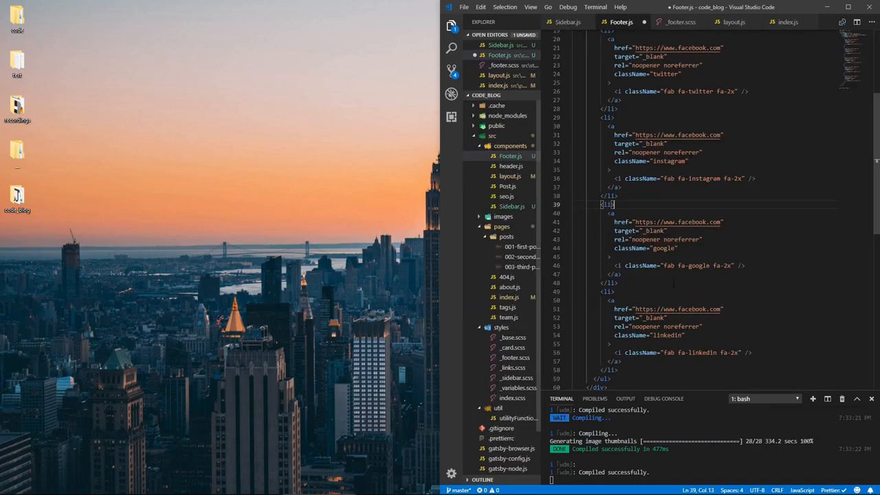
scroll("up", 3)
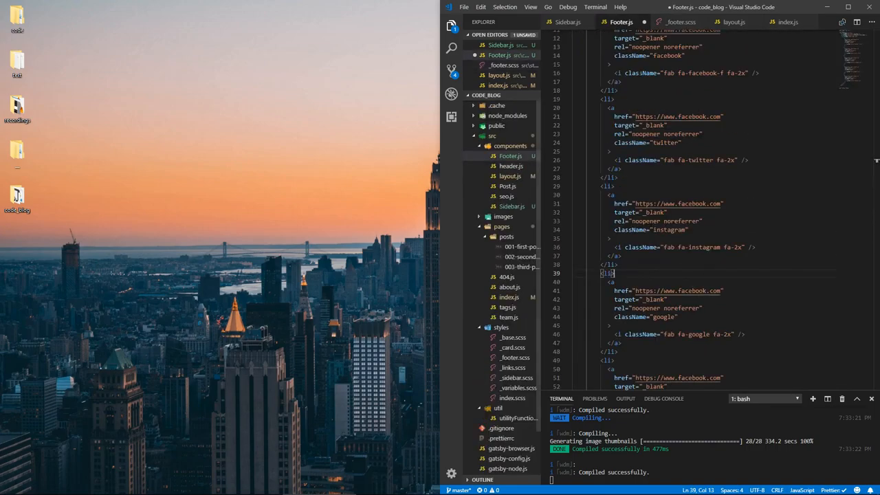
scroll("up", 3)
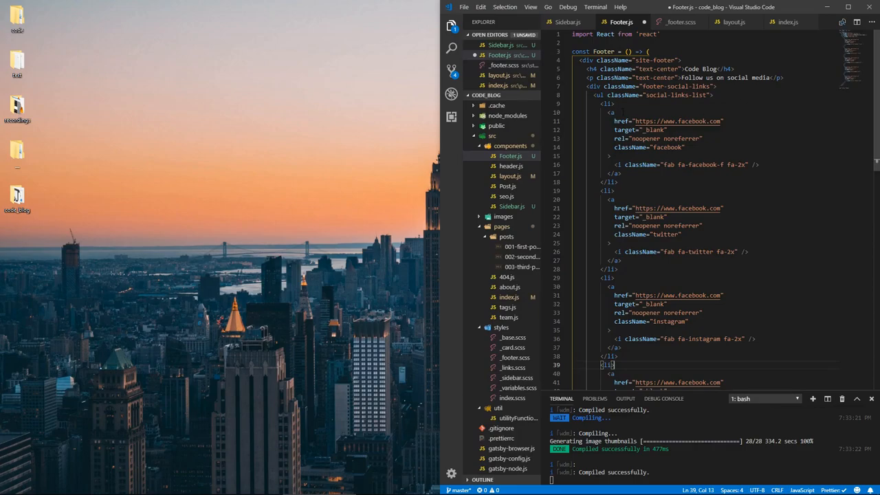
left_click(679, 21)
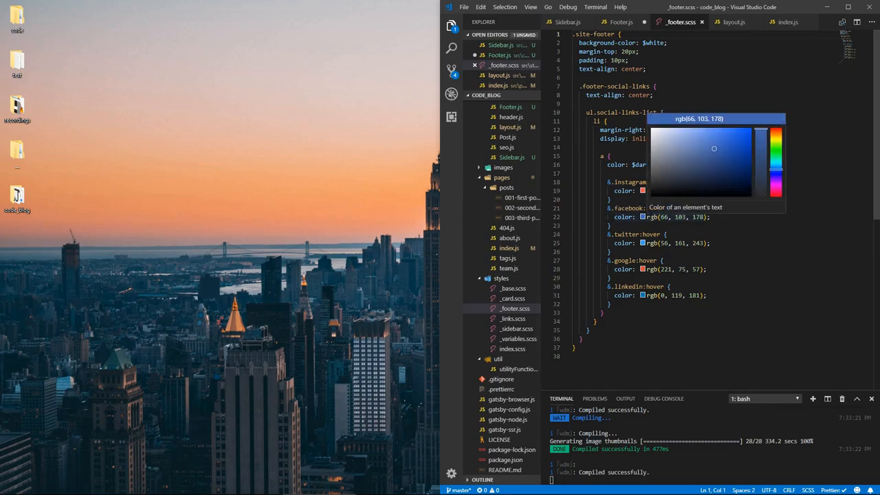
mouse_move(684, 135)
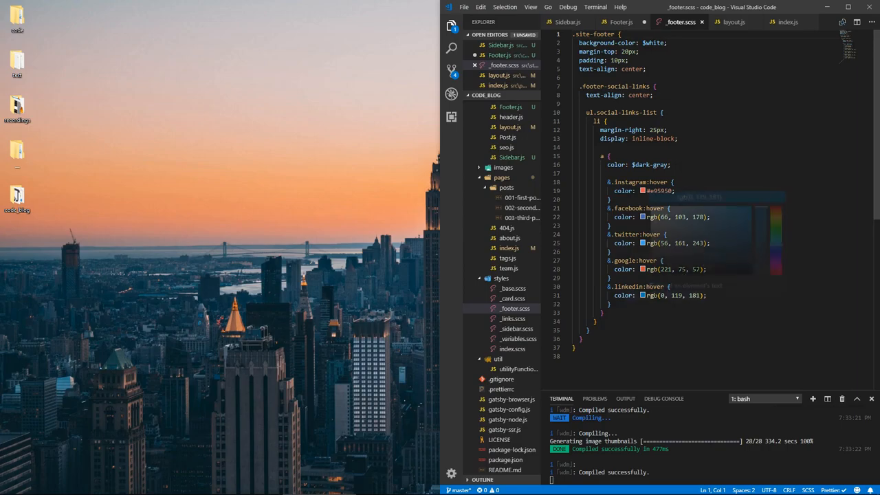
left_click(619, 21)
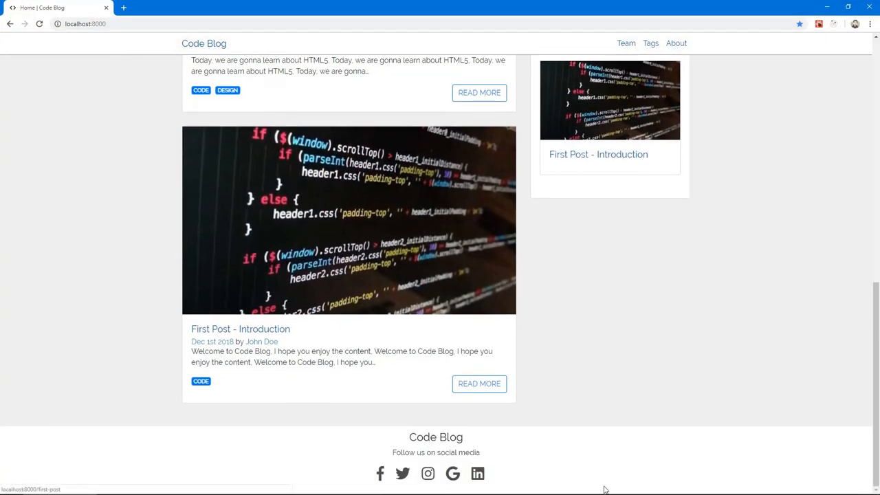
mouse_move(471, 451)
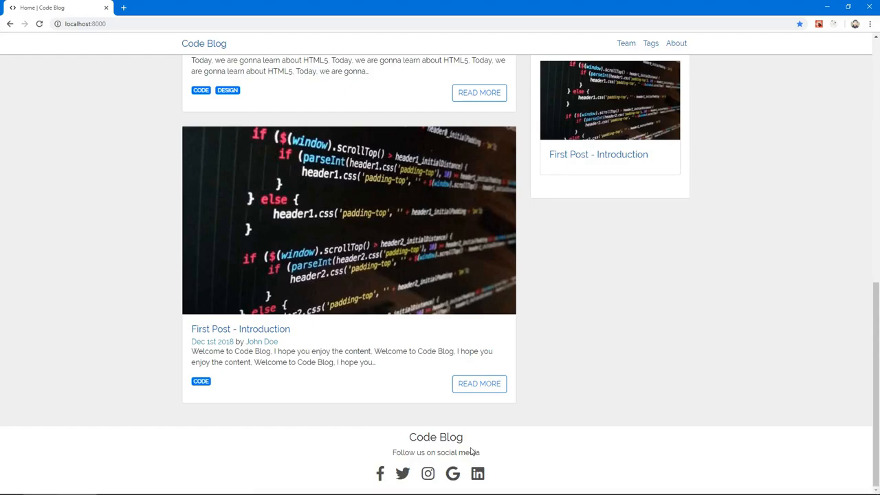
mouse_move(379, 472)
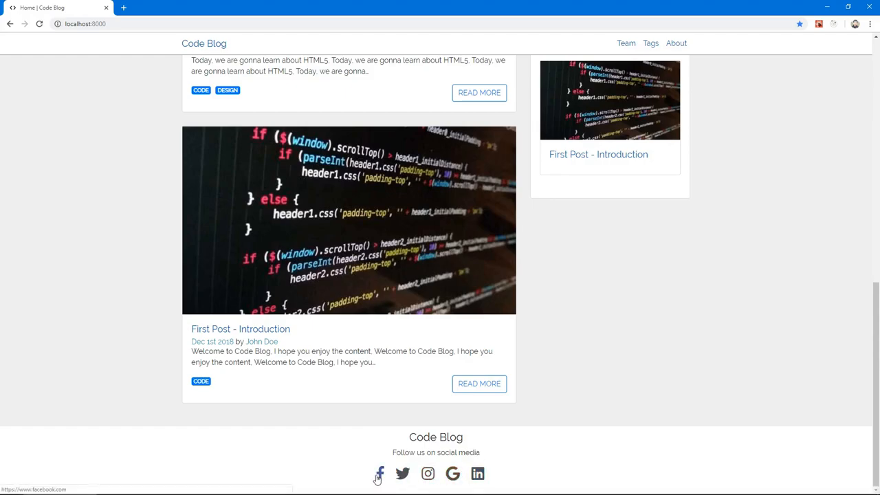
mouse_move(452, 473)
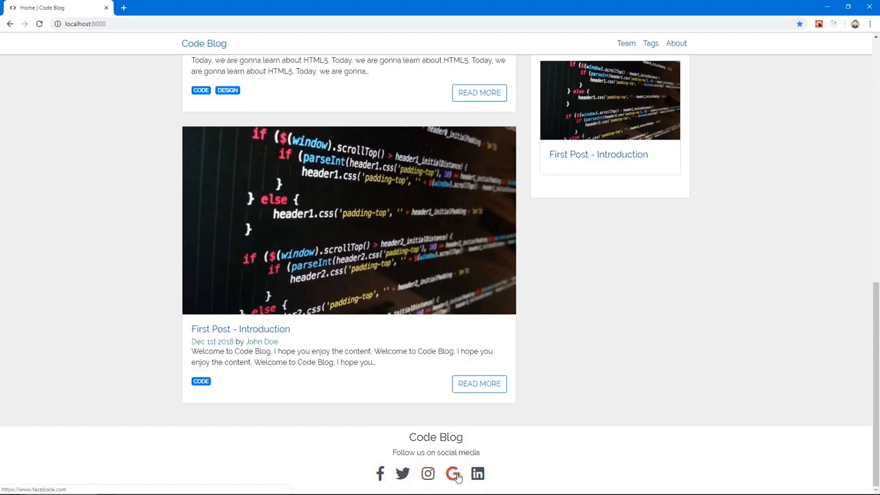
mouse_move(464, 239)
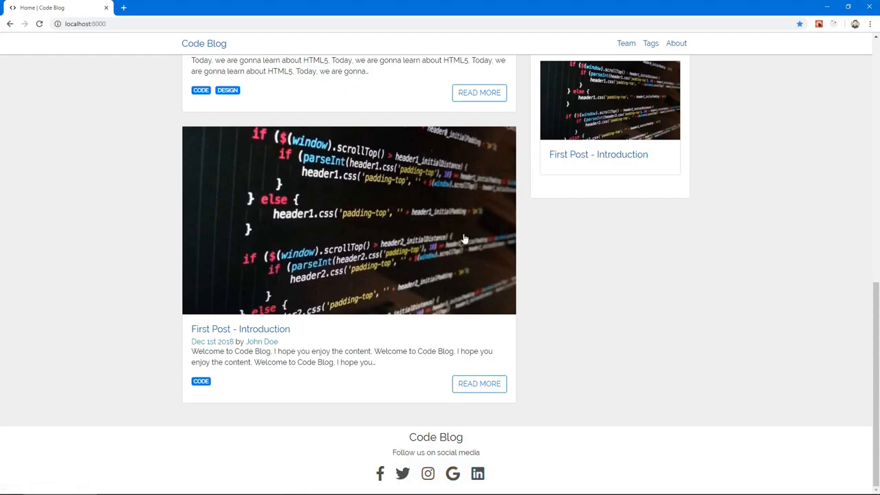
mouse_move(455, 447)
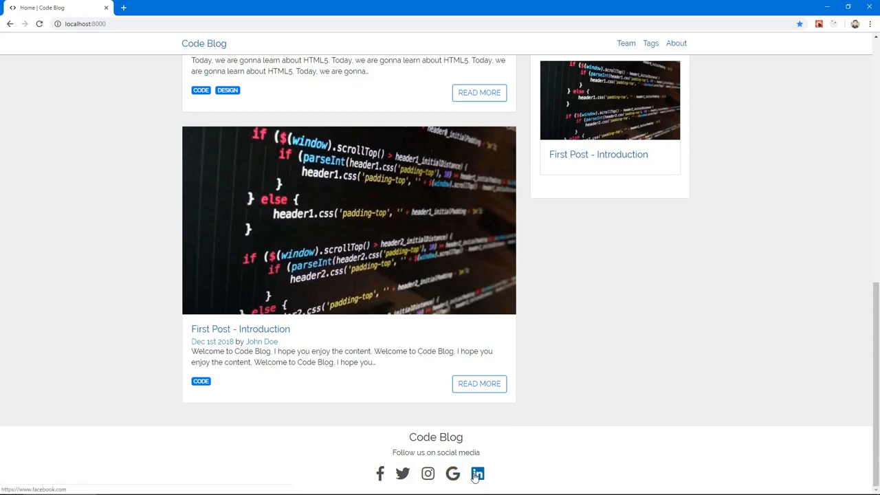
Scroll the localhost:8000 page checking footer icon hover colours, then return Home from /second-post's 404.
scroll("up", 3)
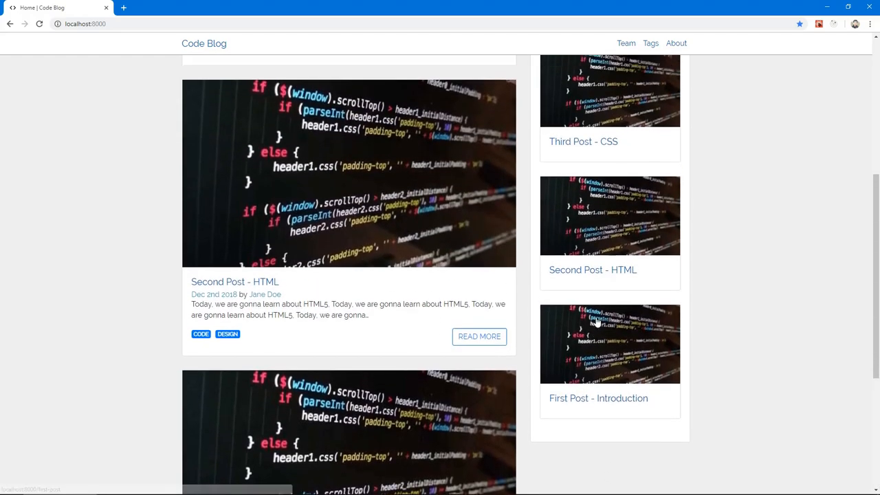
scroll("up", 3)
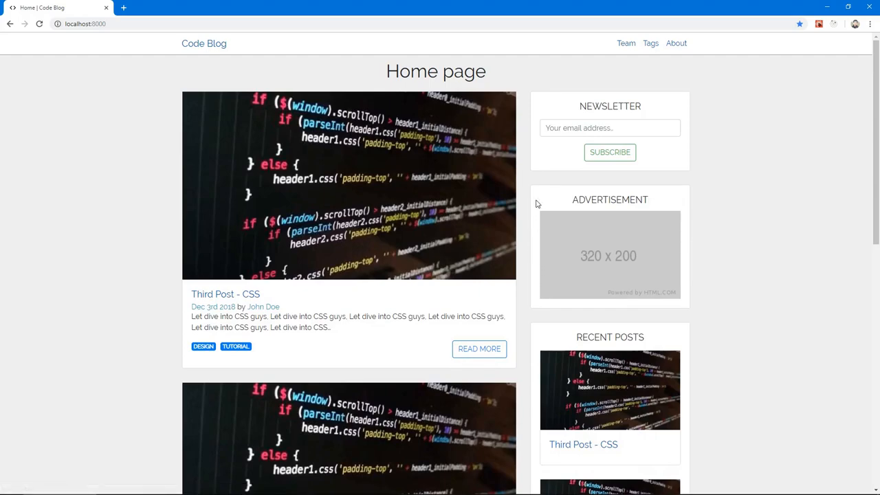
scroll("down", 3)
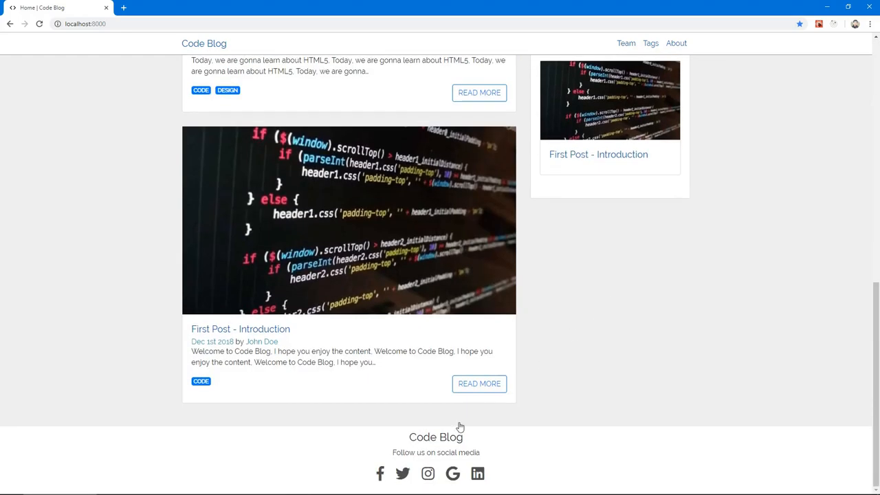
scroll("up", 3)
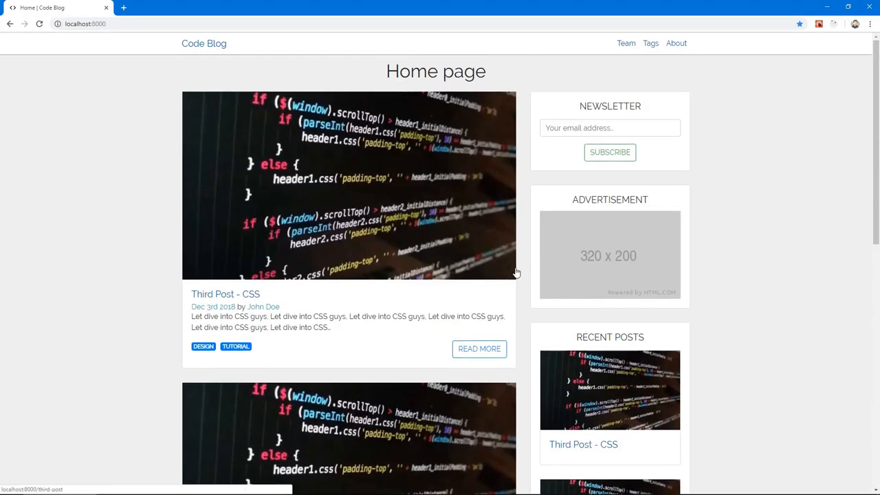
mouse_move(518, 275)
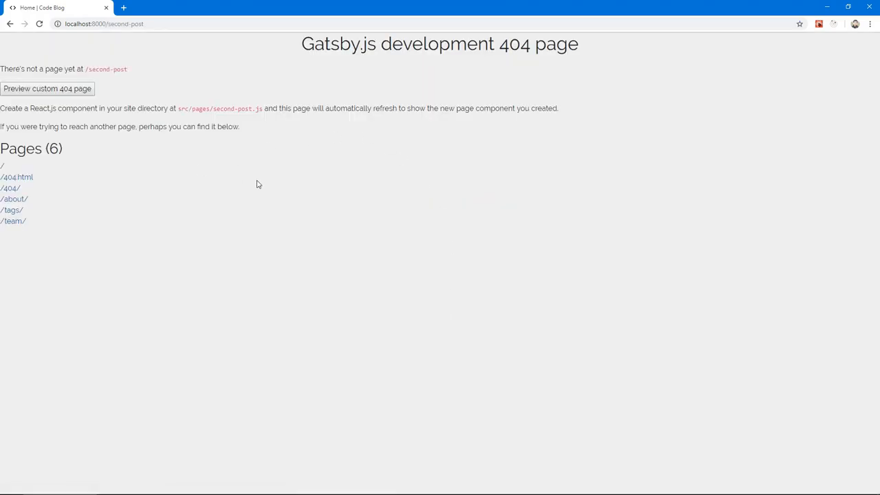
left_click(2, 165)
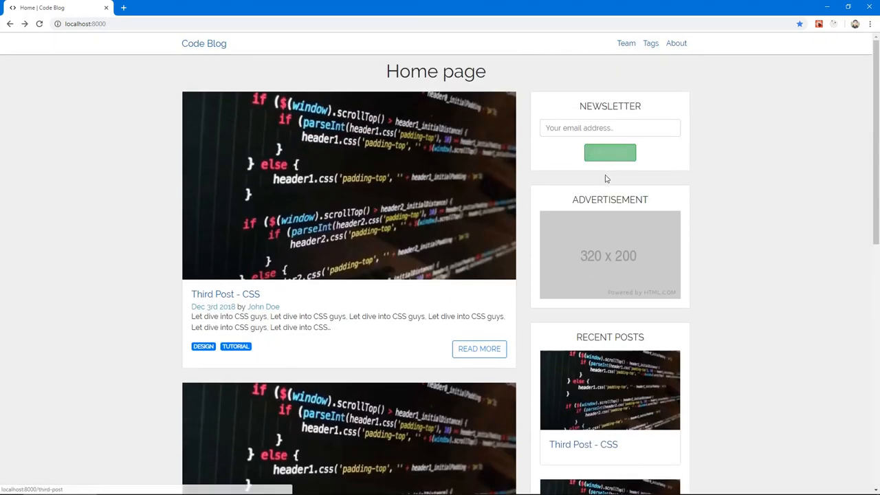